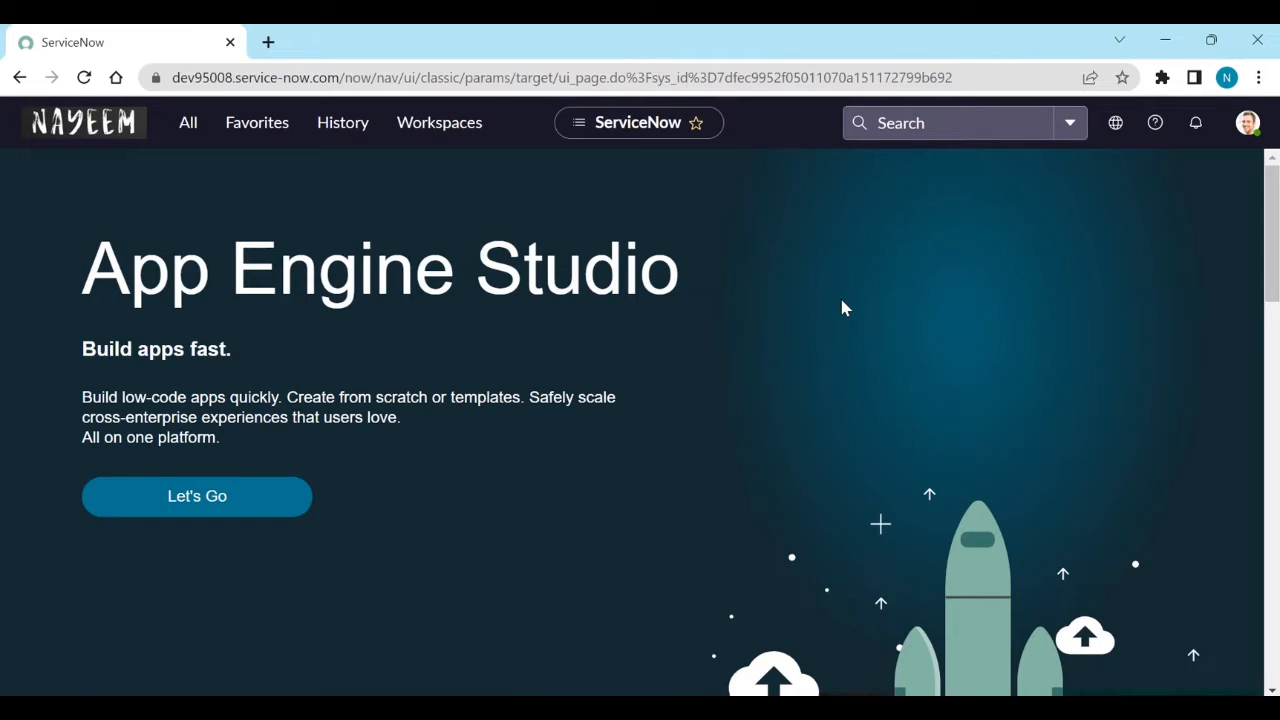
pyautogui.moveTo(188, 122)
pyautogui.write('ma')
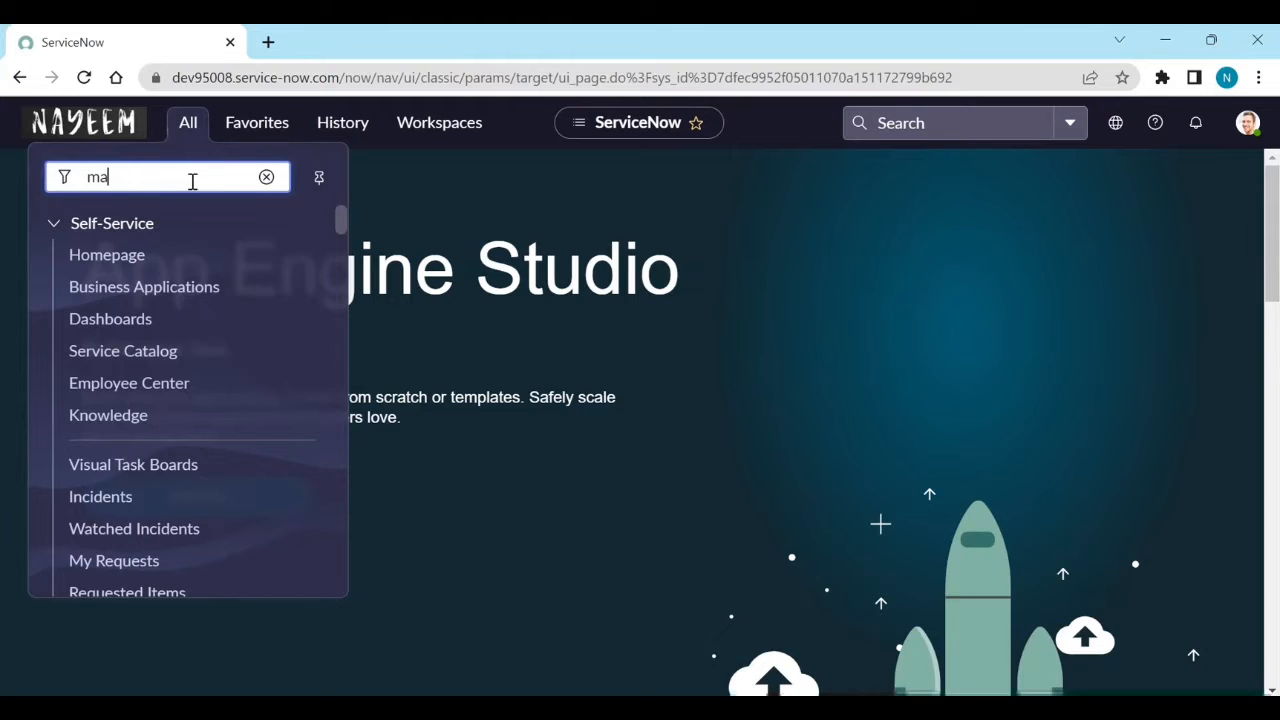
# Step: Filter the All menu and open Maintain Items to list the catalog items
pyautogui.write('intain items')
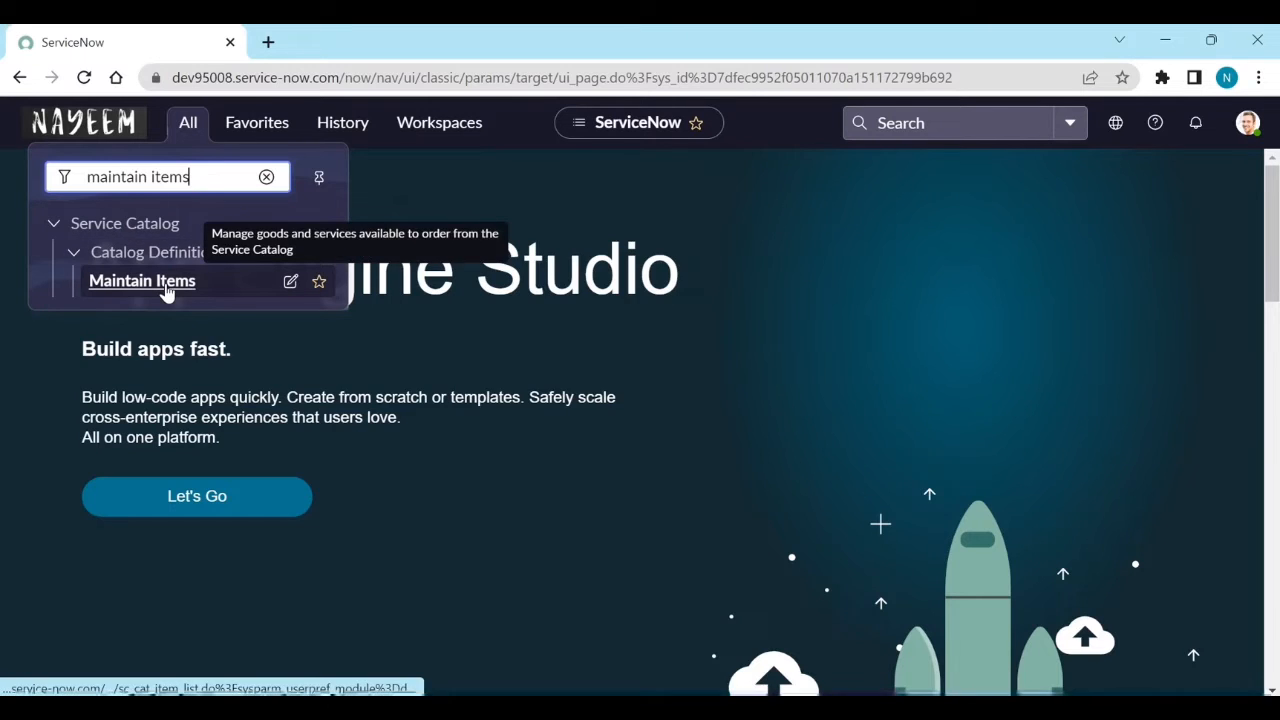
pyautogui.click(141, 280)
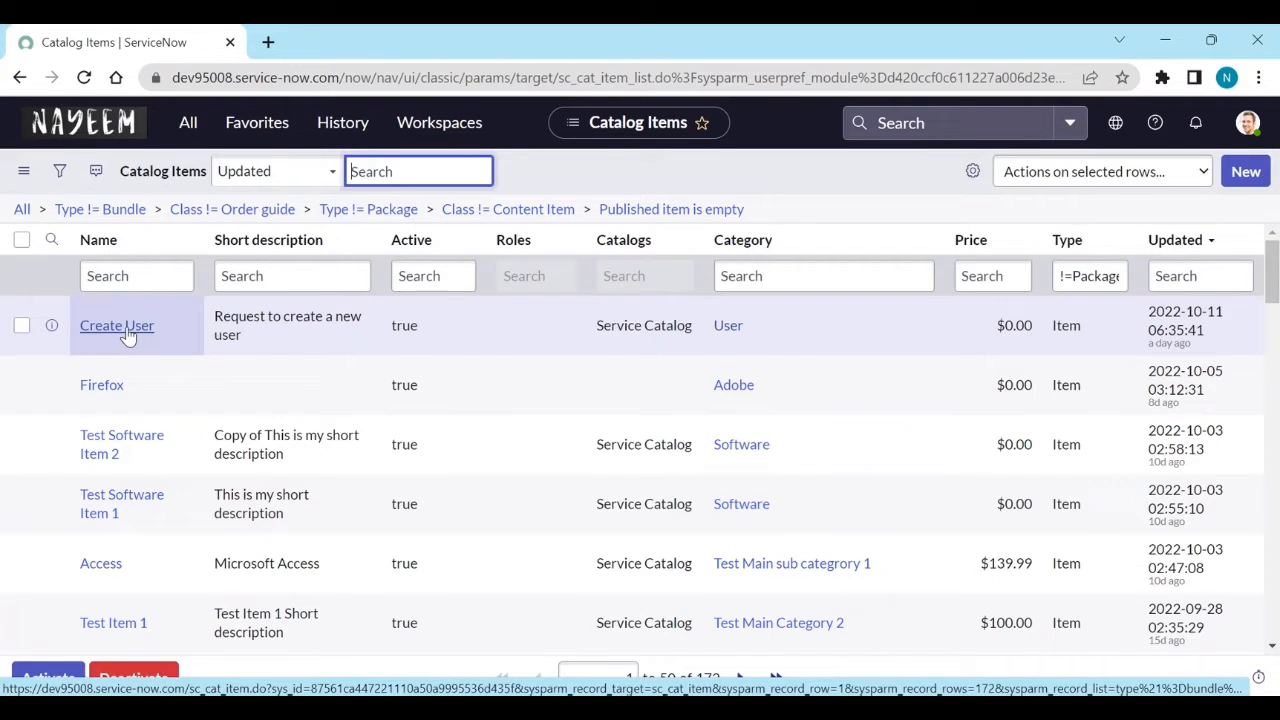
# Step: Open Create User and compare its Available For and Not Available For lists, ending on Available For
pyautogui.click(117, 325)
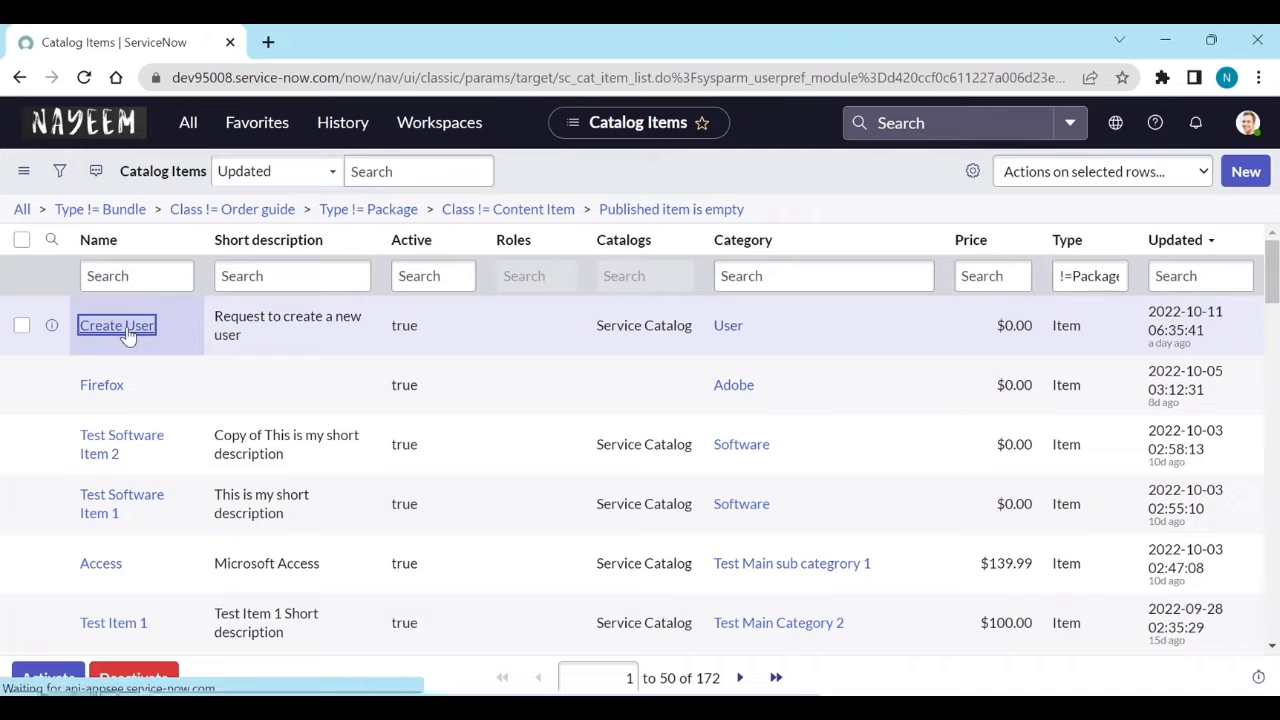
pyautogui.click(116, 325)
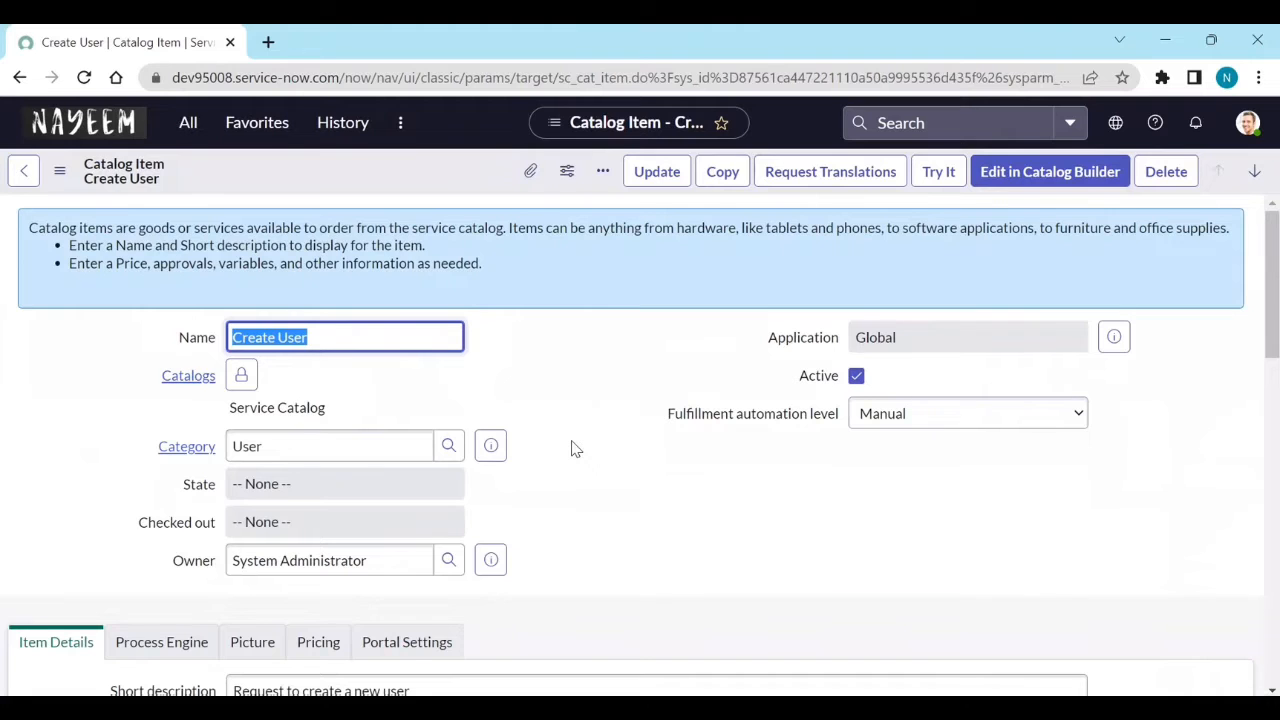
pyautogui.scroll(-3)
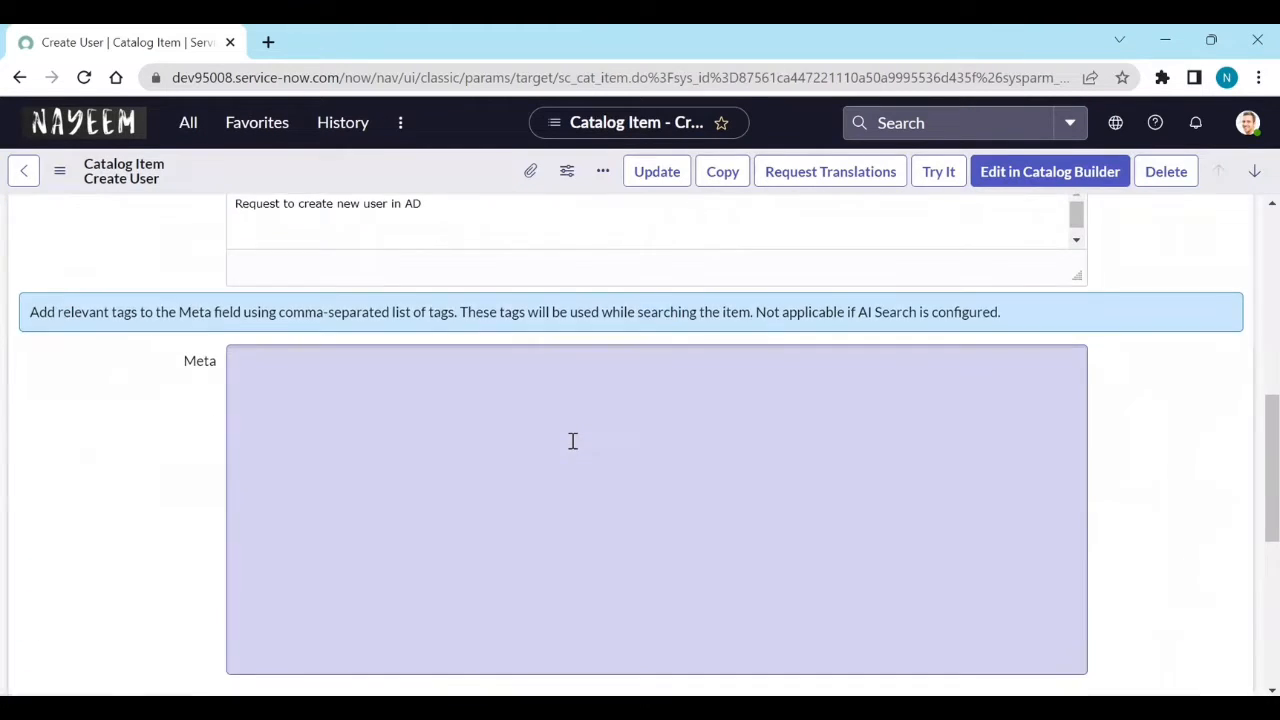
pyautogui.click(550, 340)
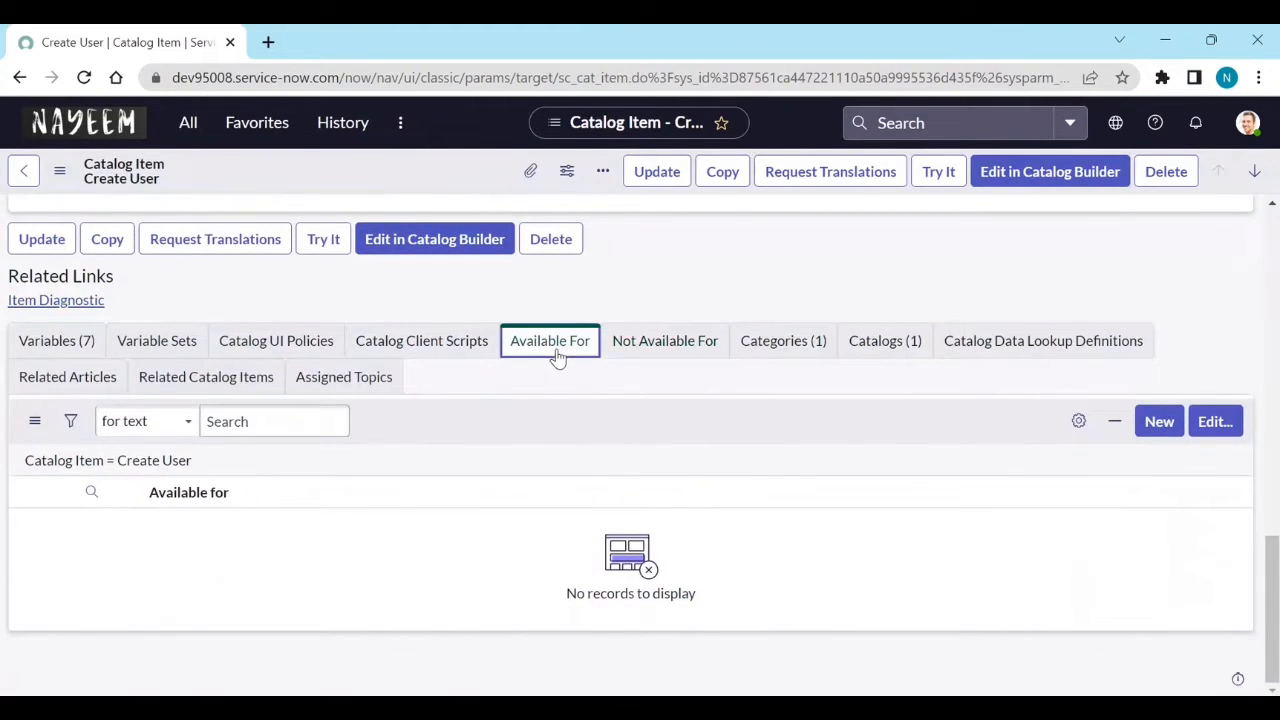
pyautogui.moveTo(540, 362)
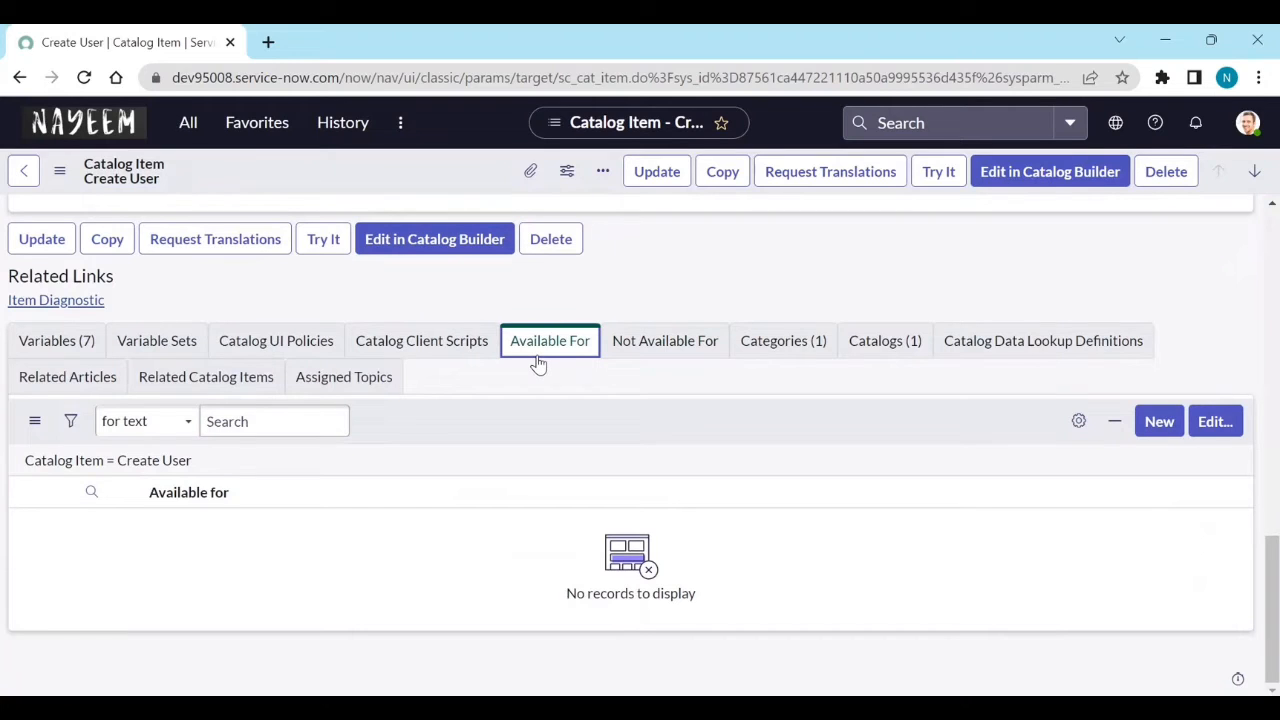
pyautogui.moveTo(603, 411)
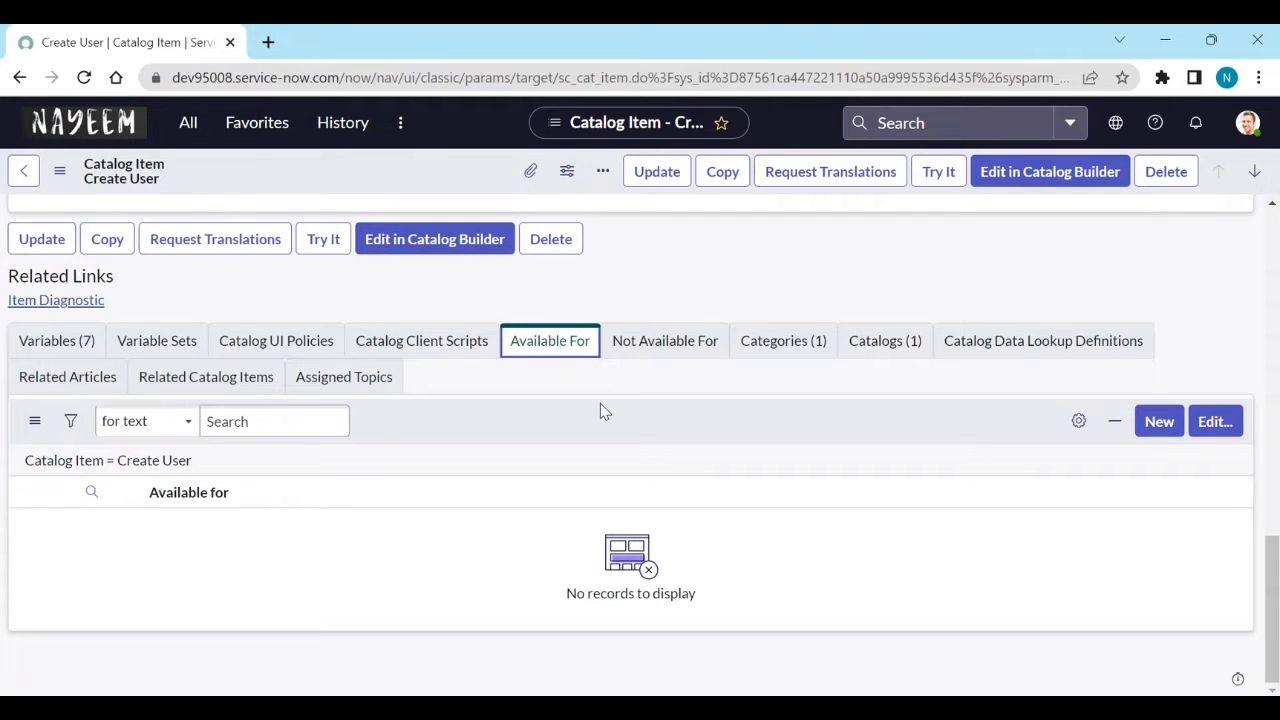
pyautogui.click(665, 340)
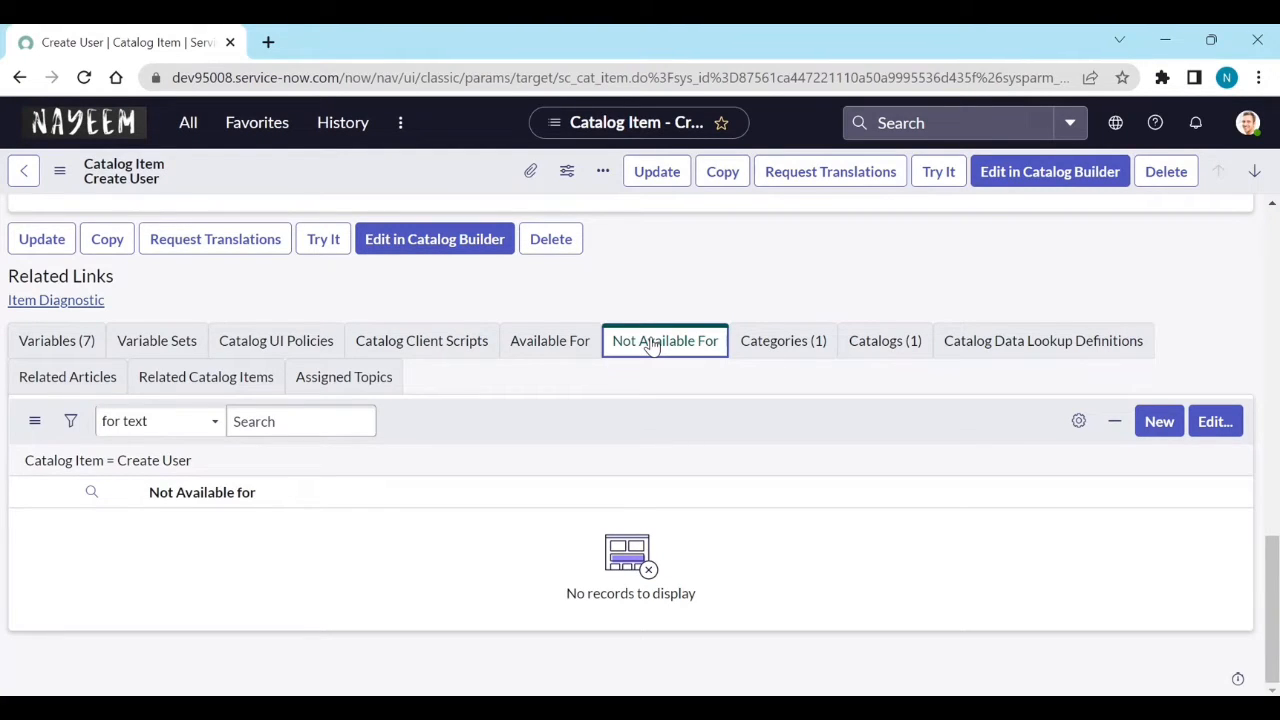
pyautogui.click(549, 340)
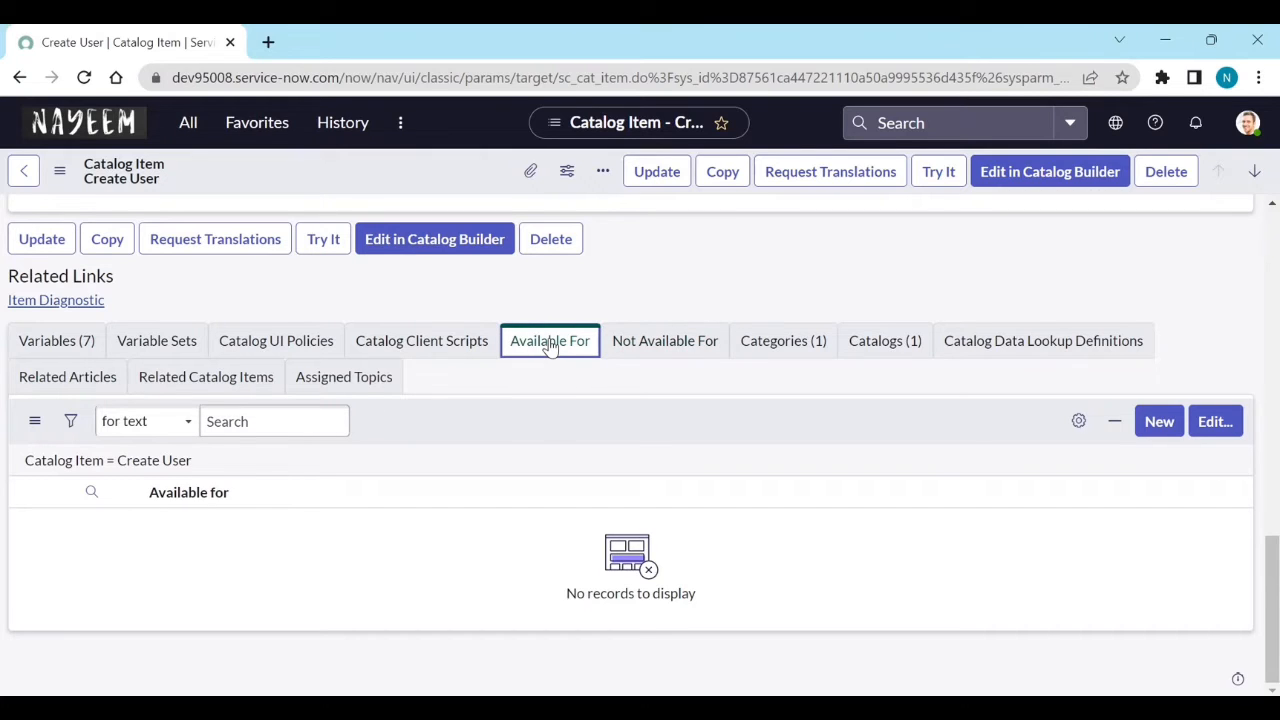
pyautogui.moveTo(966, 517)
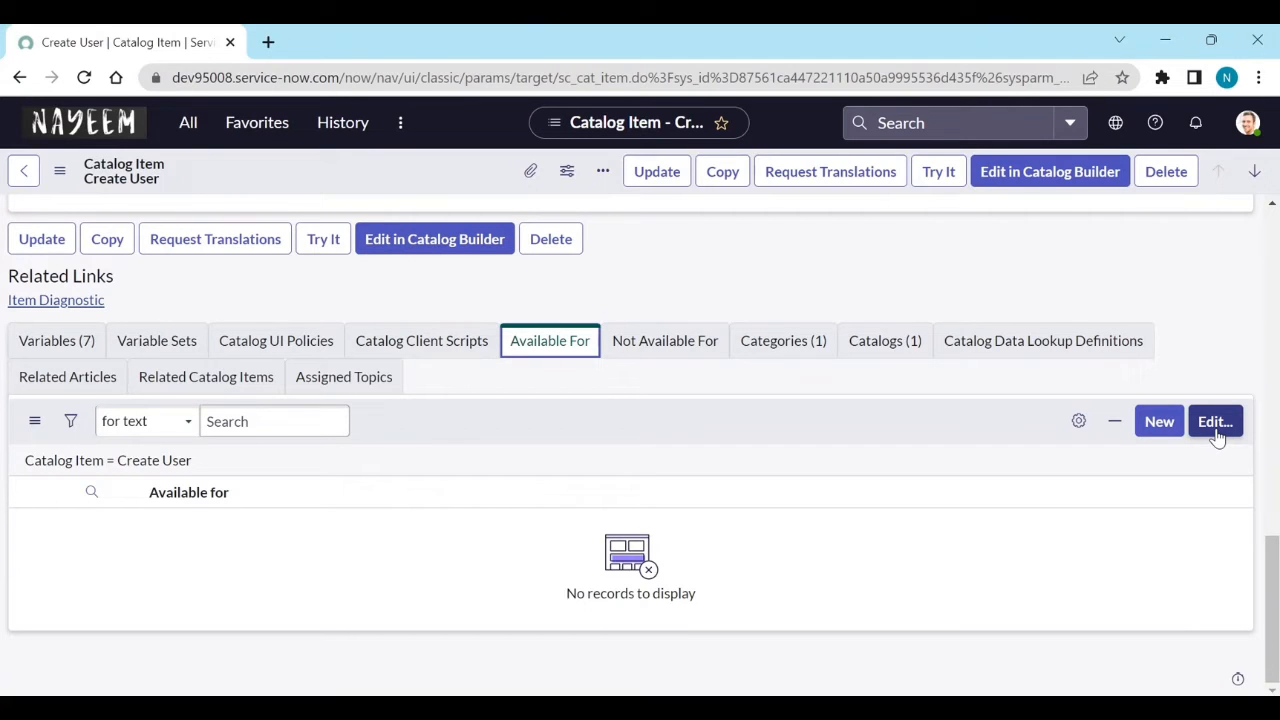
pyautogui.click(1215, 421)
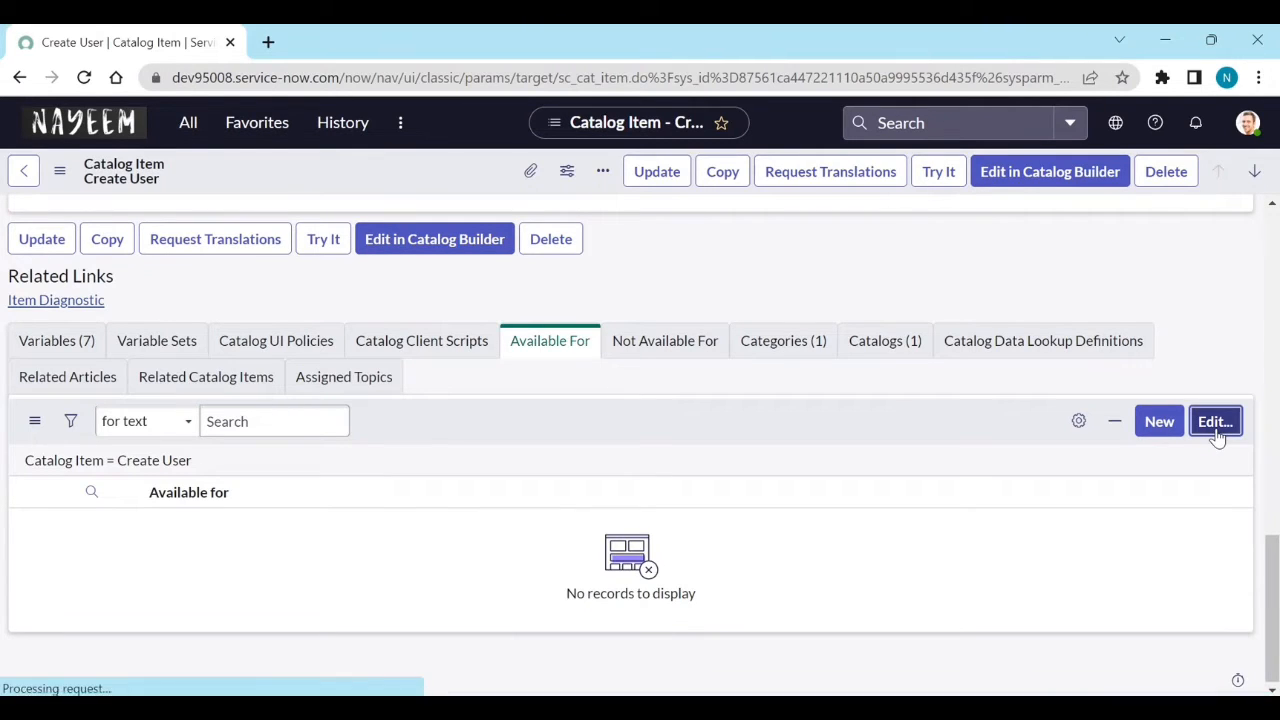
pyautogui.click(1214, 421)
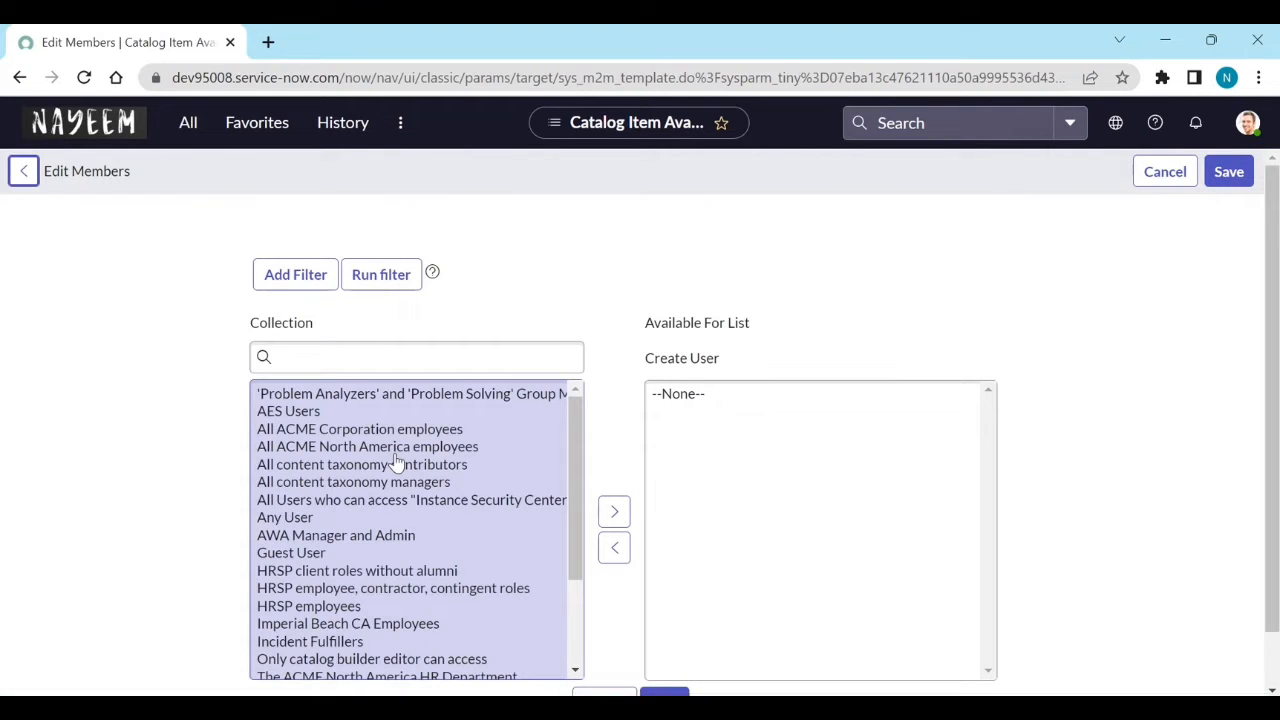
pyautogui.moveTo(383, 515)
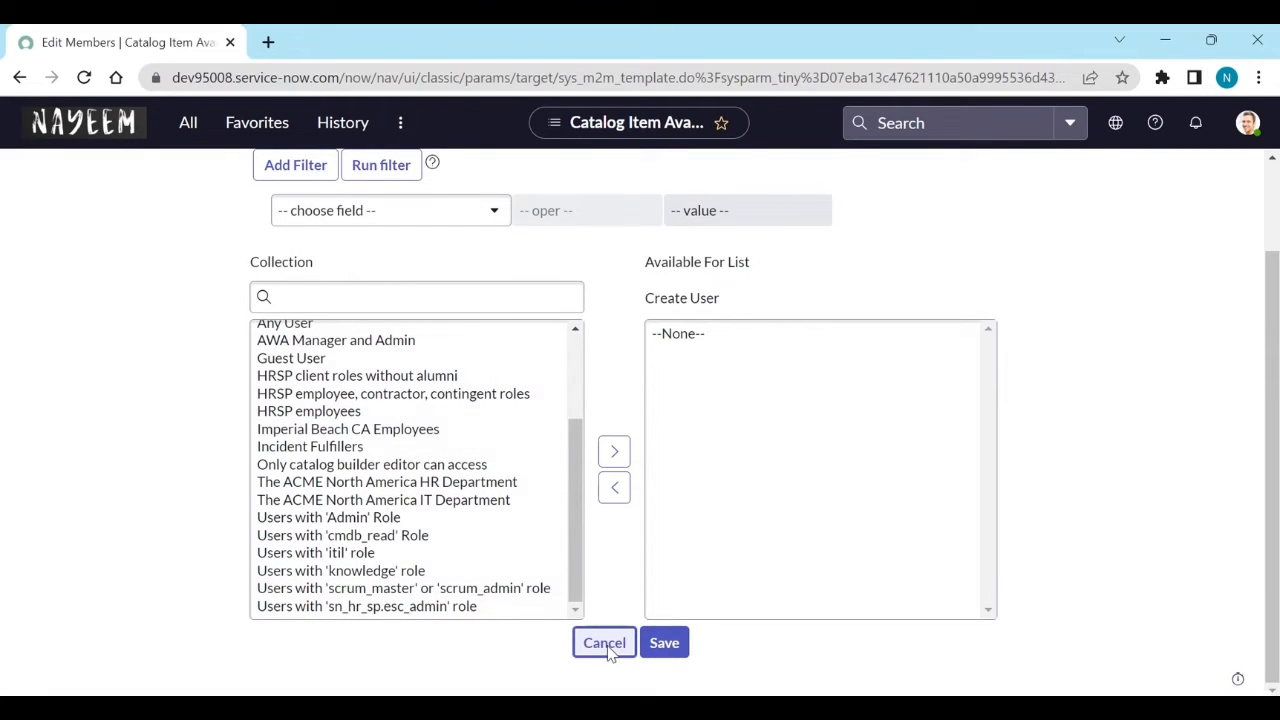
pyautogui.click(604, 642)
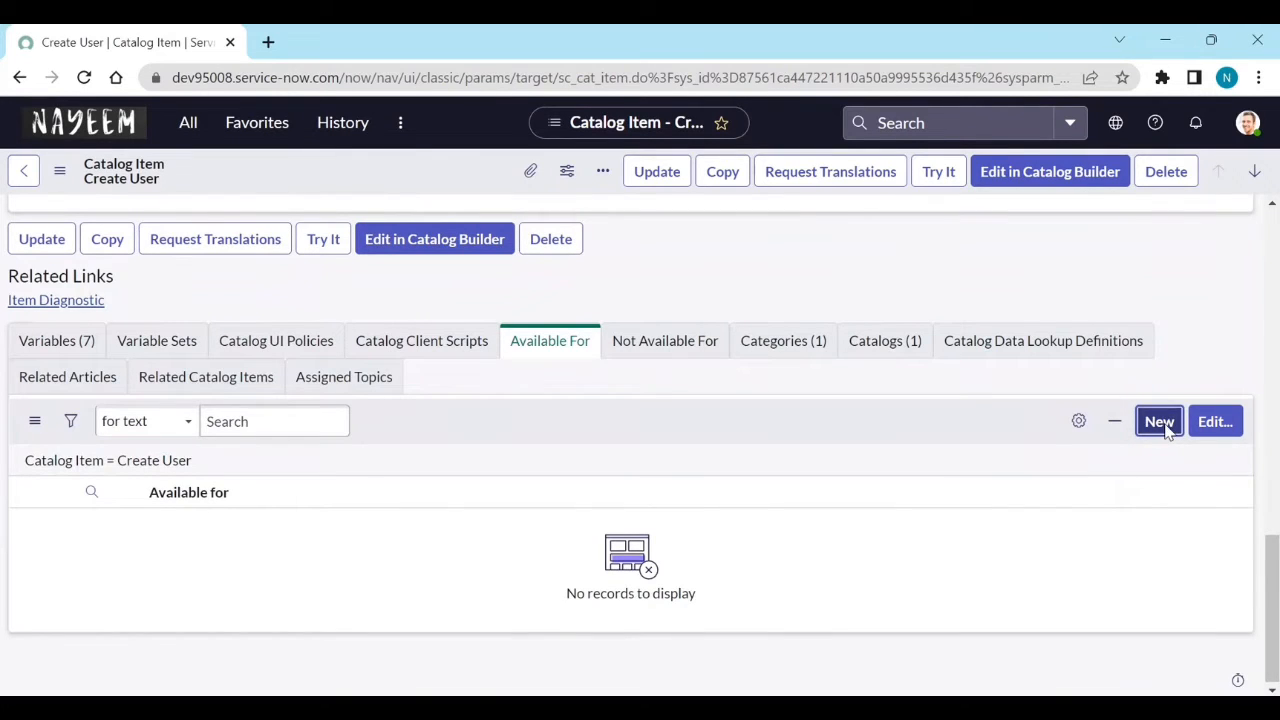
# Step: Add a new Available For user criteria 'Only for ITIL USers' with the itil role, and submit it
pyautogui.click(1158, 421)
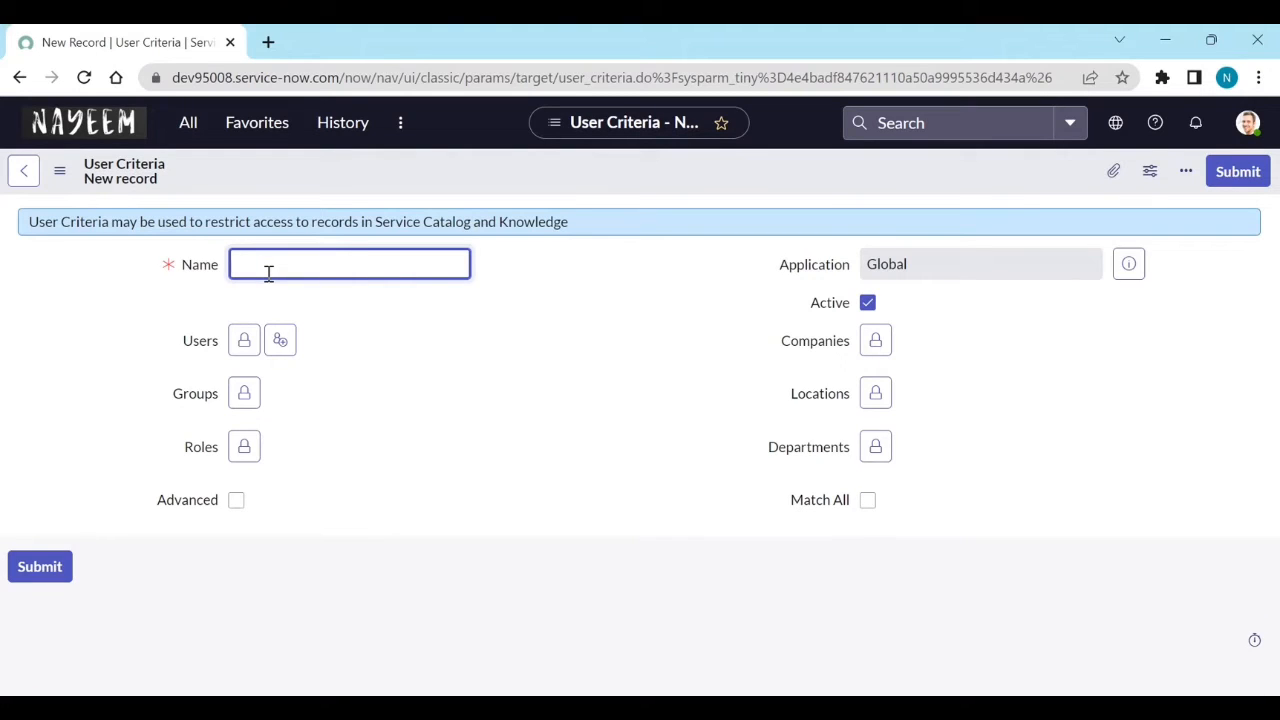
pyautogui.write('Only for')
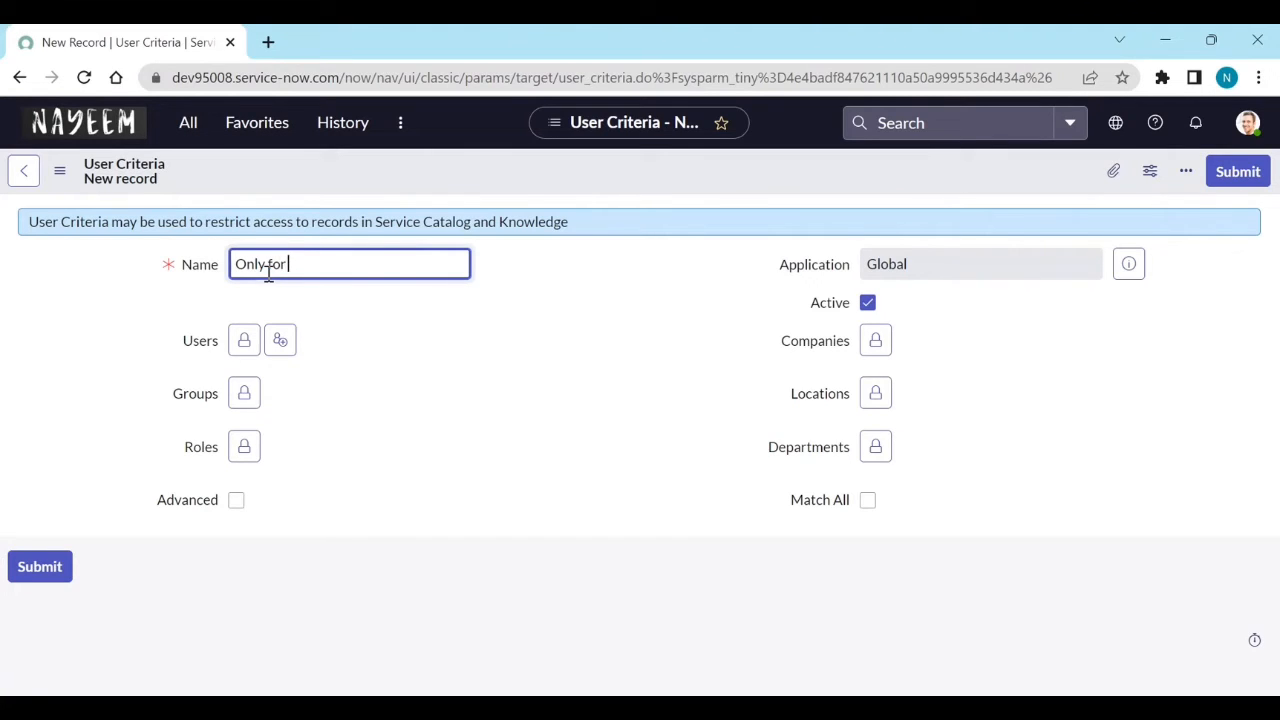
pyautogui.write('IT')
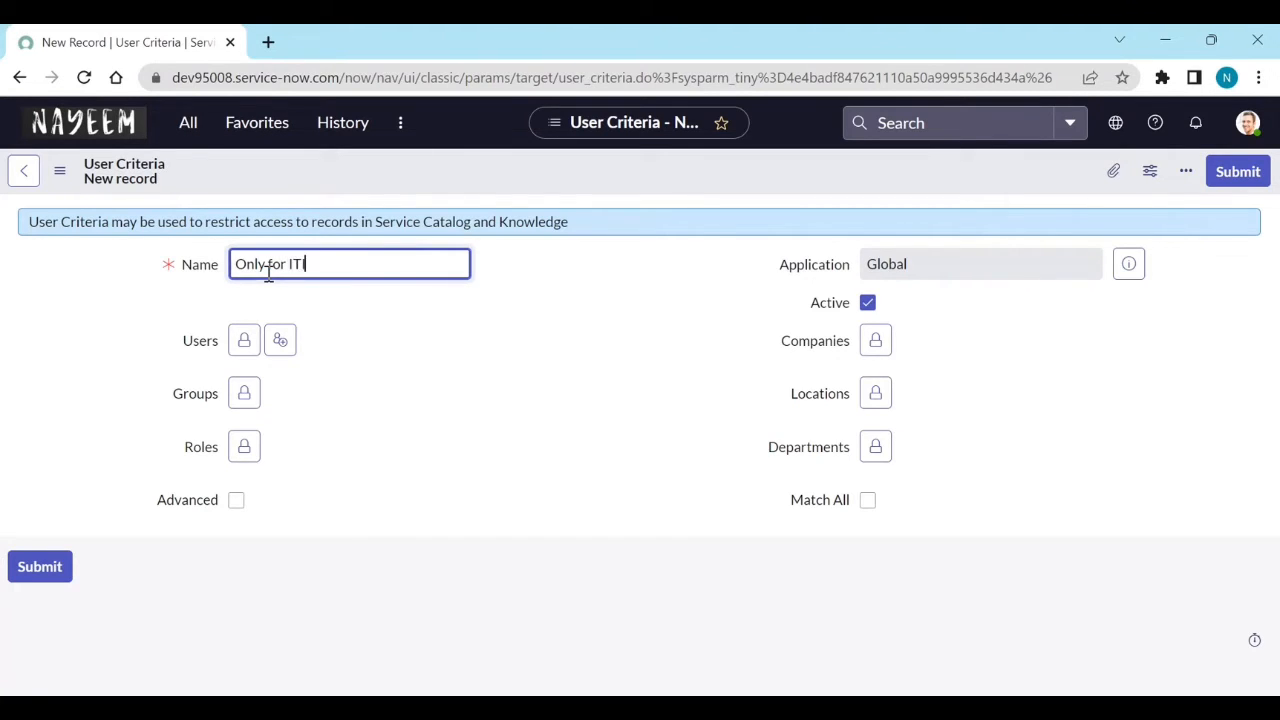
pyautogui.write('IL USers')
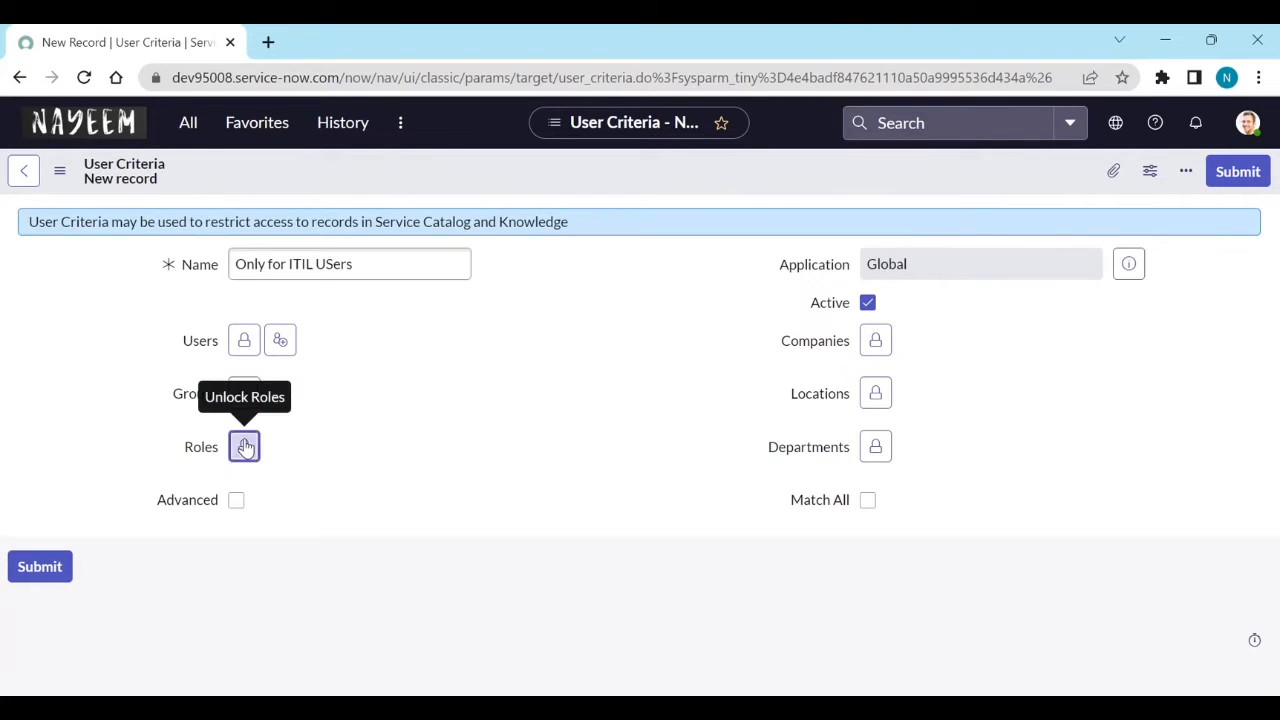
pyautogui.click(244, 446)
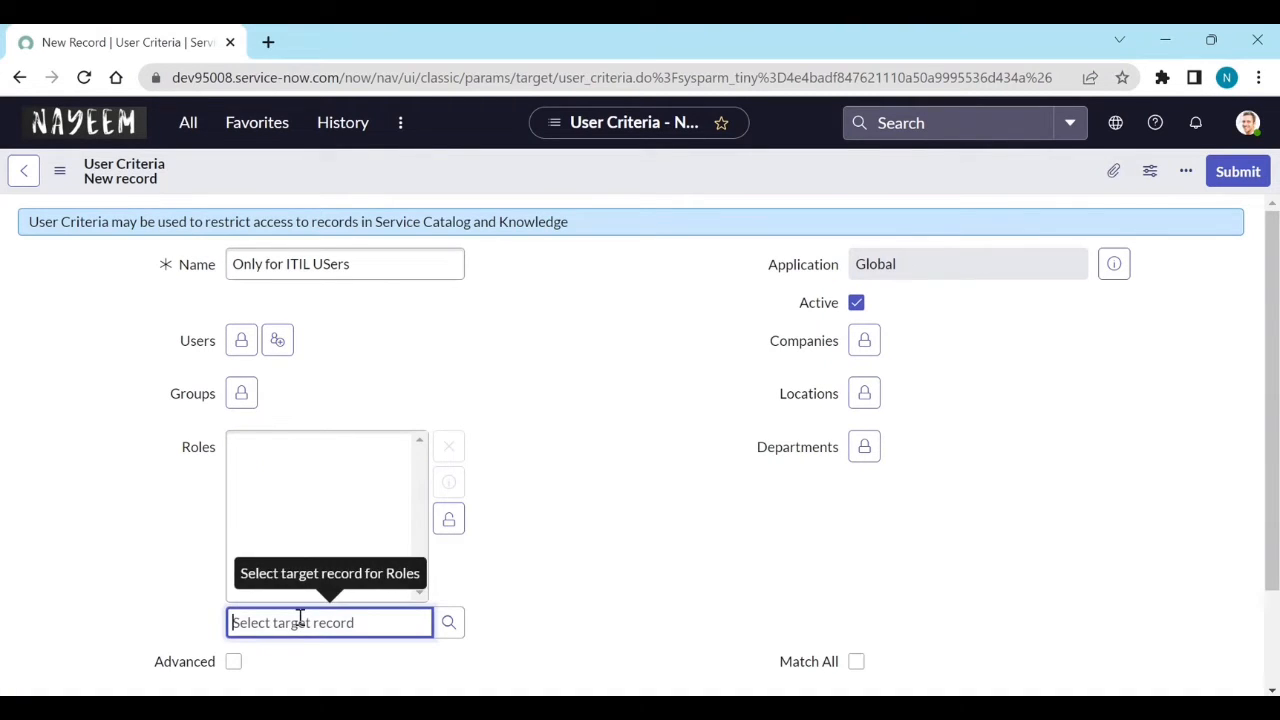
pyautogui.write('itil')
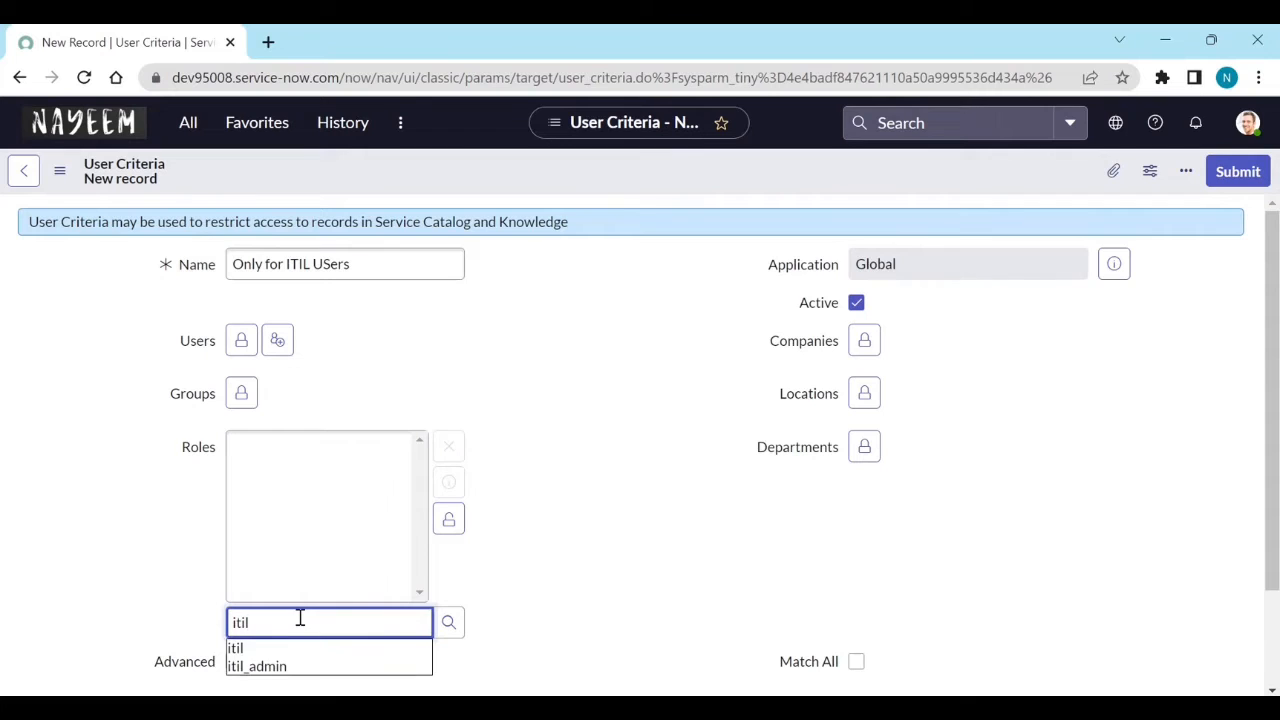
pyautogui.click(235, 648)
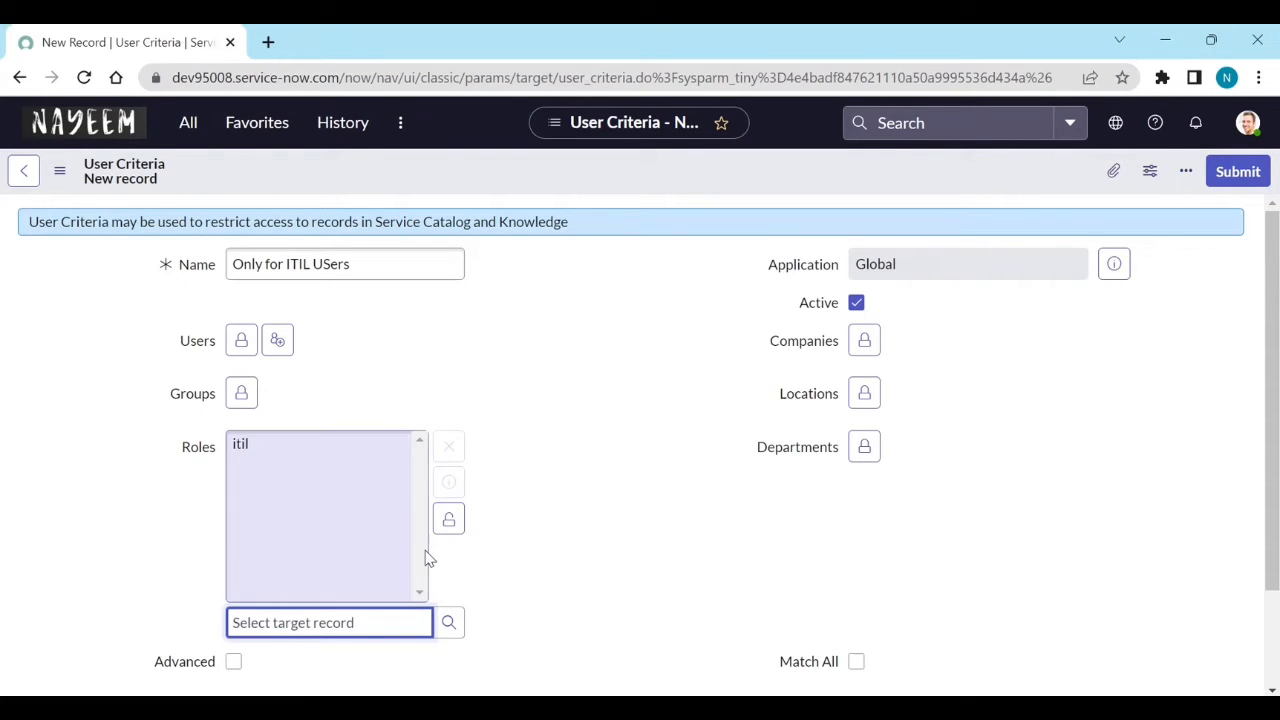
pyautogui.click(448, 518)
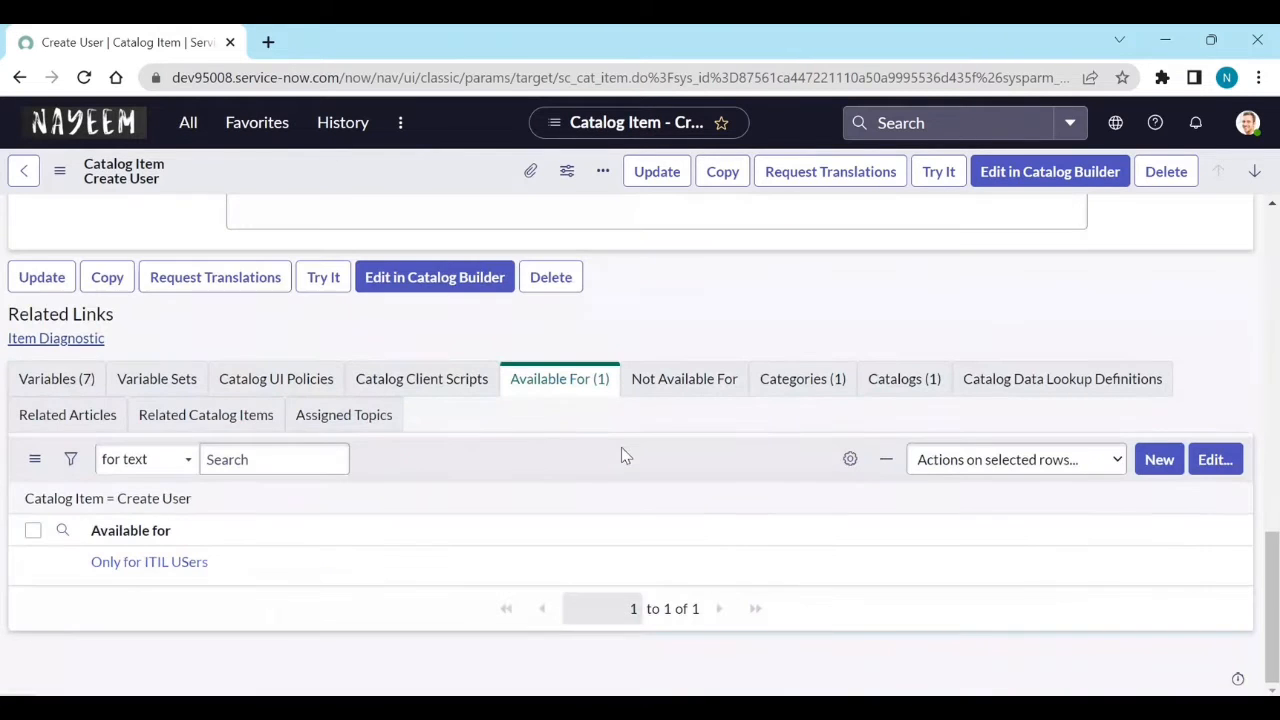
pyautogui.moveTo(625, 420)
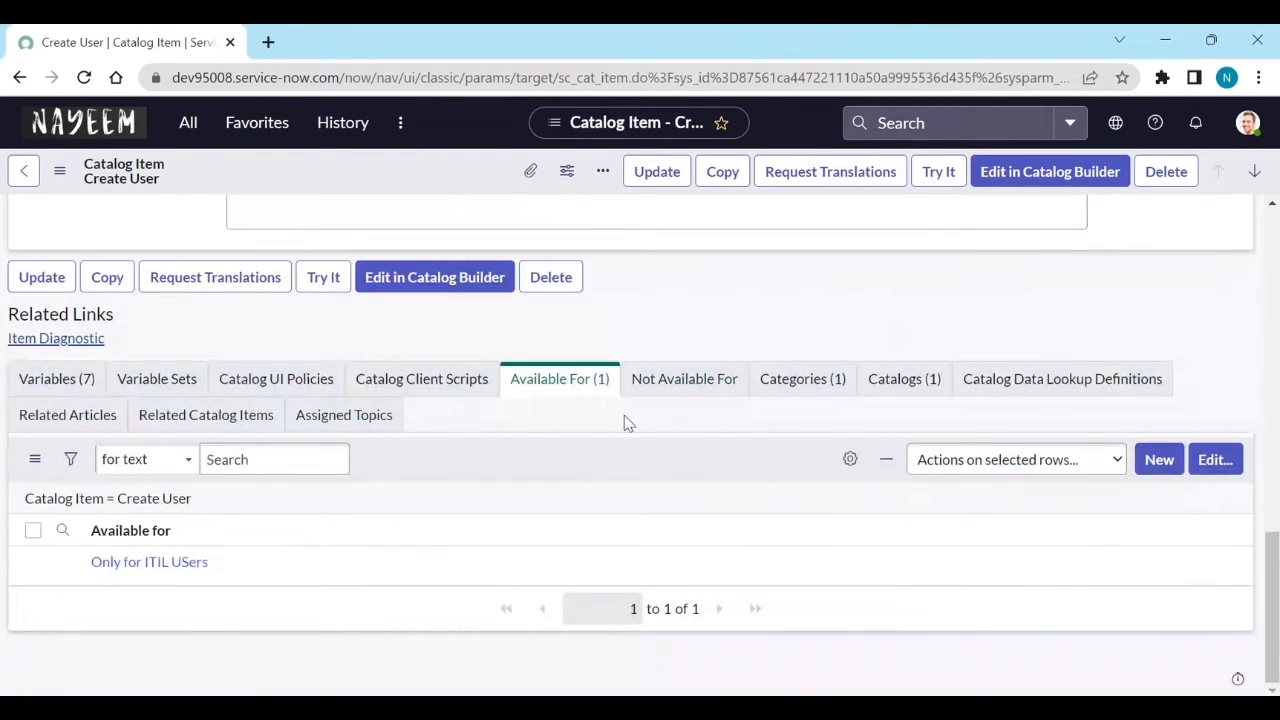
pyautogui.scroll(3)
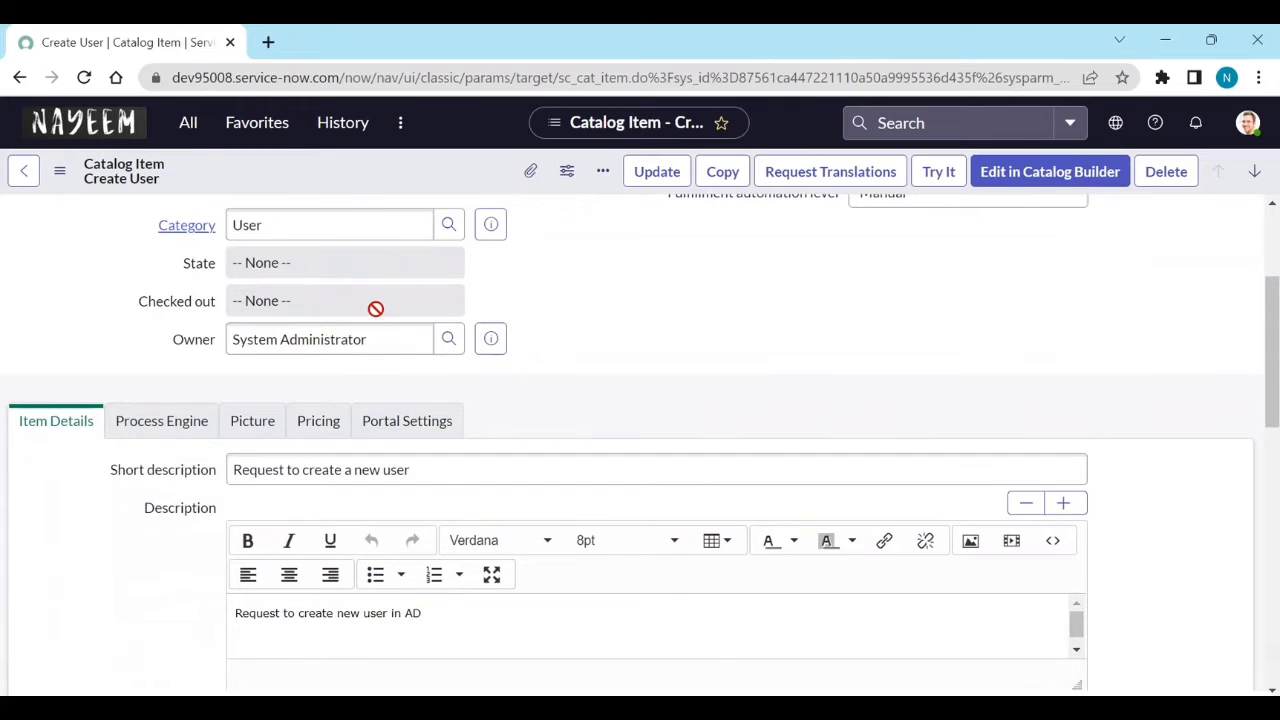
pyautogui.scroll(3)
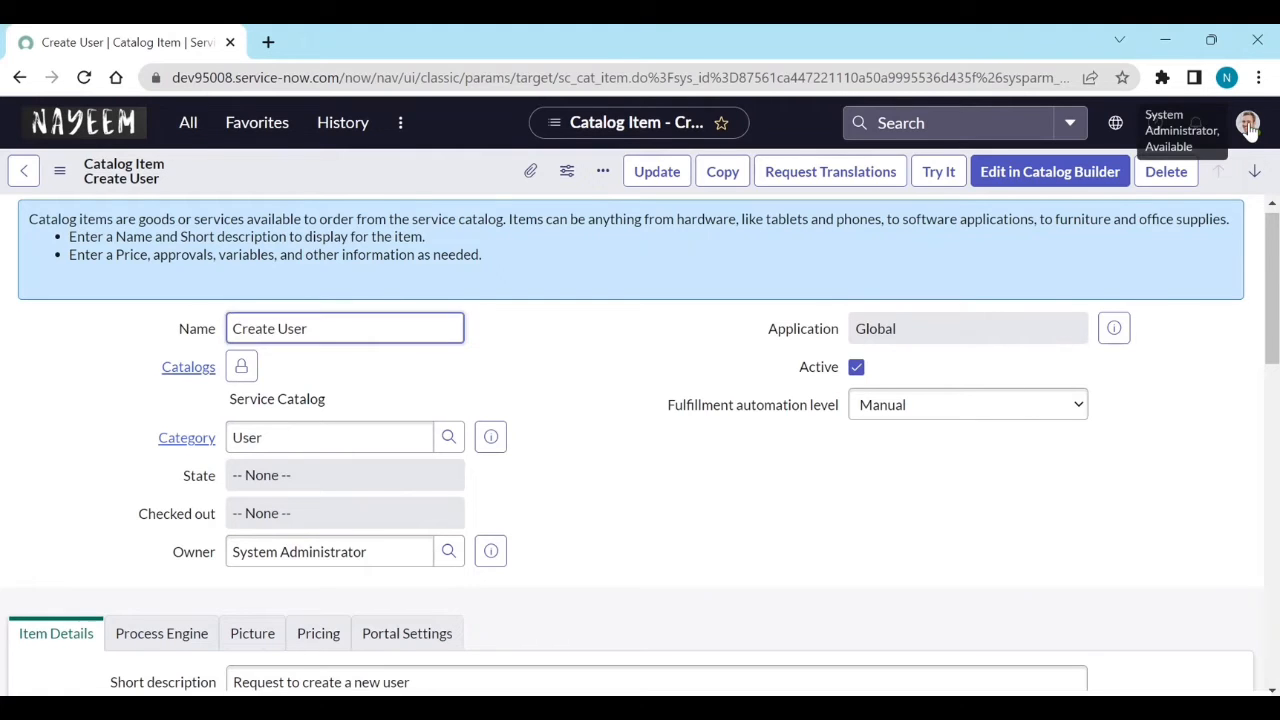
pyautogui.click(1248, 122)
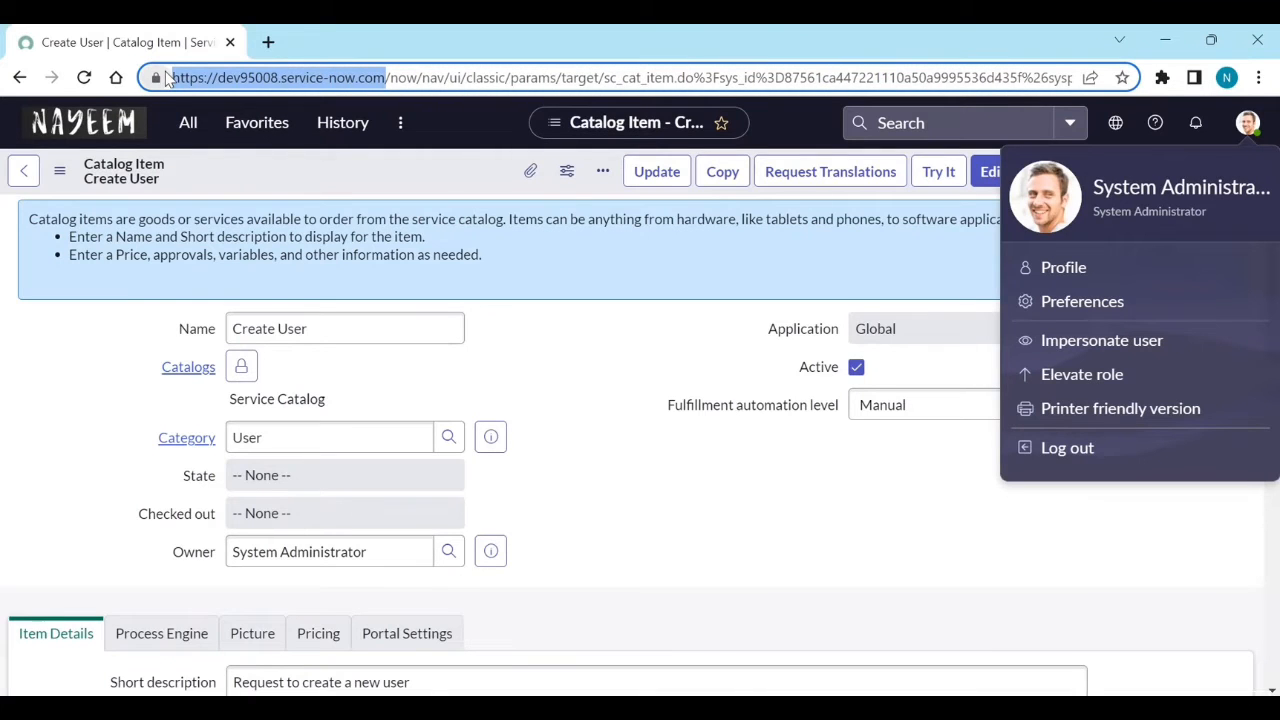
# Step: Load dev95008's /sp portal in a new tab and browse to the Create User form under User
pyautogui.click(268, 42)
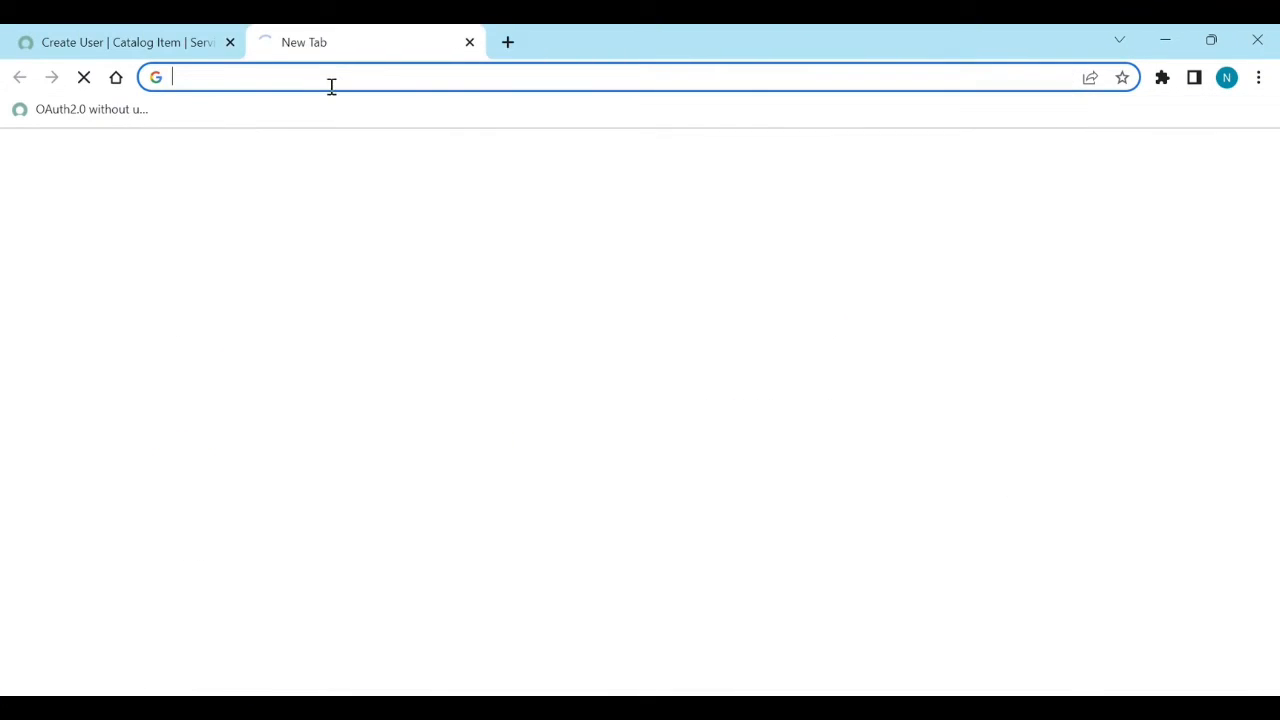
pyautogui.write('https://dev95008.service-now.com/')
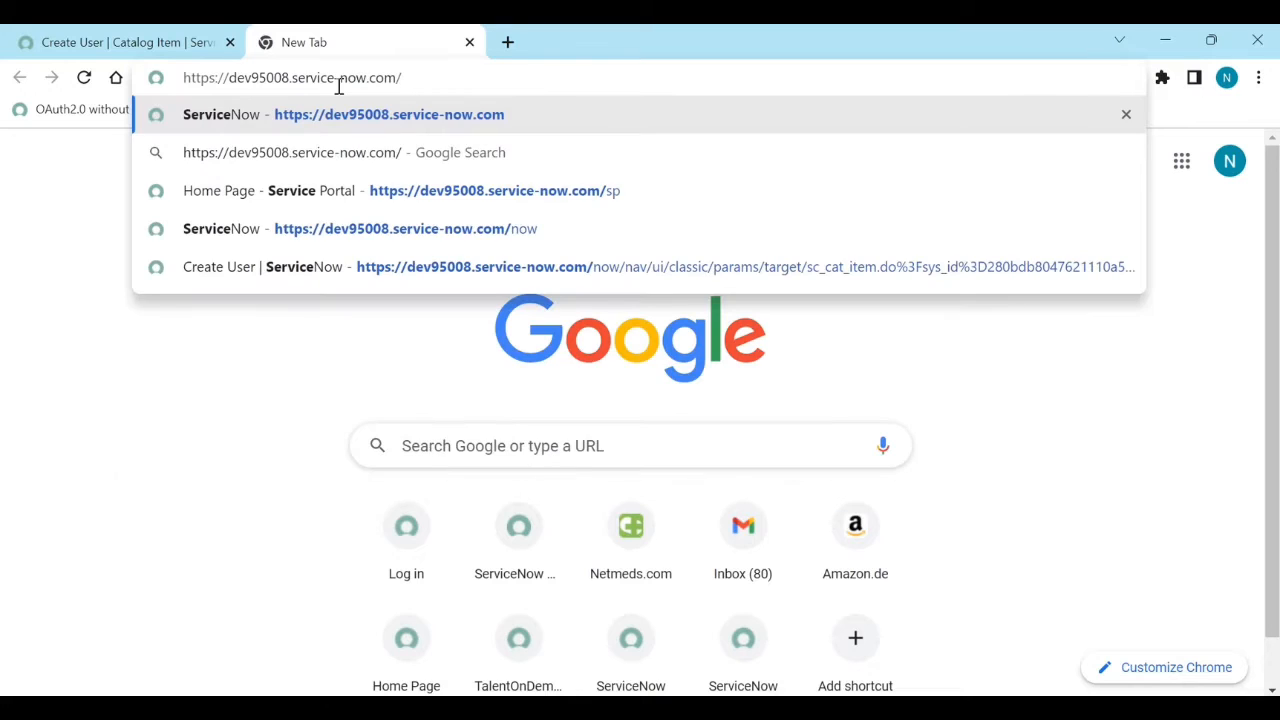
pyautogui.write('sp')
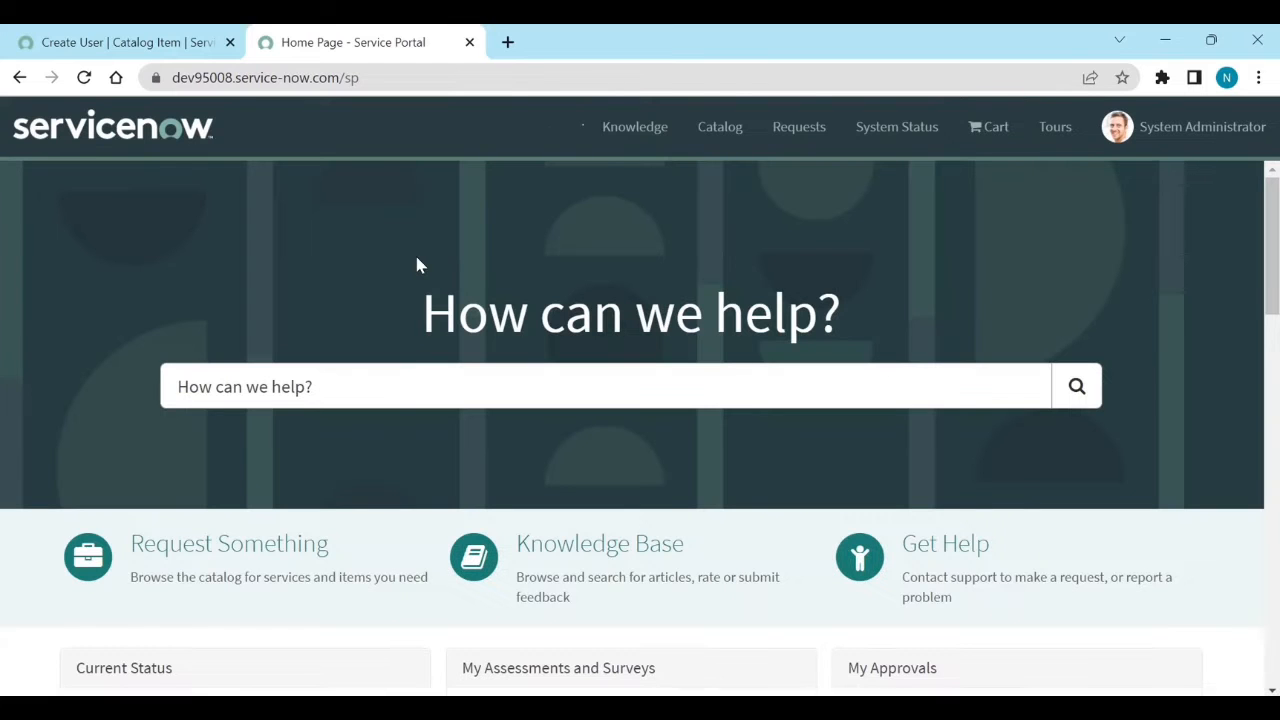
pyautogui.moveTo(237, 543)
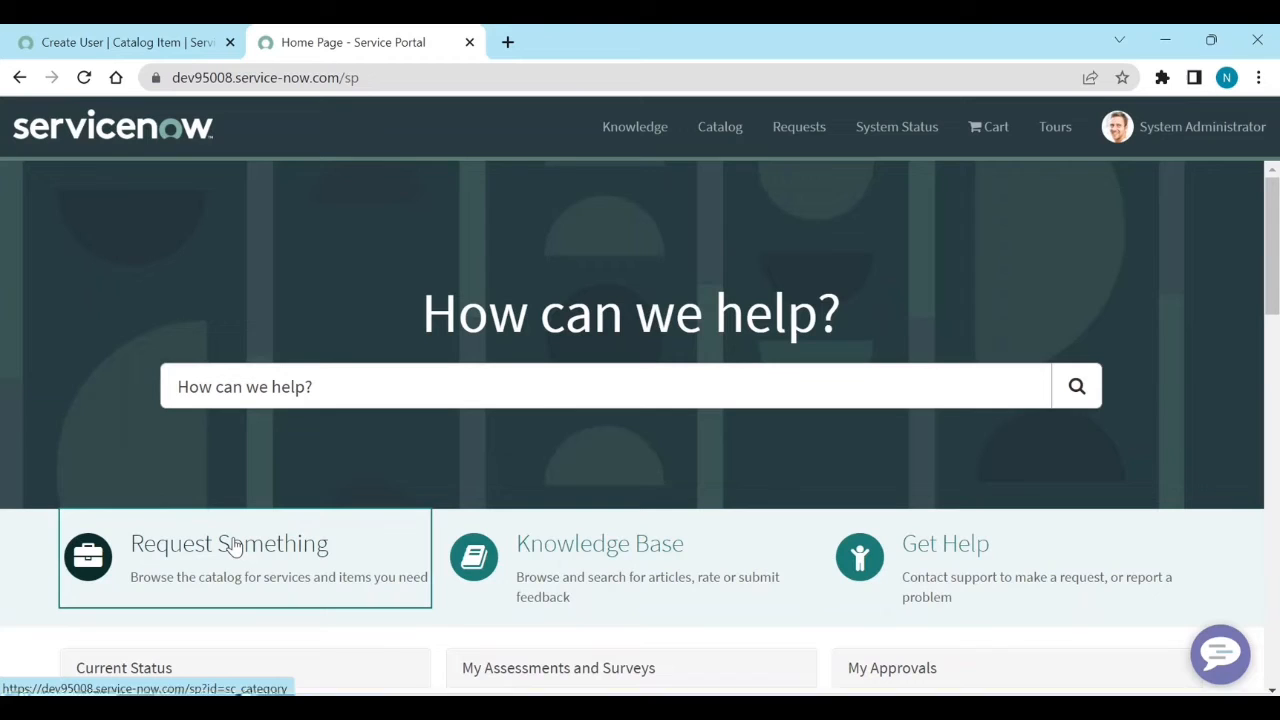
pyautogui.click(229, 543)
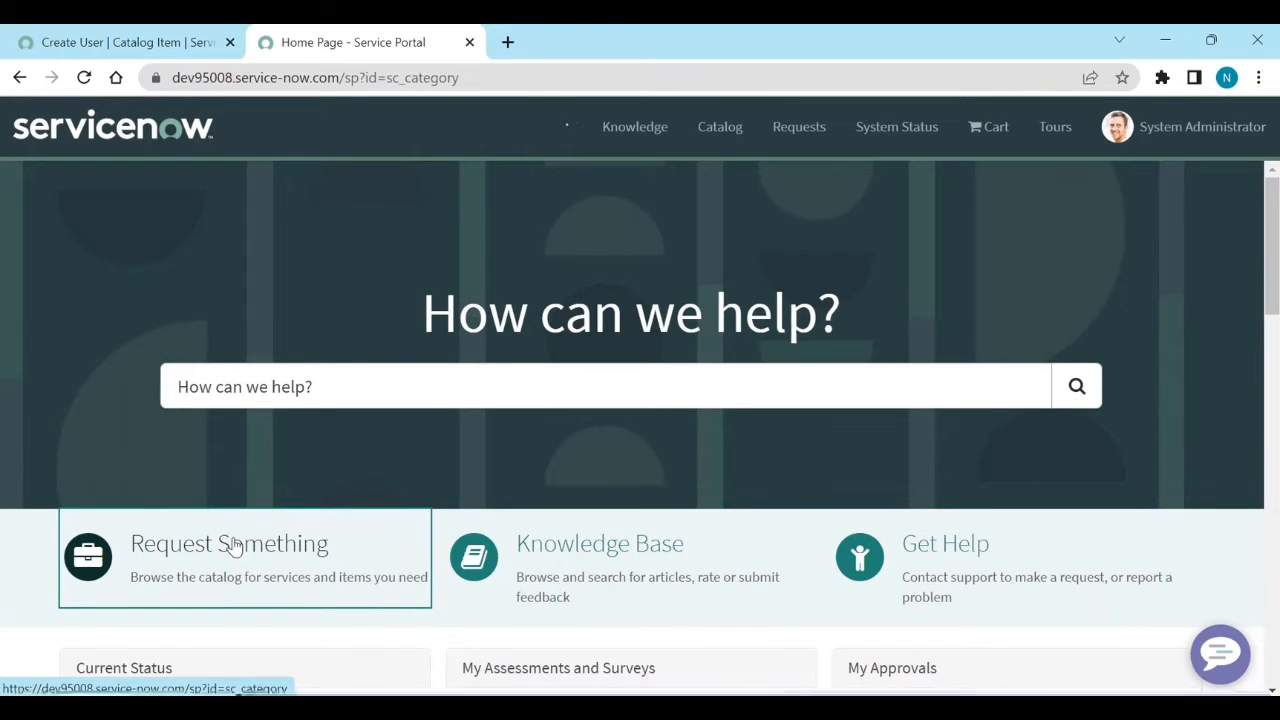
pyautogui.click(229, 543)
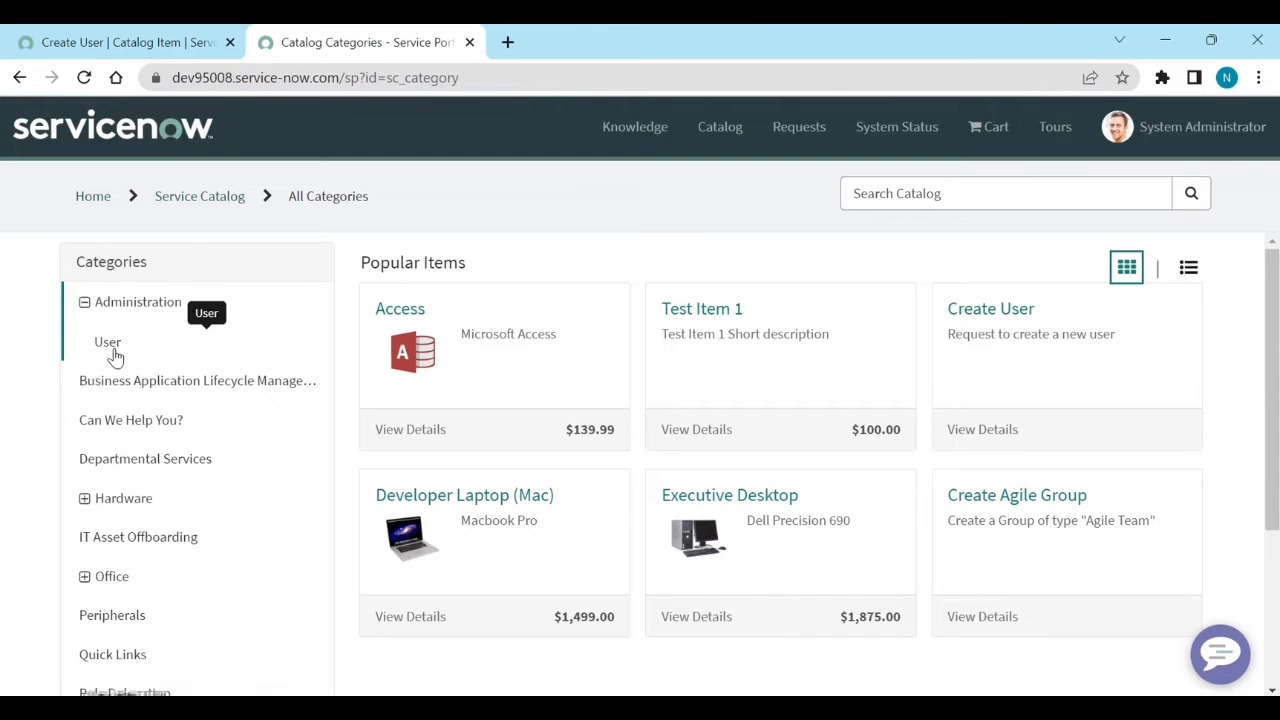
pyautogui.click(107, 342)
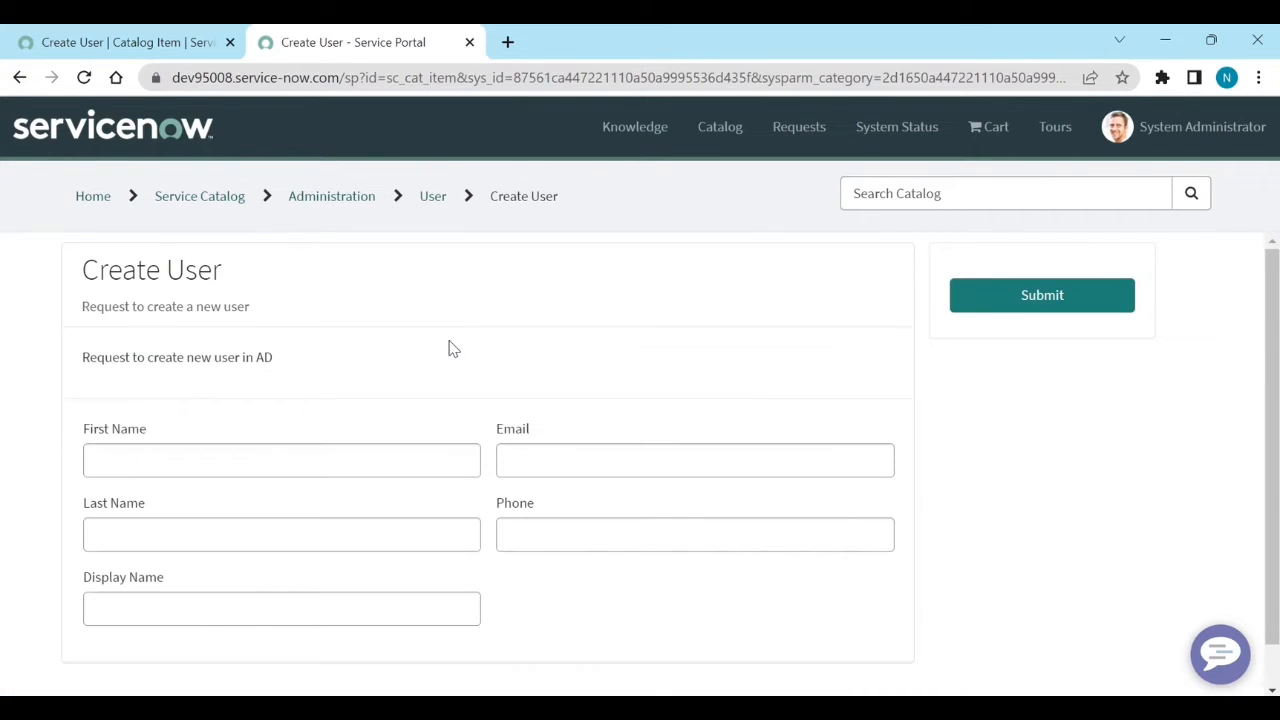
pyautogui.moveTo(199, 195)
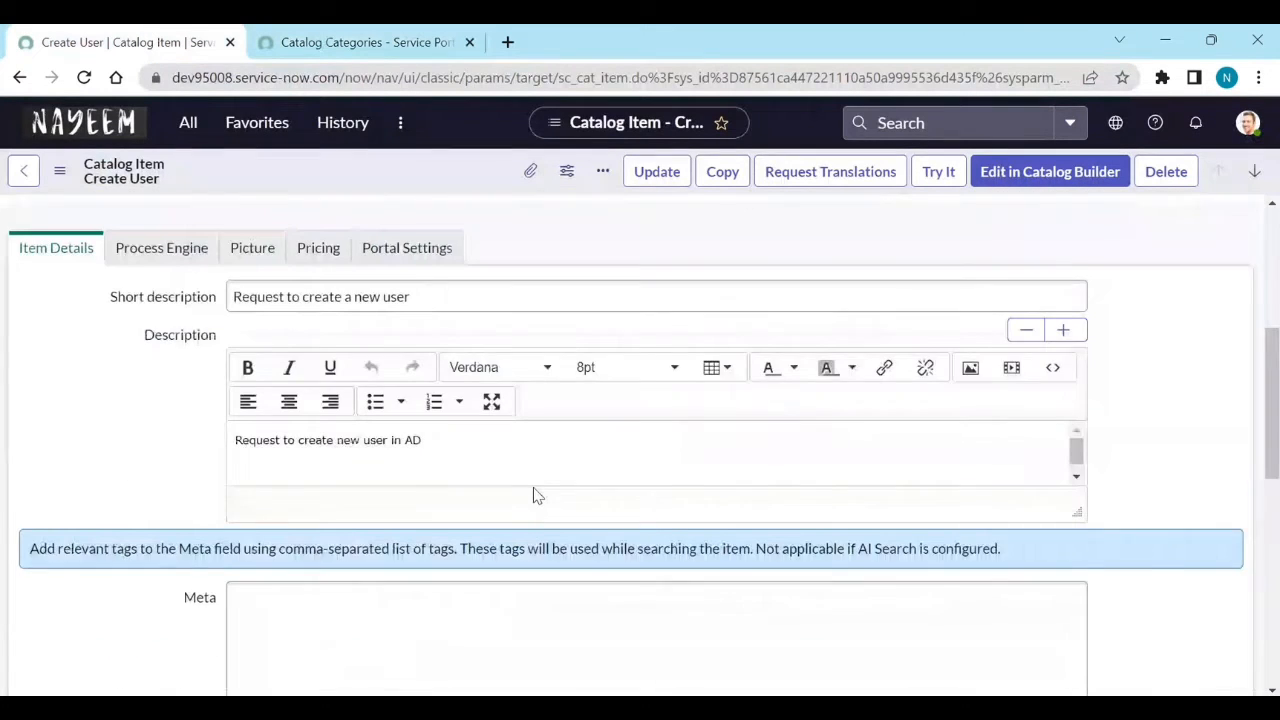
# Step: Confirm 'Only for ITIL USers' under Available For, then open the account menu
pyautogui.scroll(-3)
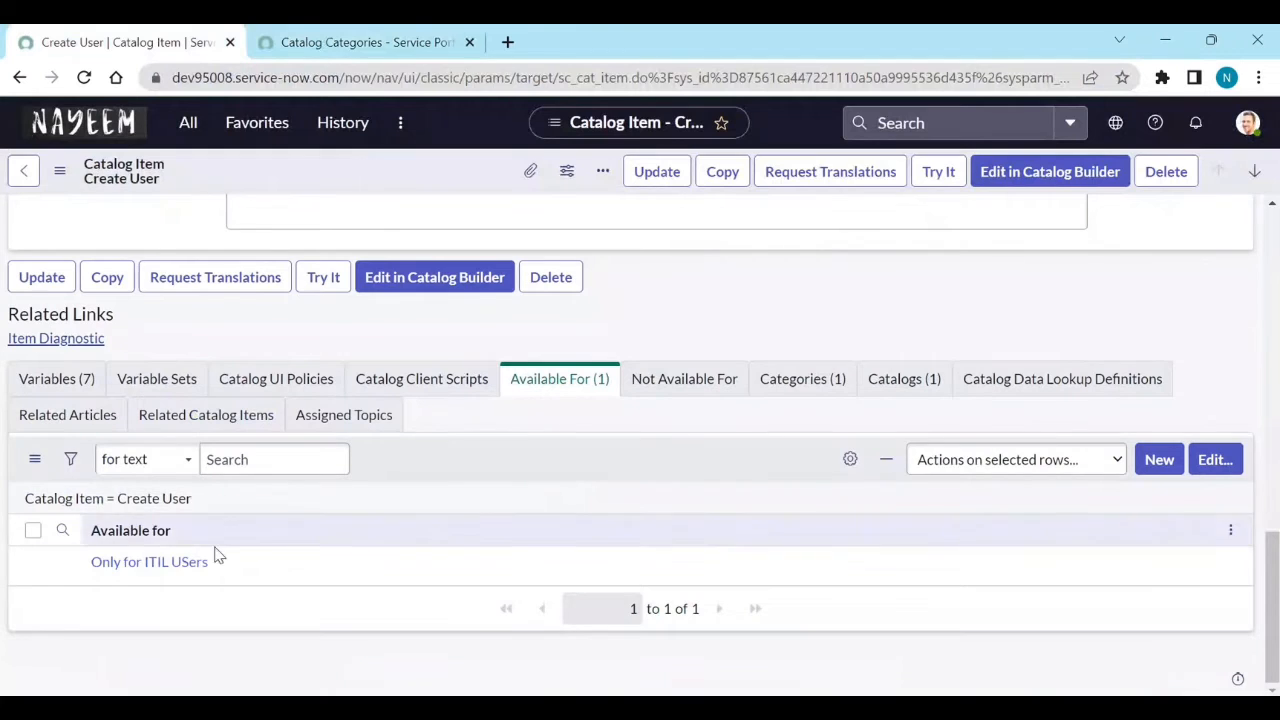
pyautogui.scroll(3)
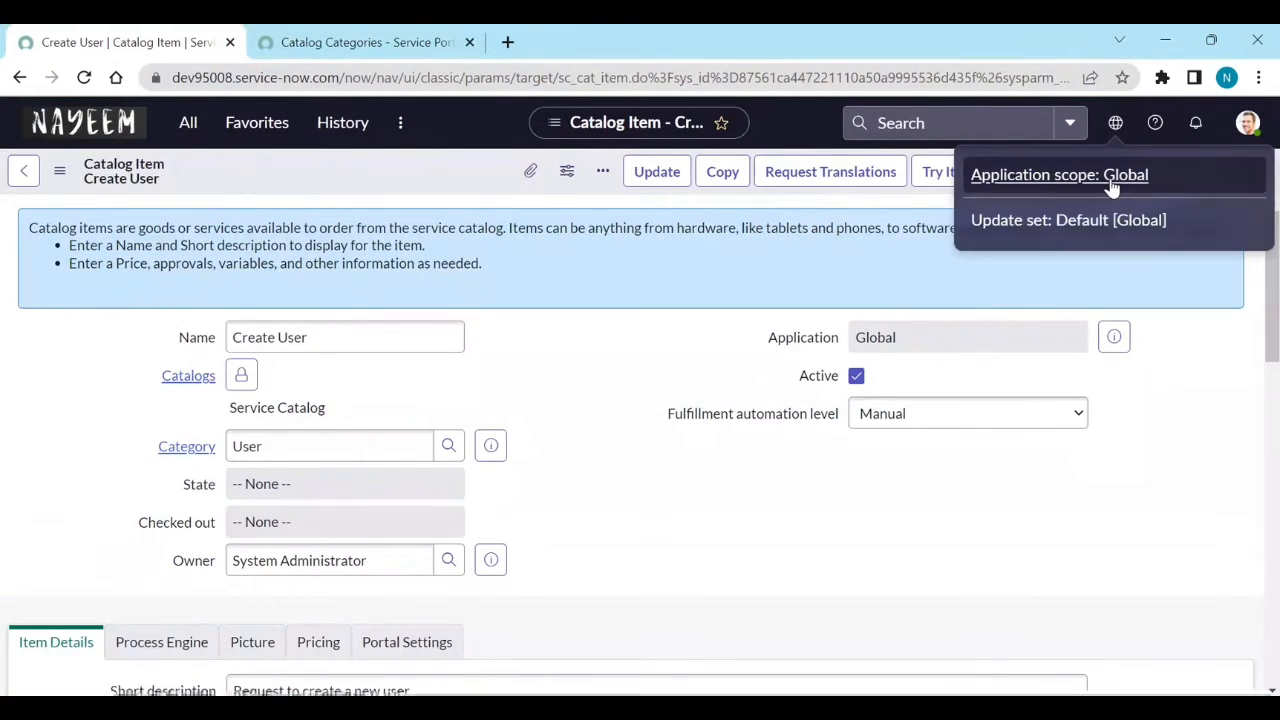
pyautogui.click(1249, 122)
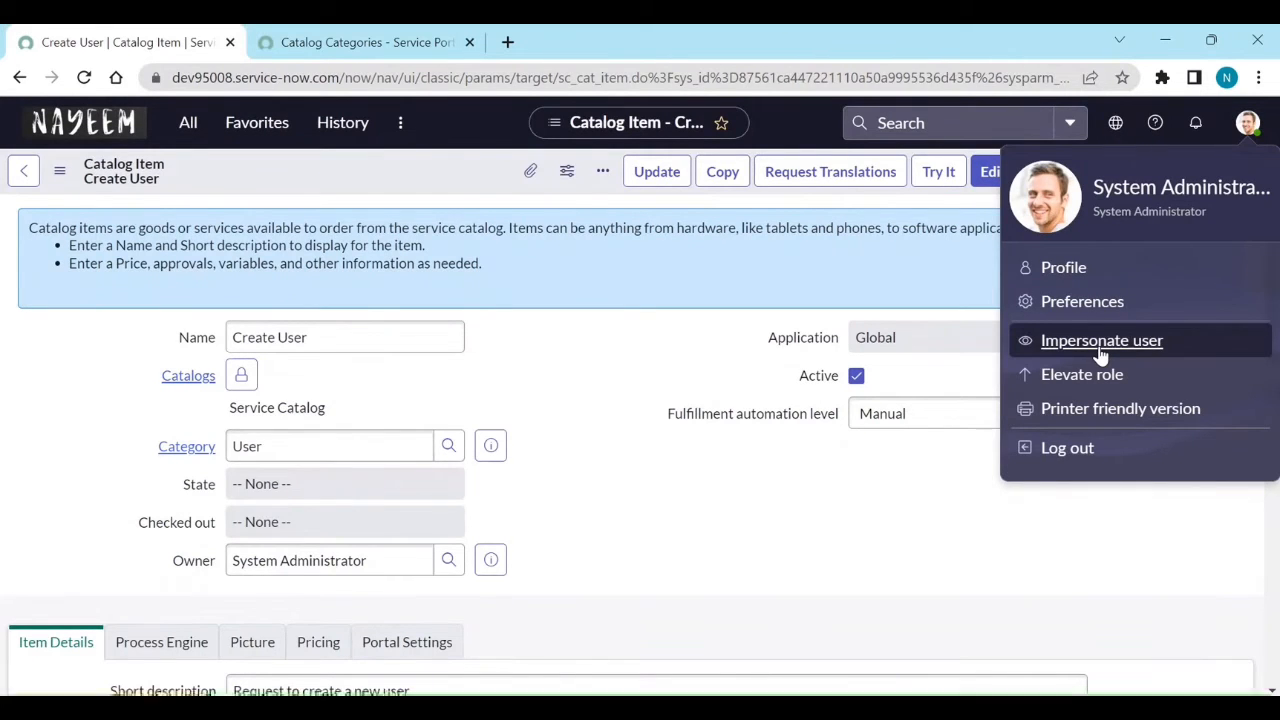
# Step: Impersonate Joe Employee and reload the Service Portal tab as that user
pyautogui.click(1101, 340)
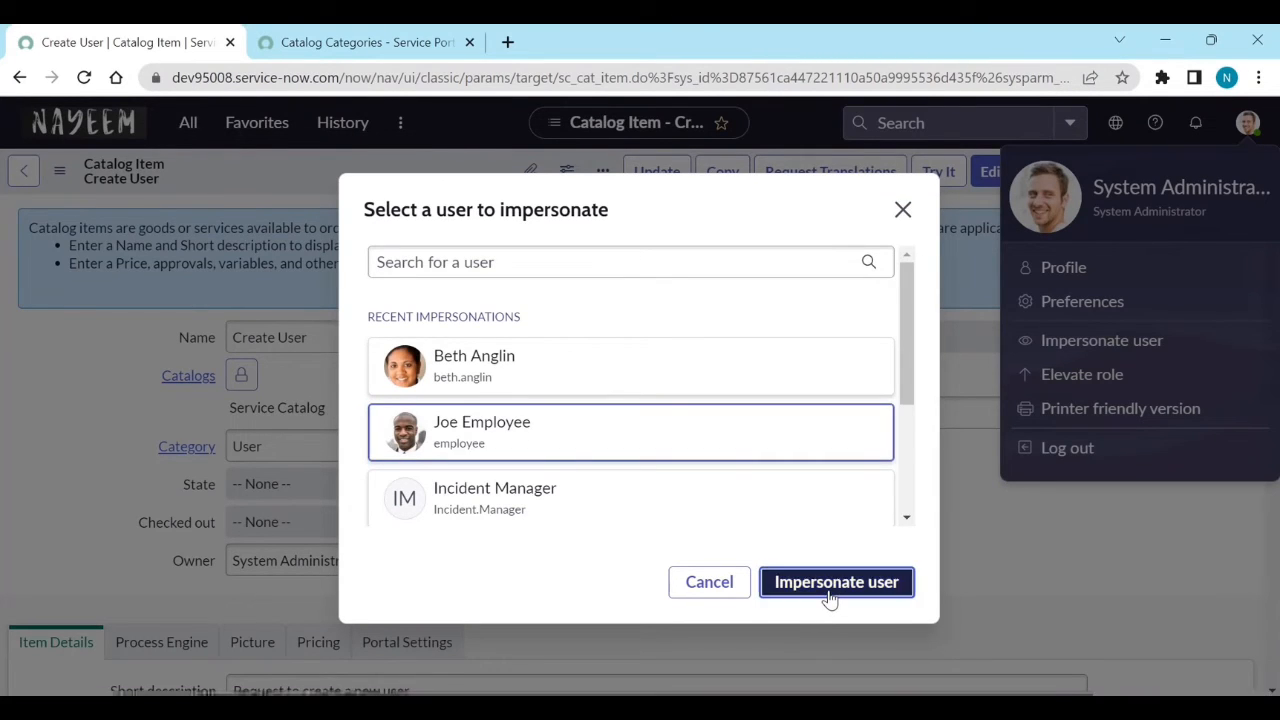
pyautogui.click(836, 582)
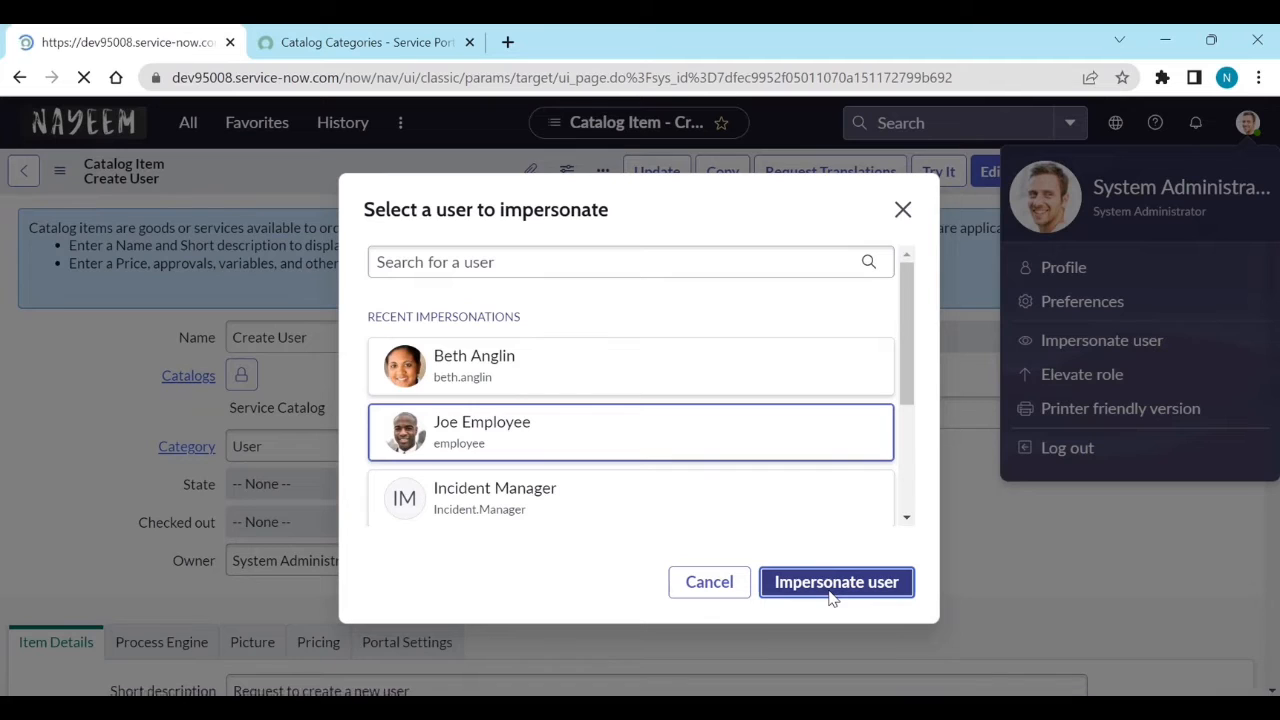
pyautogui.click(836, 582)
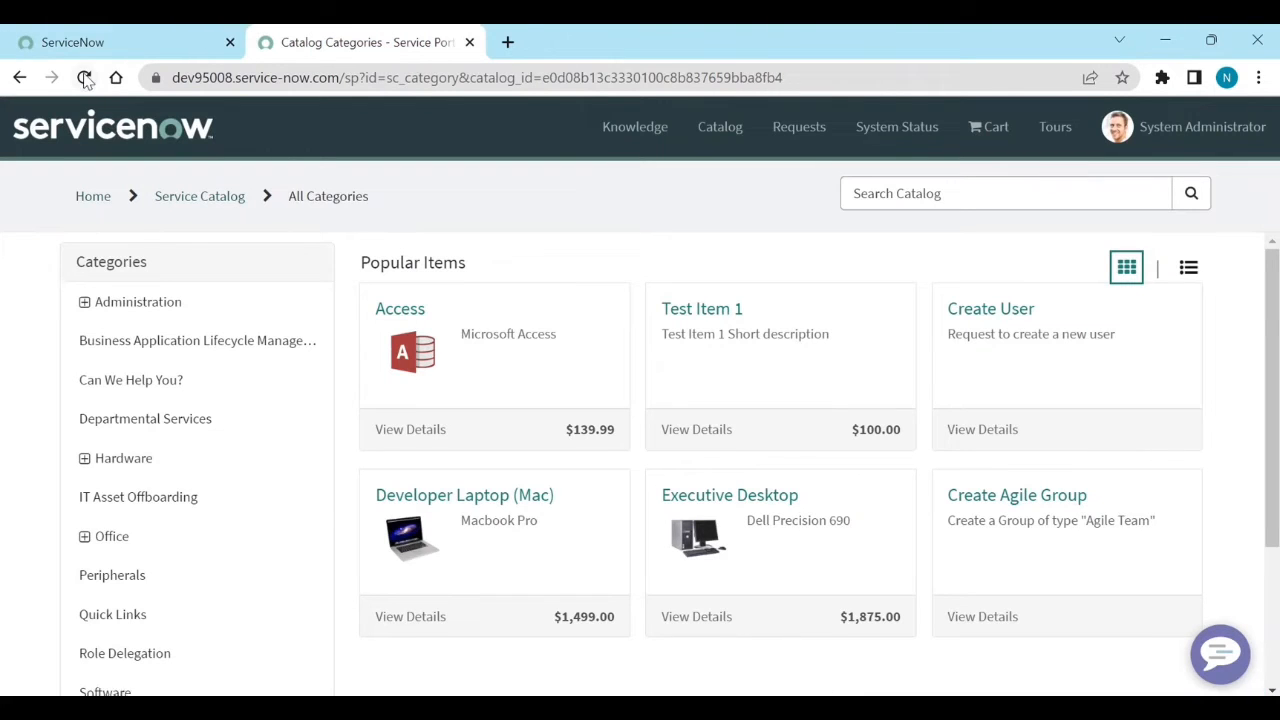
pyautogui.click(85, 78)
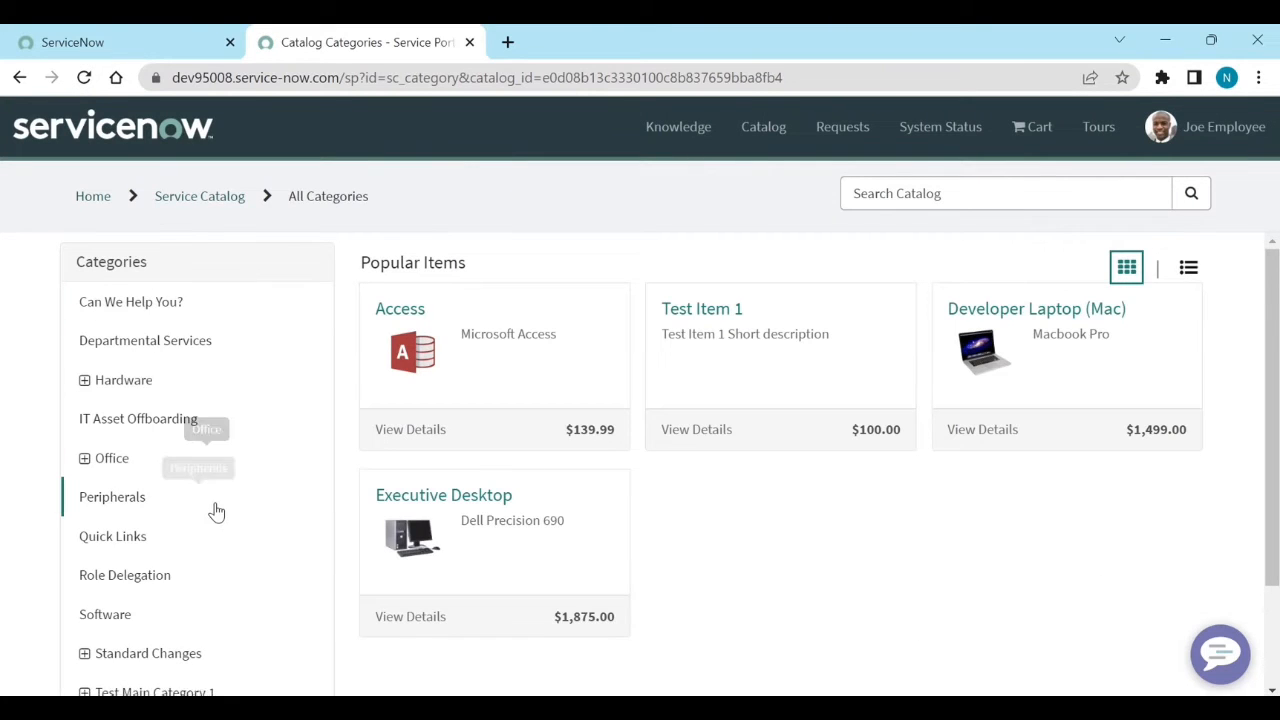
pyautogui.moveTo(130, 301)
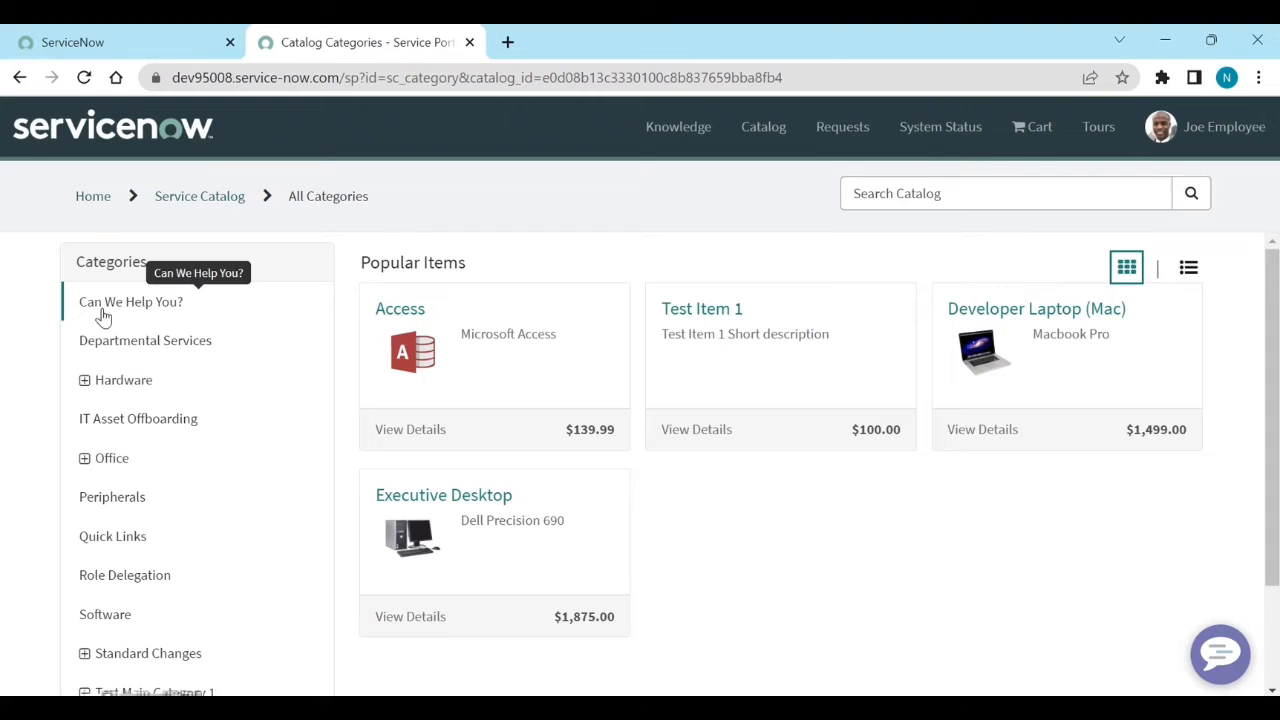
# Step: Search the portal catalog for 'create use' as Joe Employee, then return to the main tab
pyautogui.click(1005, 193)
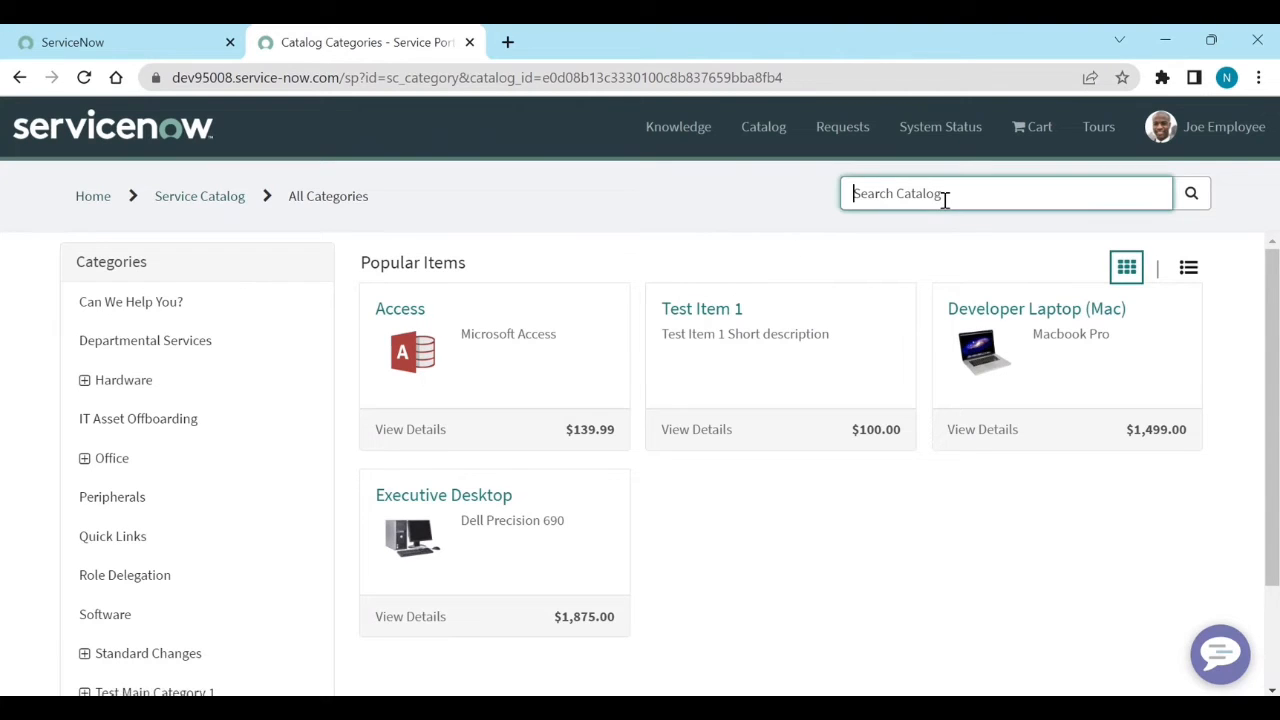
pyautogui.write('create user')
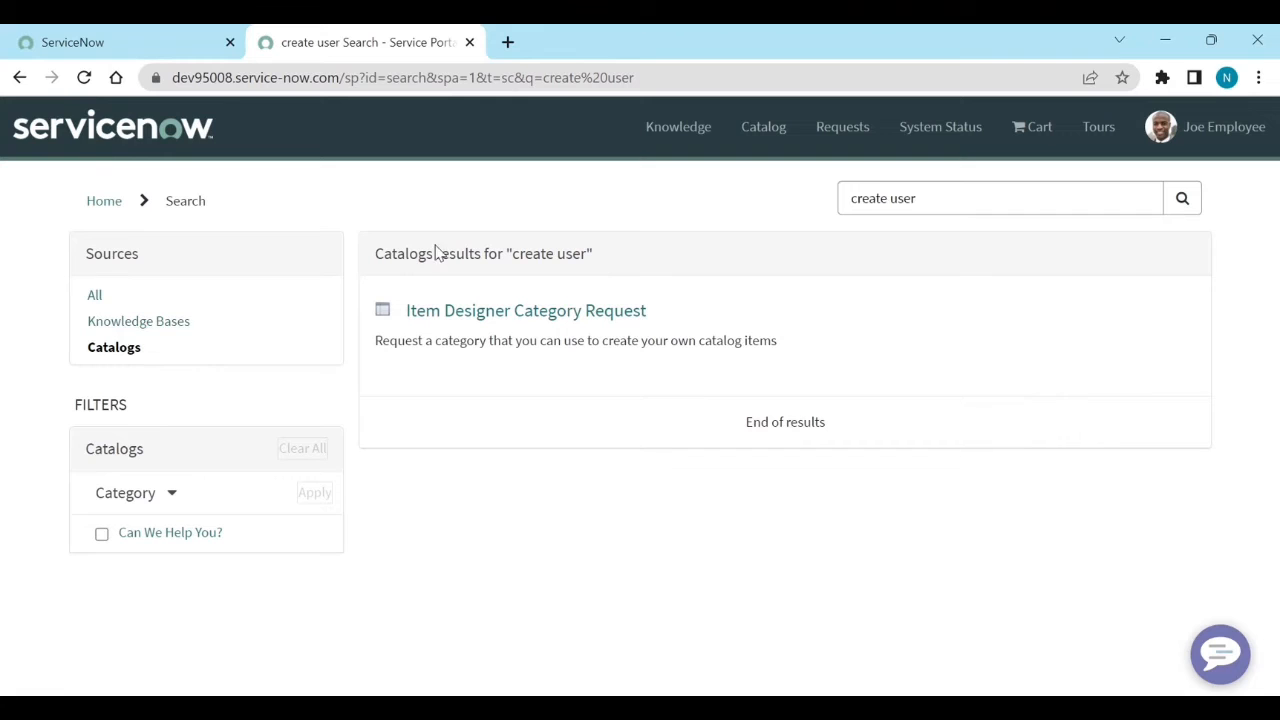
pyautogui.click(110, 42)
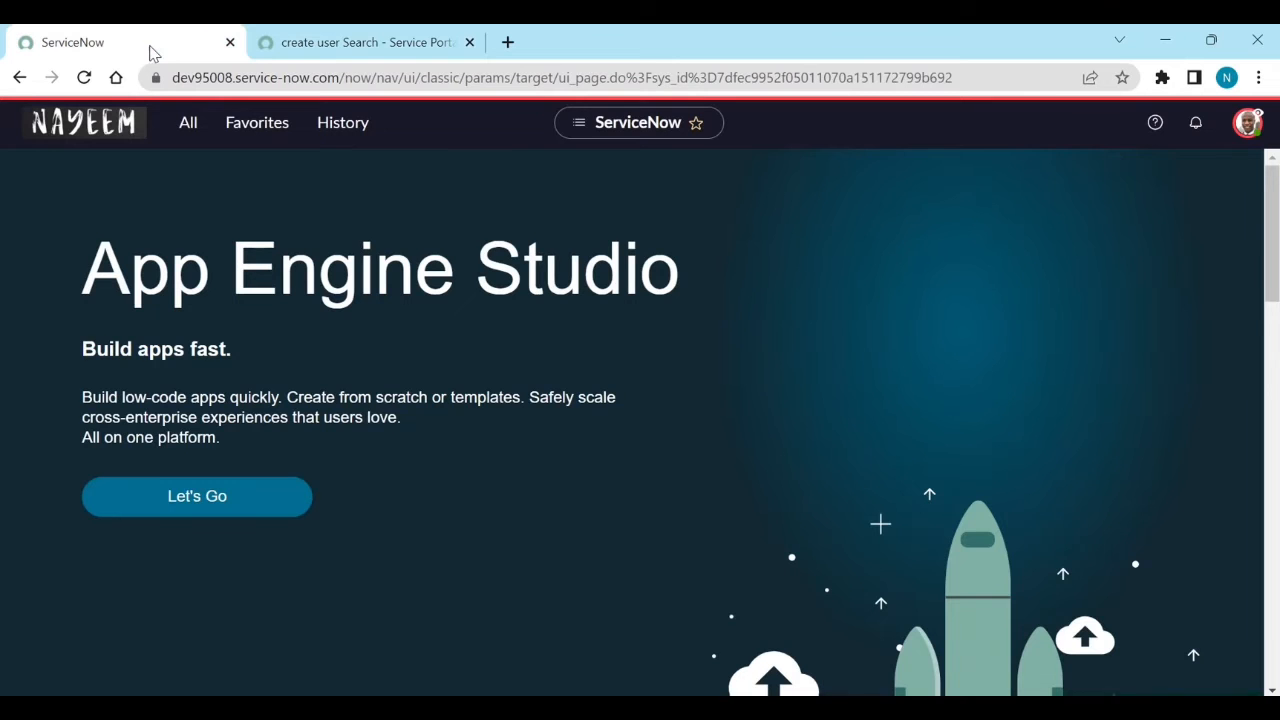
# Step: Switch impersonation from Joe Employee to ITIL User and go back to the portal tab
pyautogui.click(1248, 122)
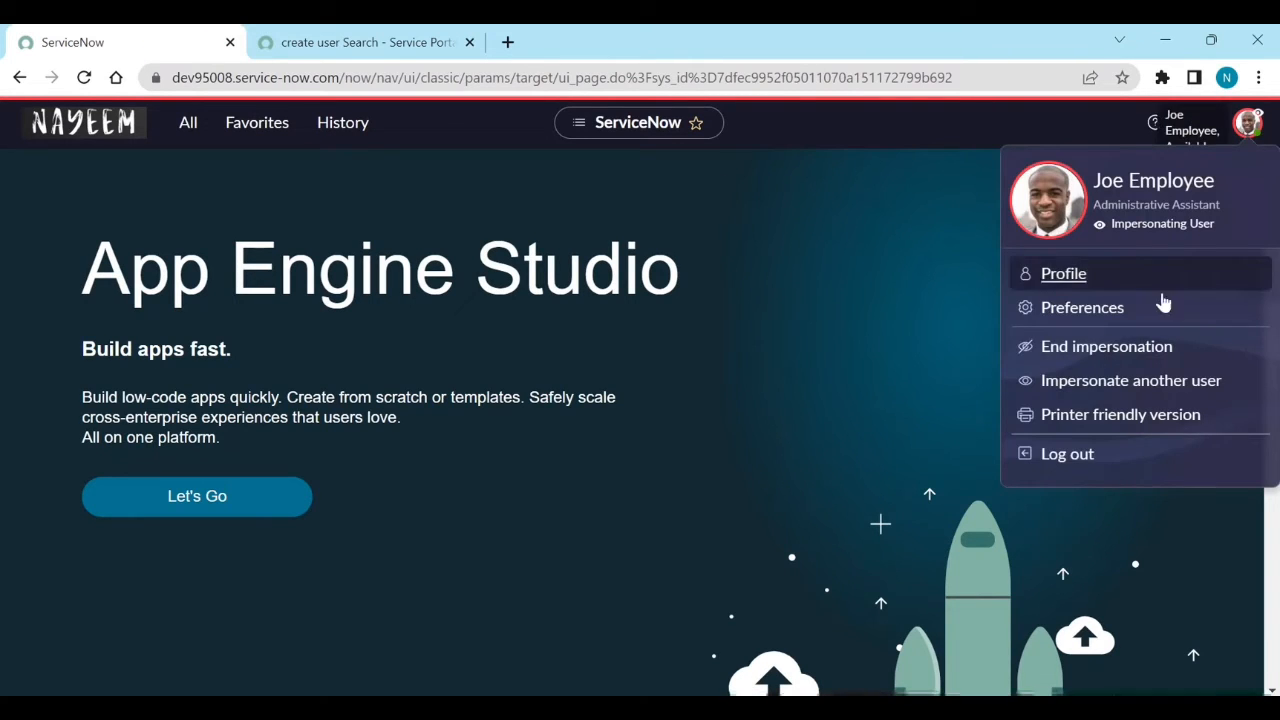
pyautogui.moveTo(1130, 380)
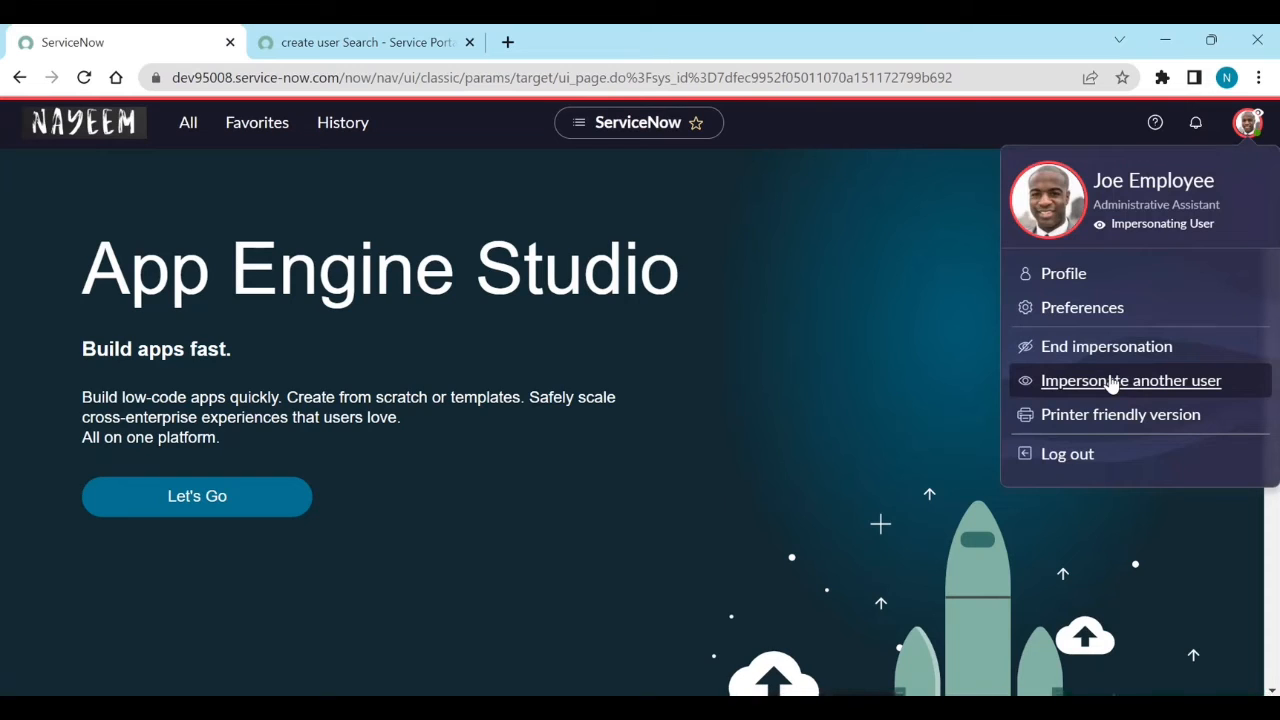
pyautogui.click(1131, 380)
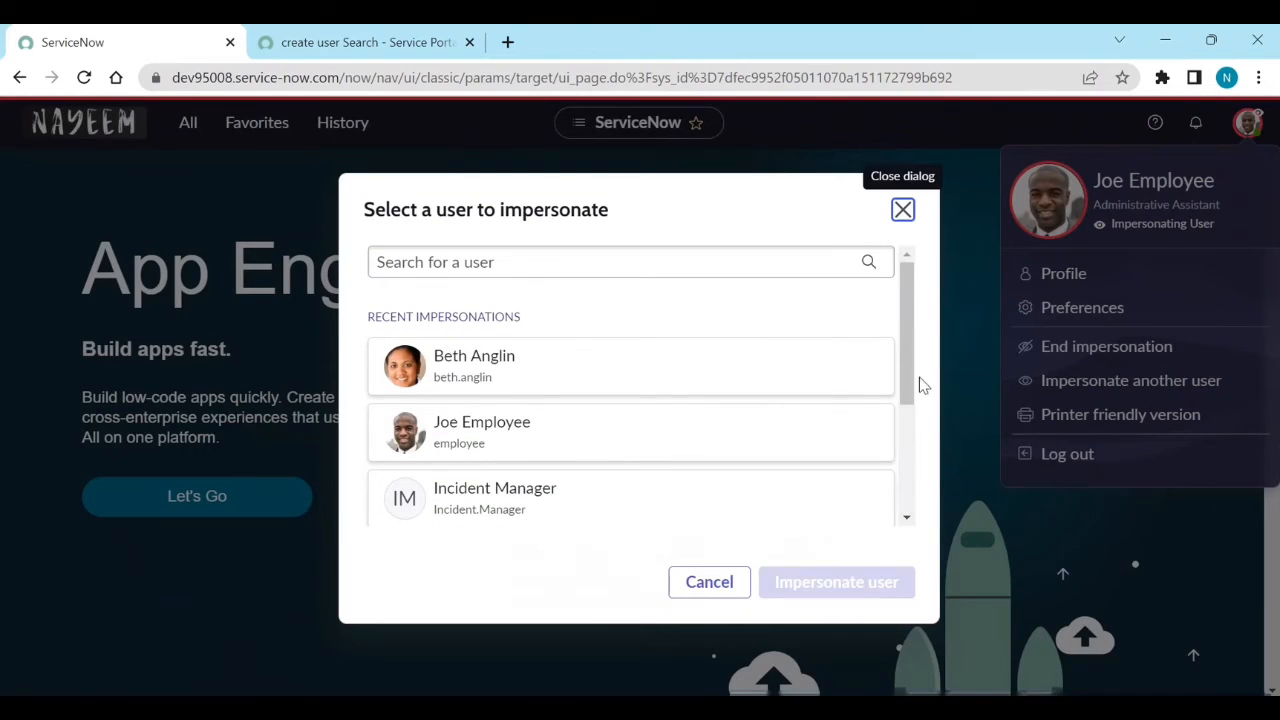
pyautogui.moveTo(508, 370)
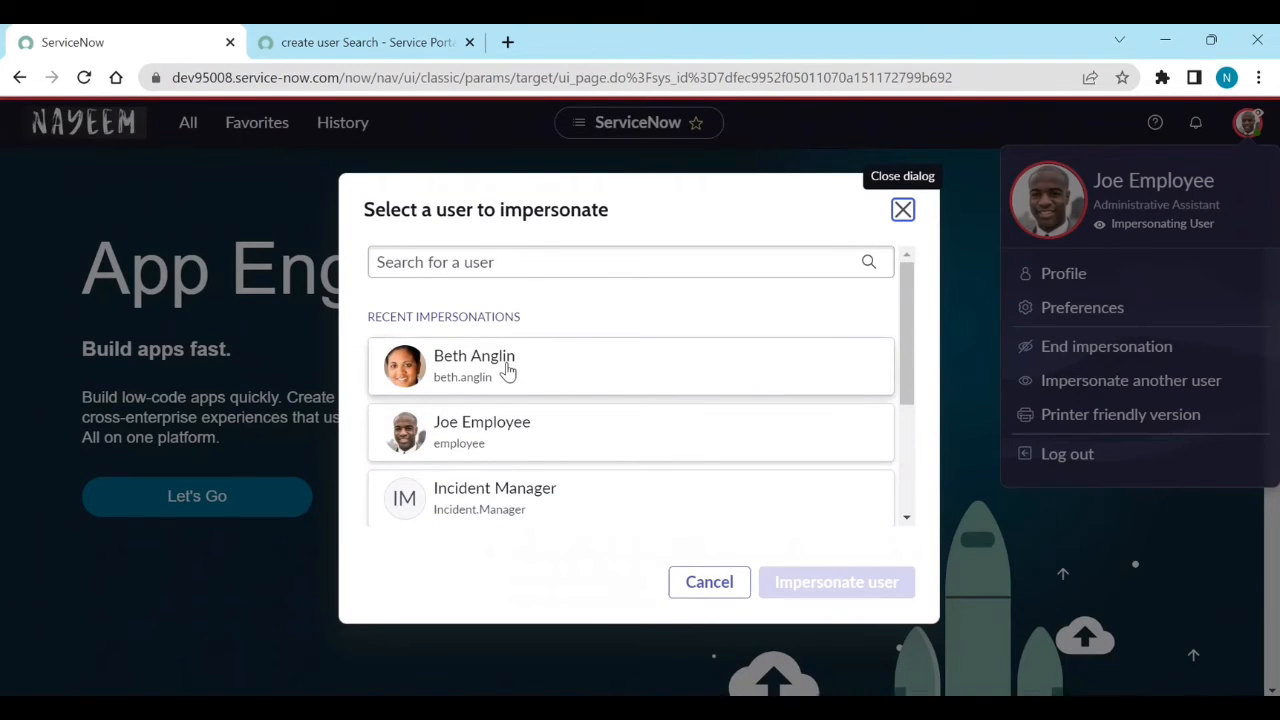
pyautogui.scroll(-3)
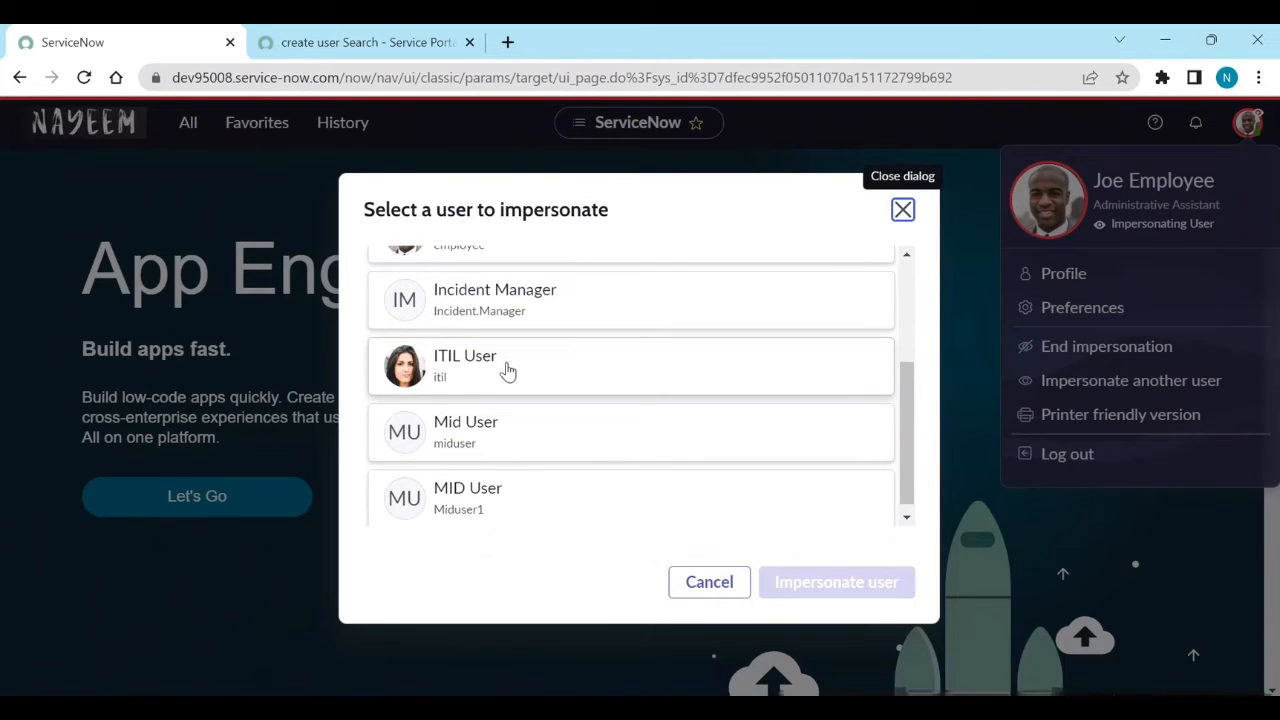
pyautogui.click(630, 366)
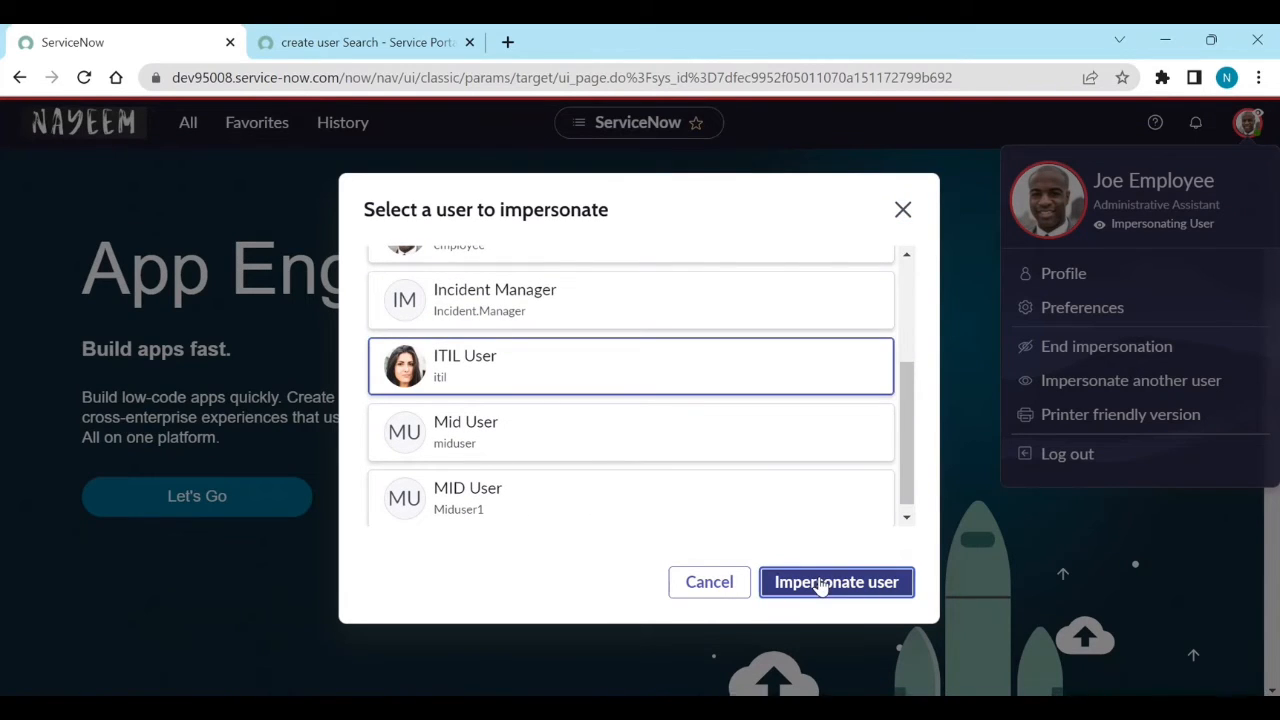
pyautogui.click(836, 582)
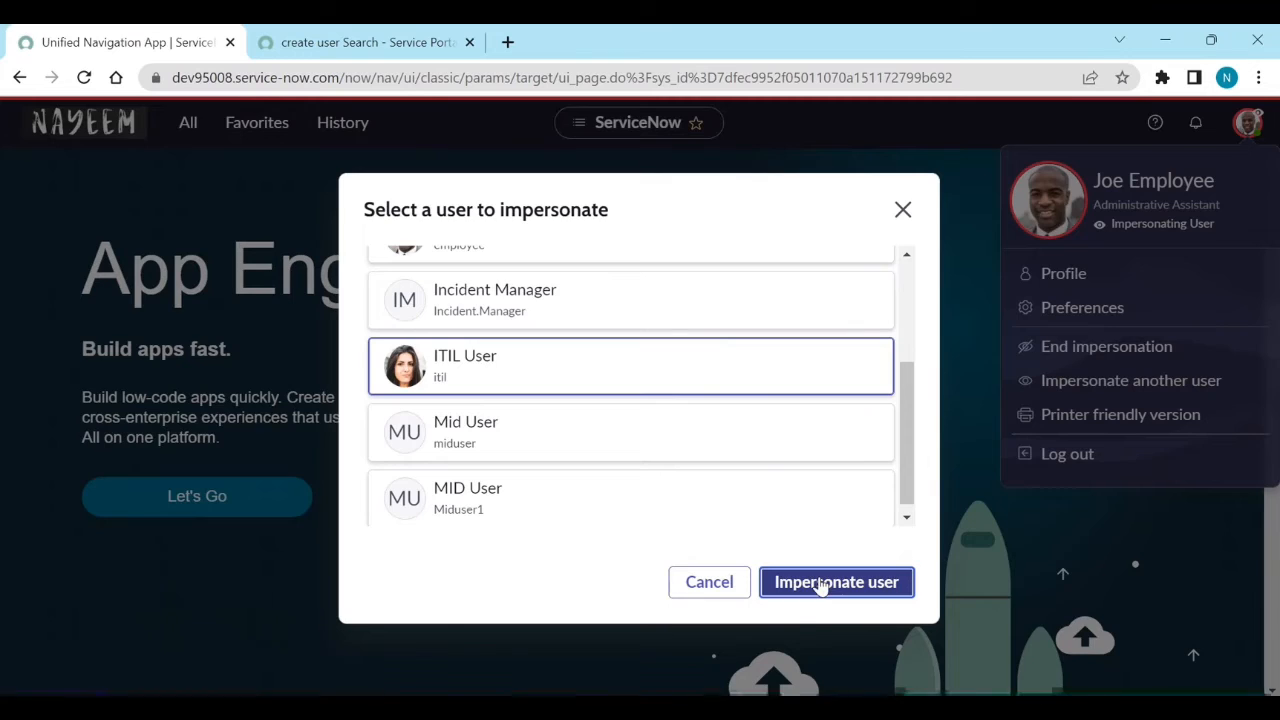
pyautogui.click(836, 582)
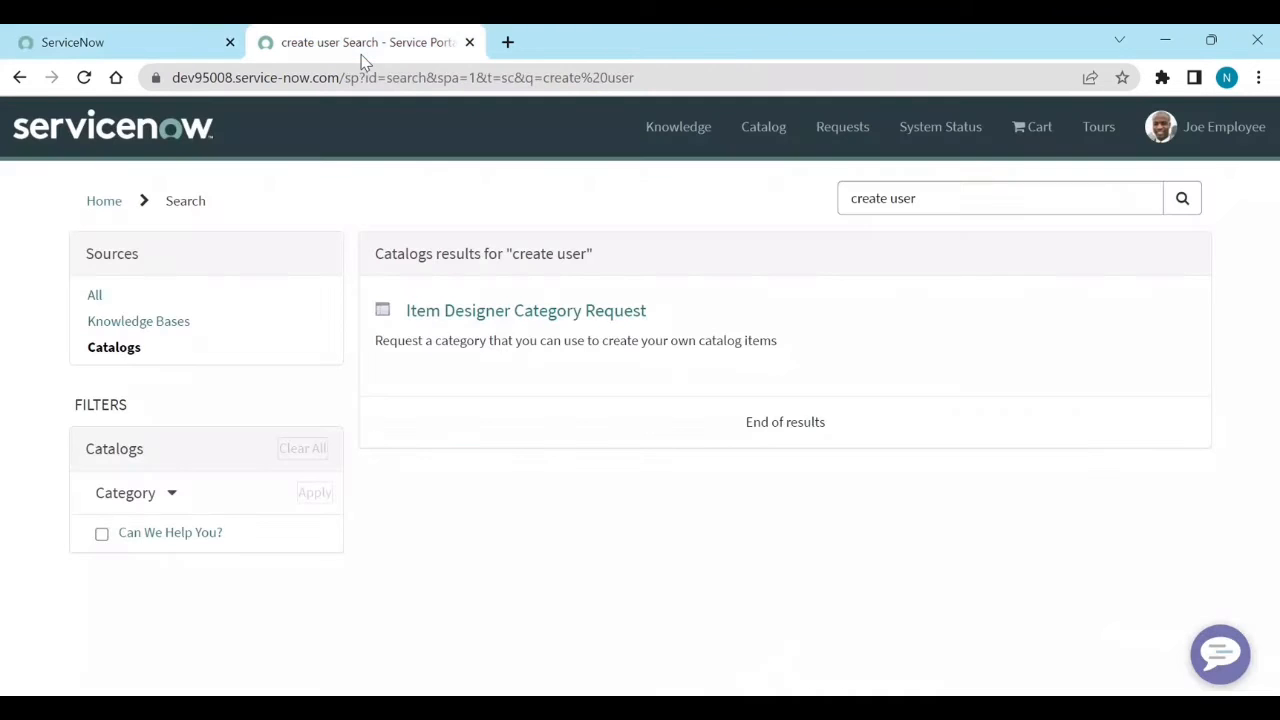
pyautogui.moveTo(85, 125)
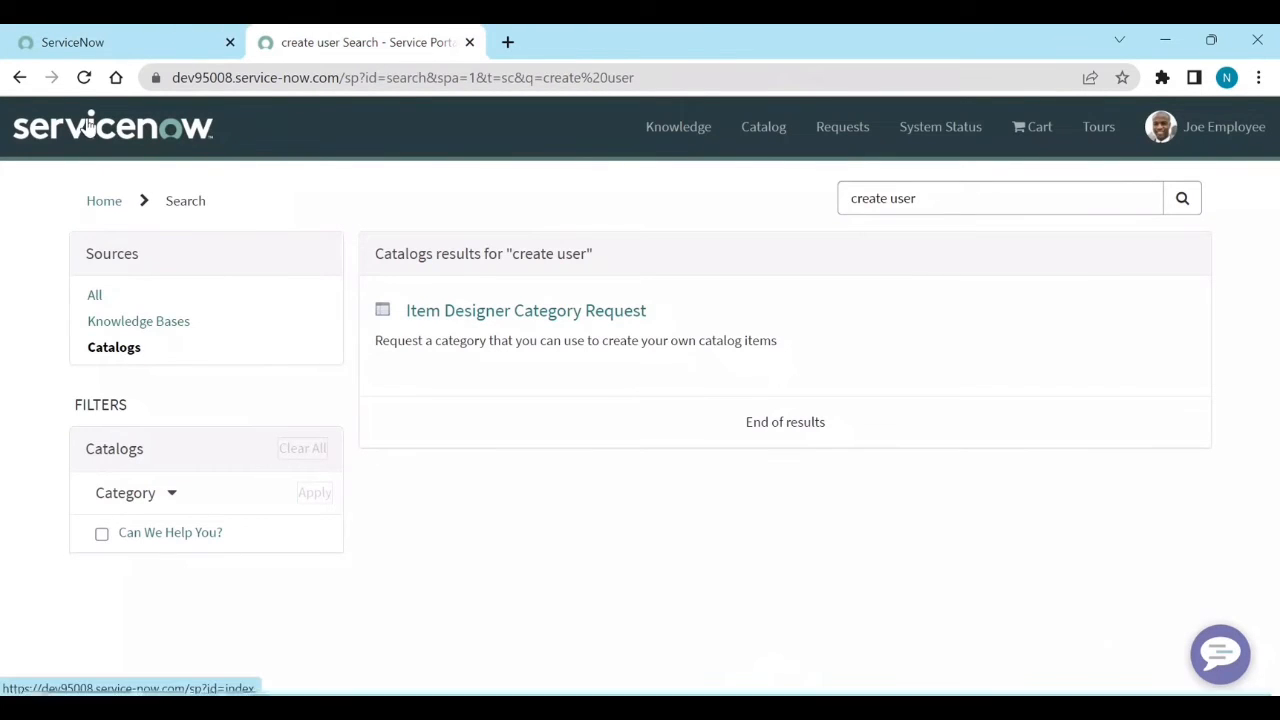
# Step: Browse the portal's request catalog as ITIL User, then open the account menu on the main tab
pyautogui.click(113, 126)
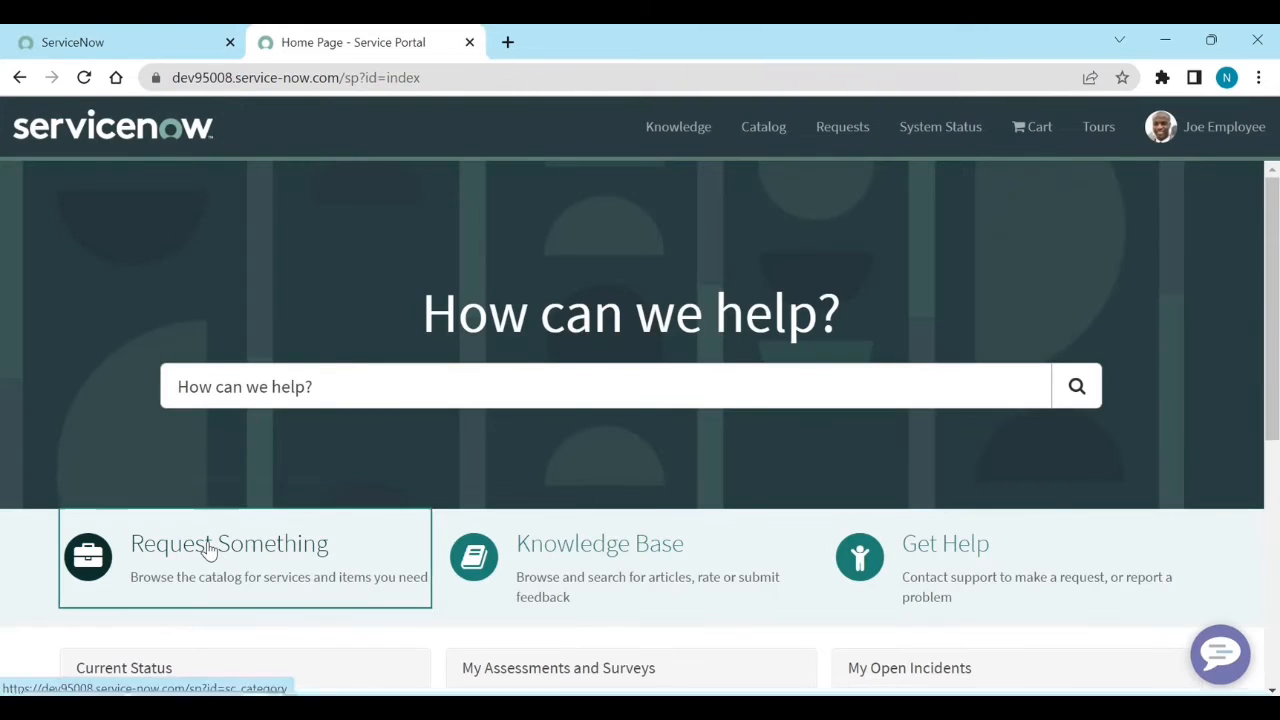
pyautogui.click(229, 543)
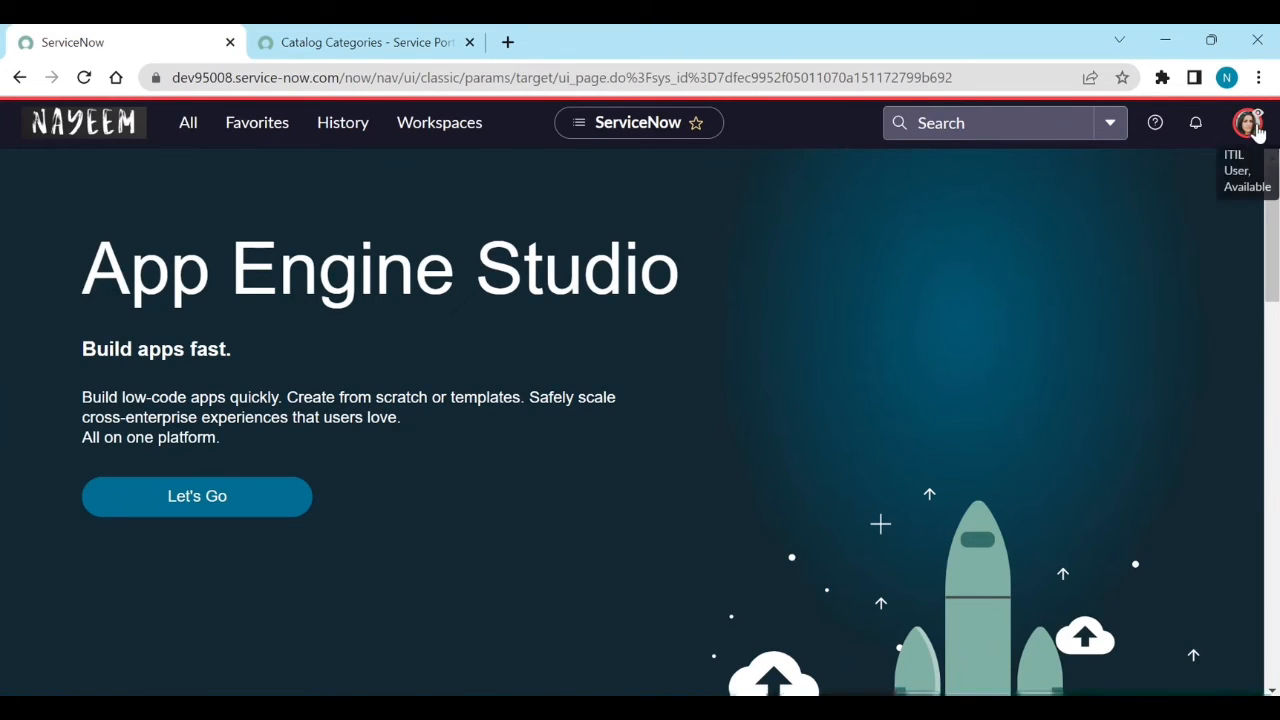
pyautogui.click(1249, 122)
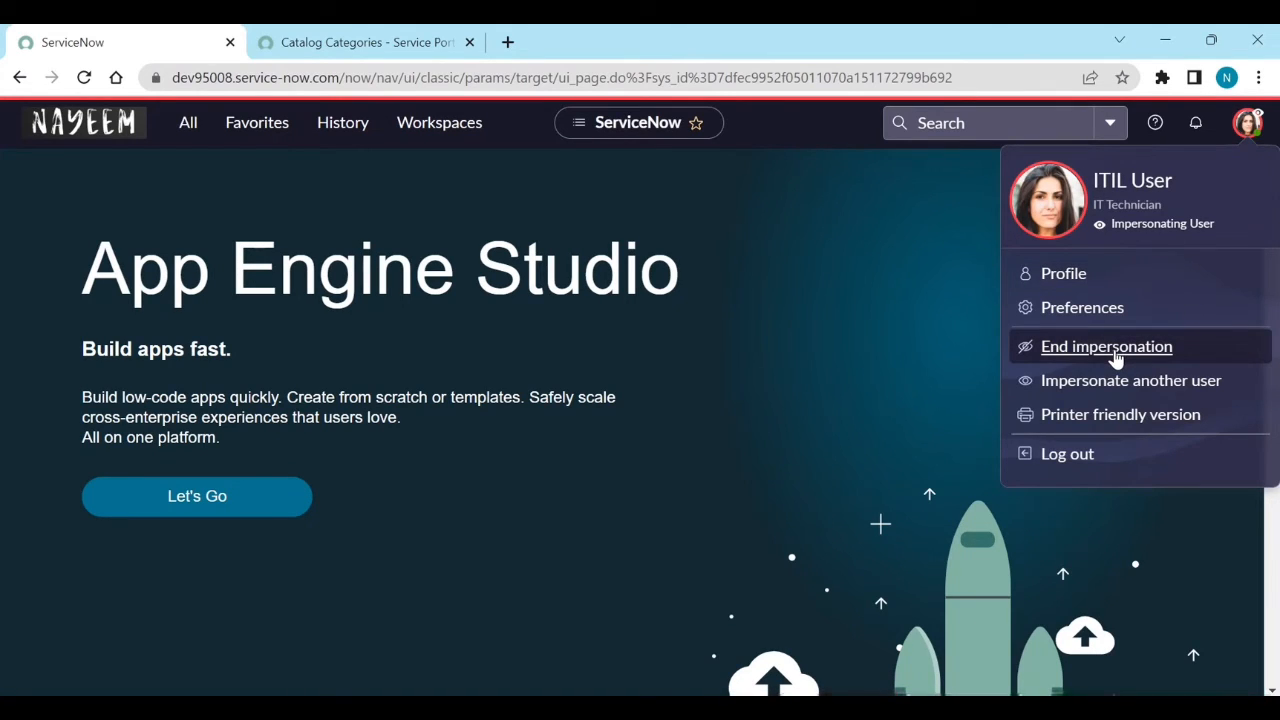
# Step: End impersonation and reopen the new User Criteria record from History
pyautogui.click(1106, 346)
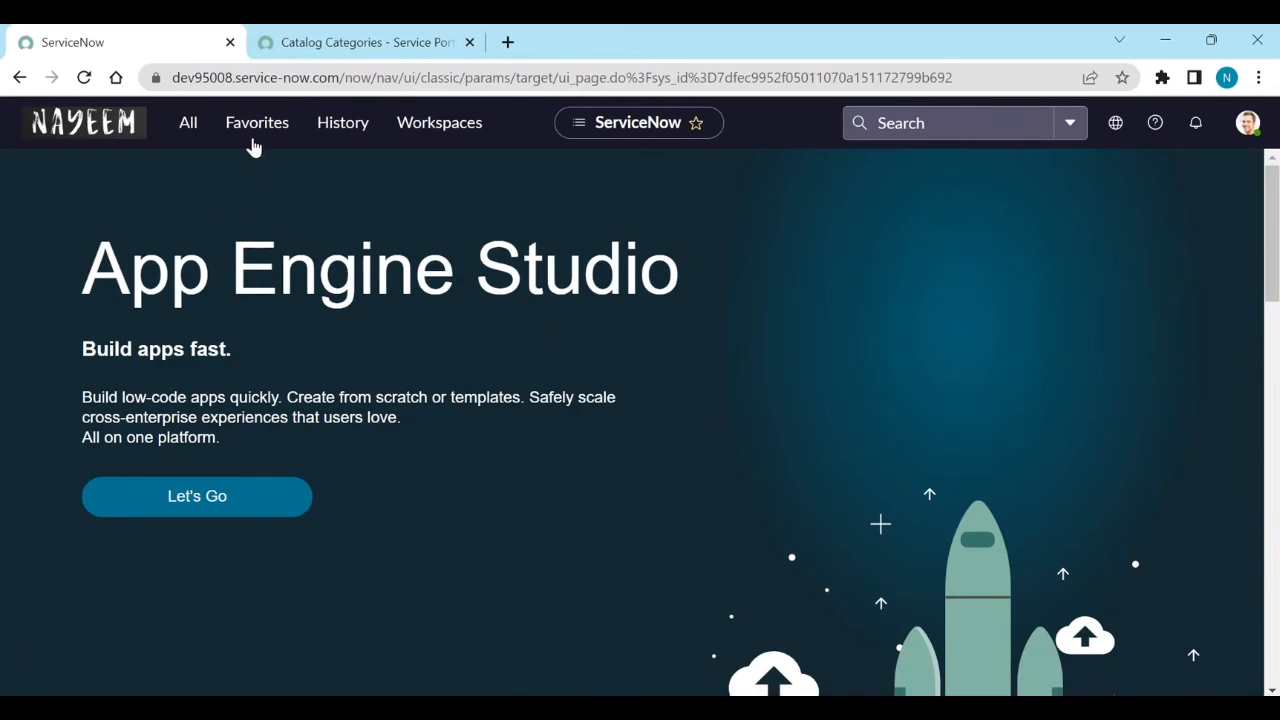
pyautogui.click(342, 122)
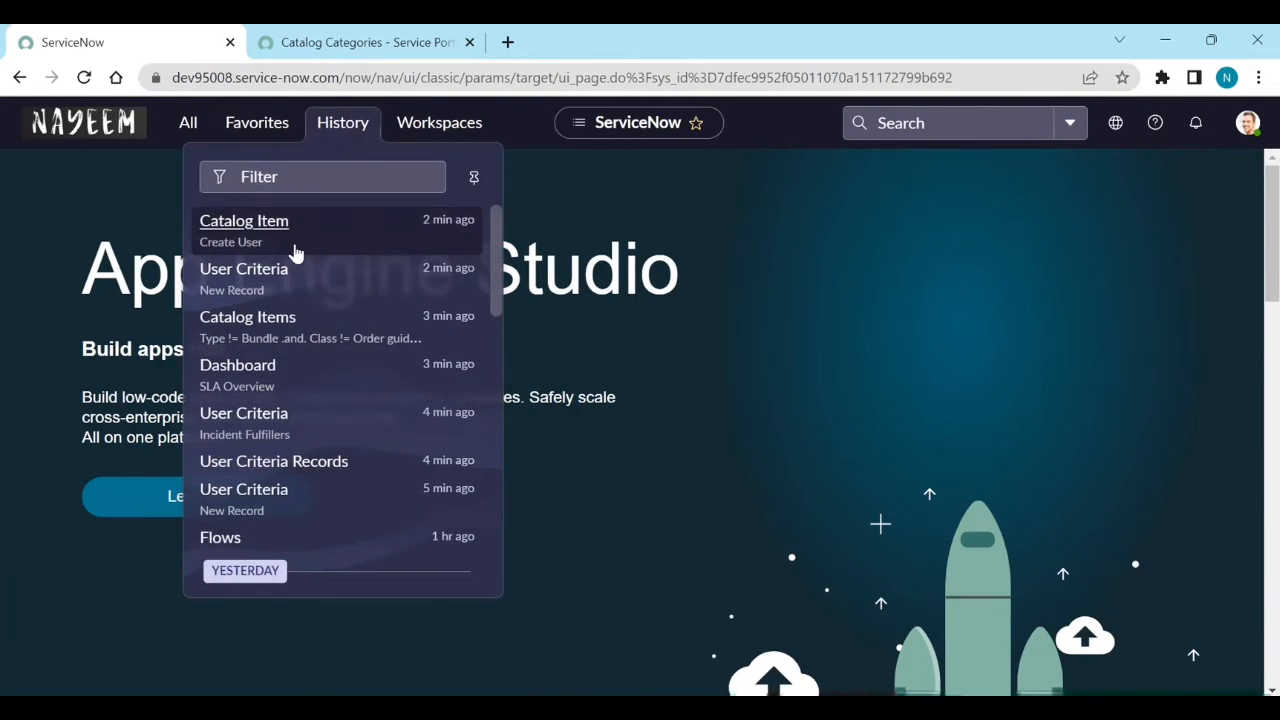
pyautogui.click(244, 220)
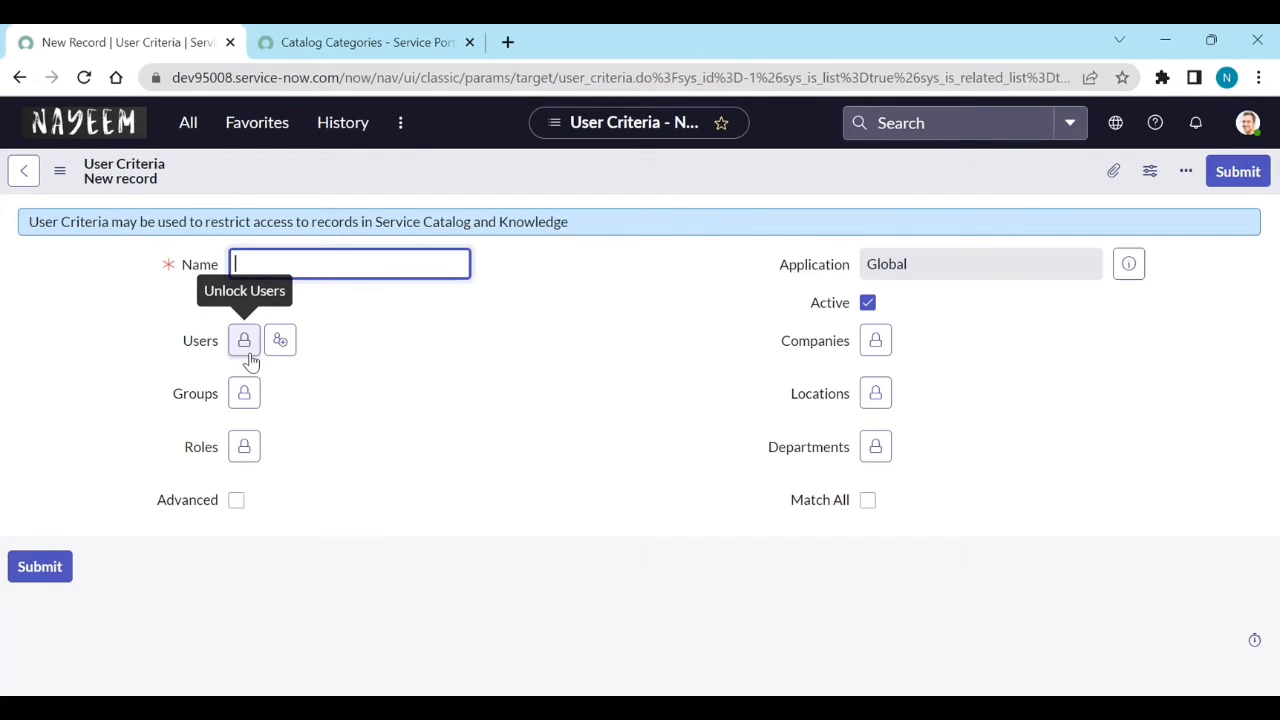
pyautogui.moveTo(244, 393)
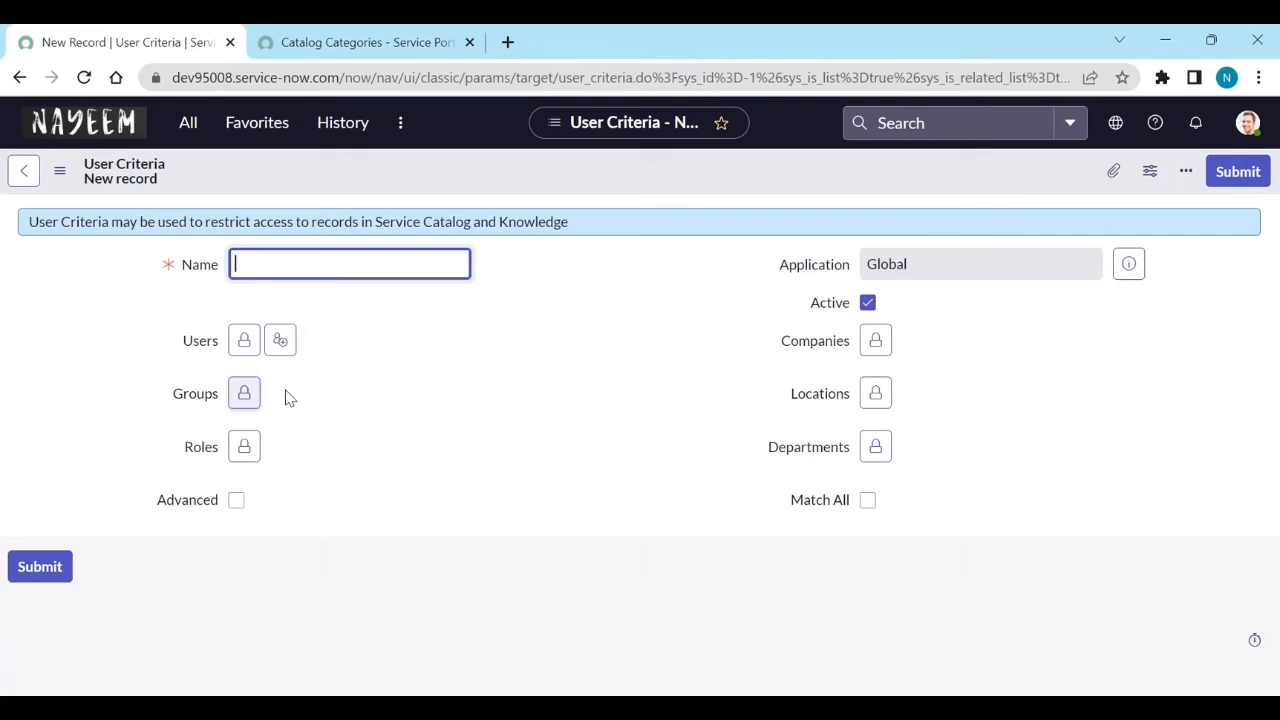
pyautogui.moveTo(243, 447)
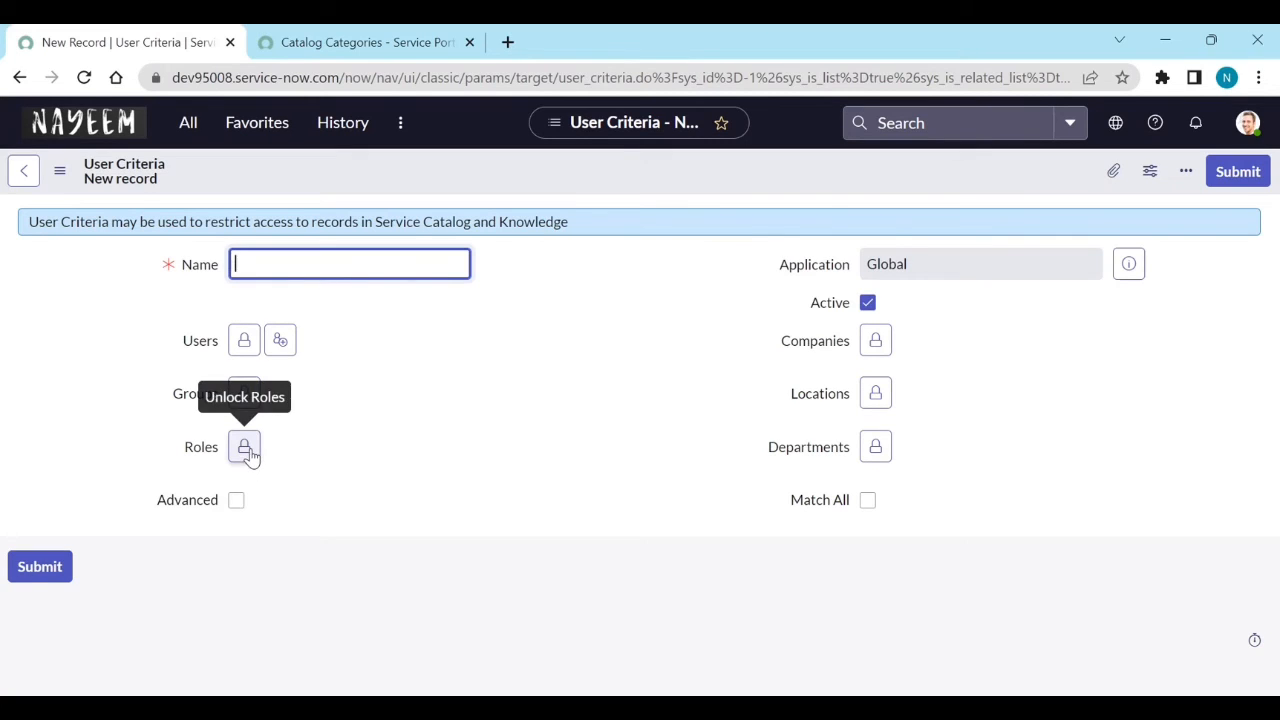
pyautogui.moveTo(818, 390)
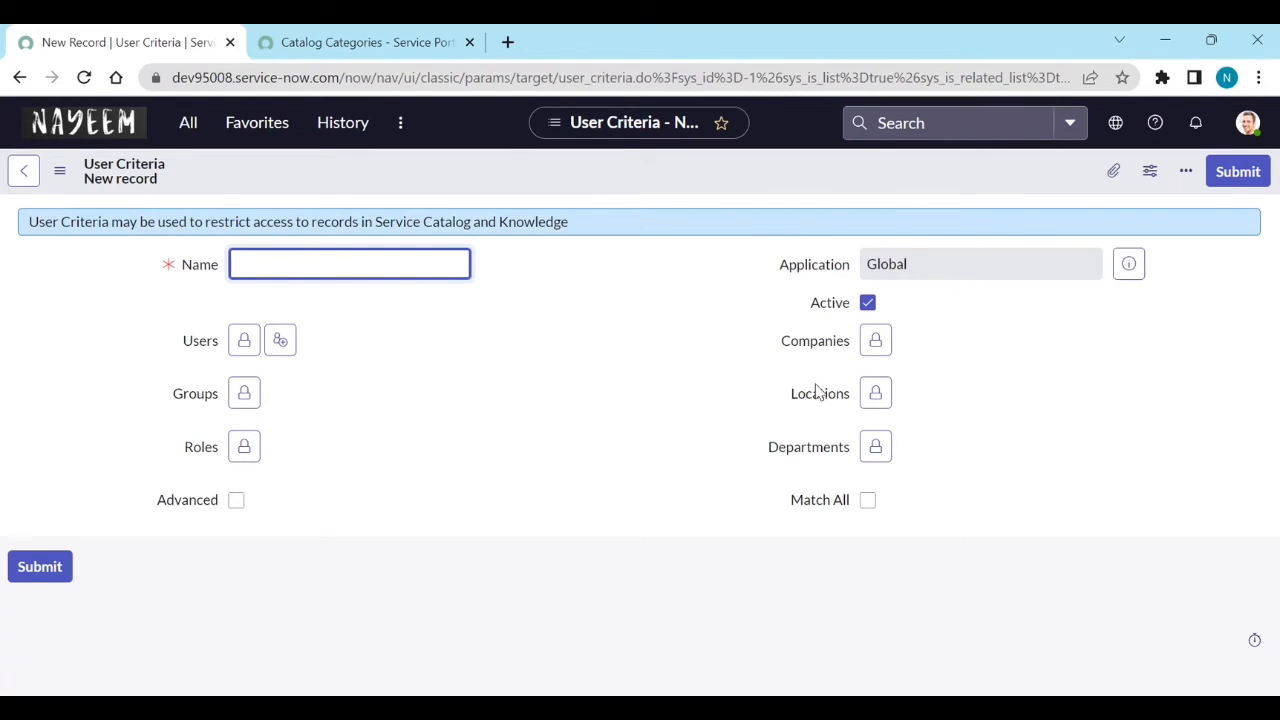
pyautogui.moveTo(830, 365)
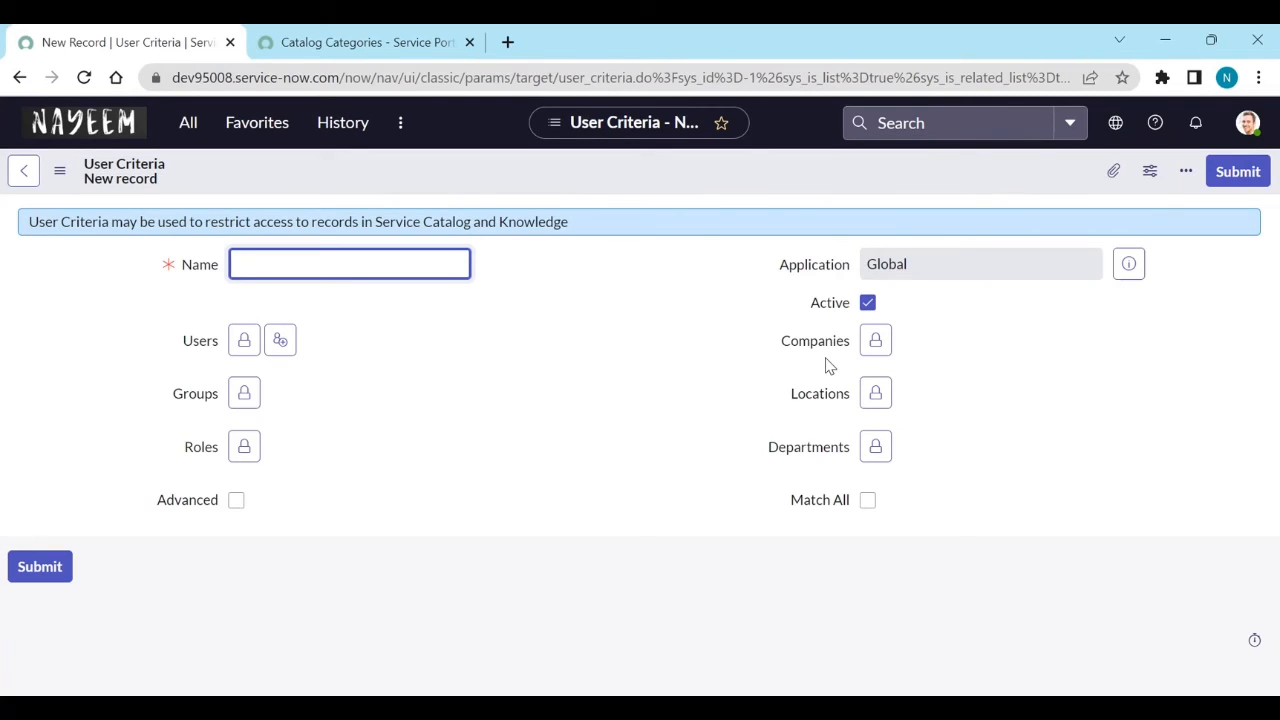
pyautogui.moveTo(830, 404)
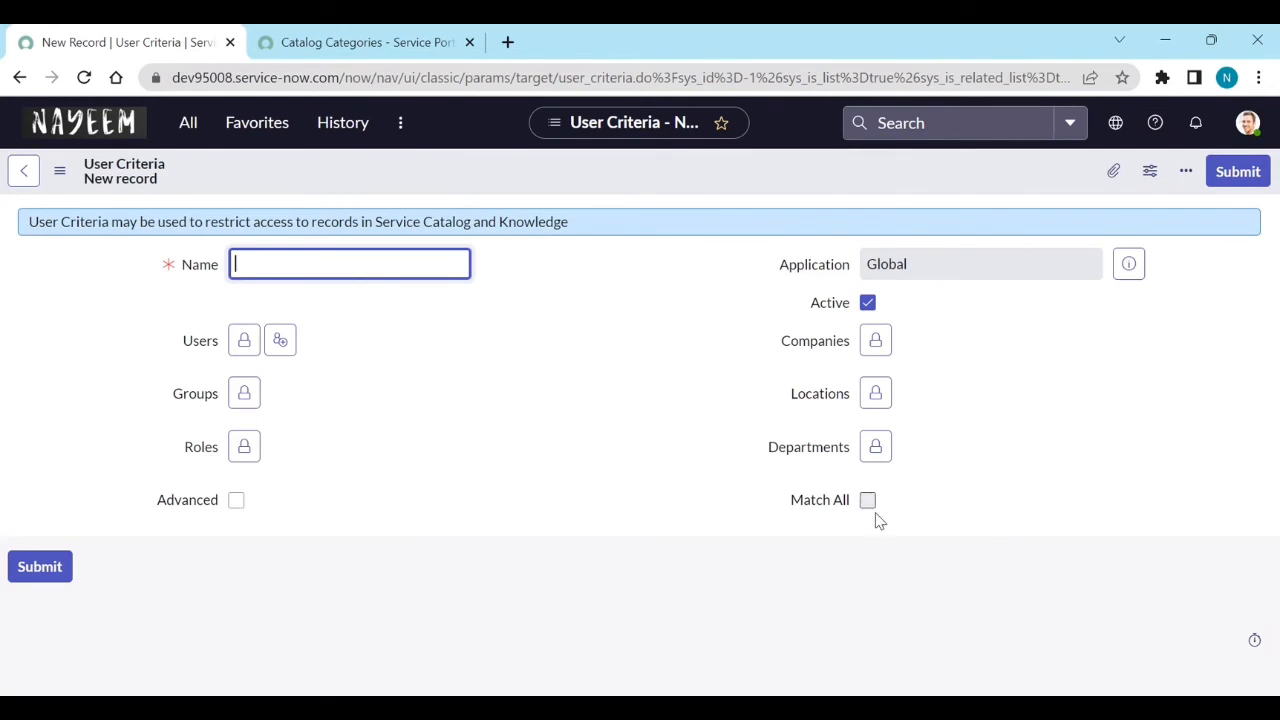
pyautogui.click(867, 500)
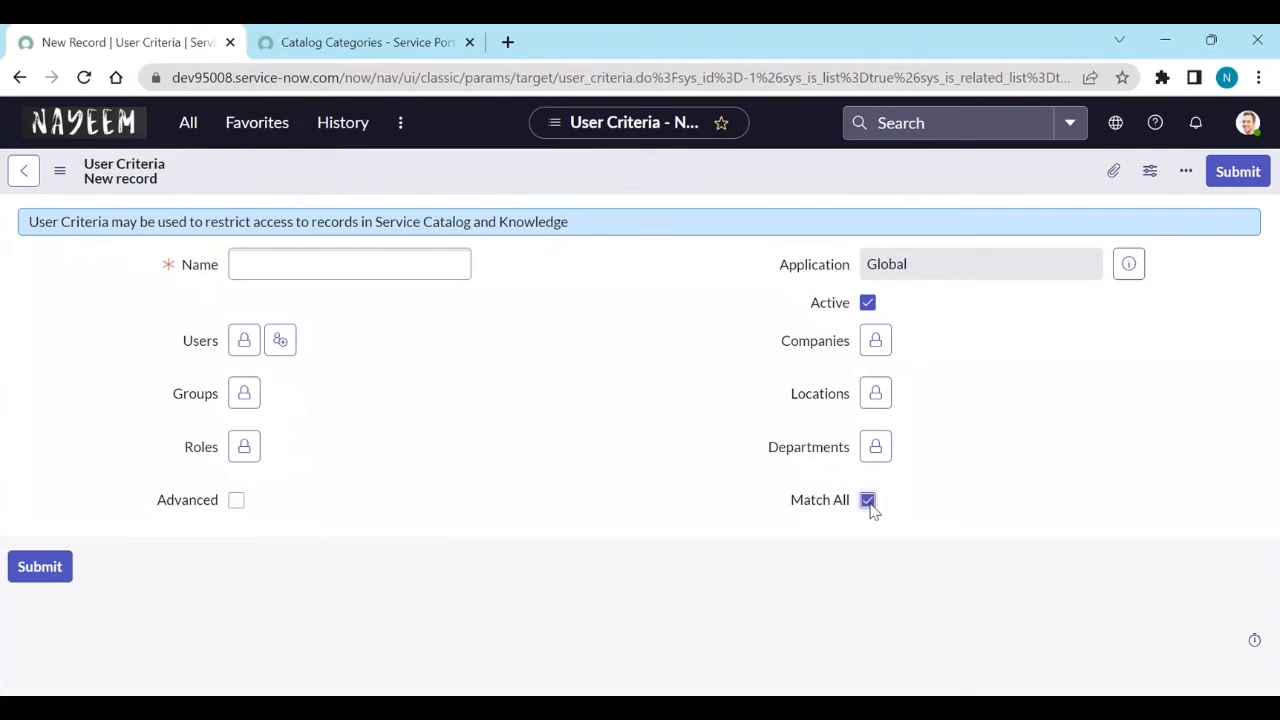
pyautogui.moveTo(1000, 508)
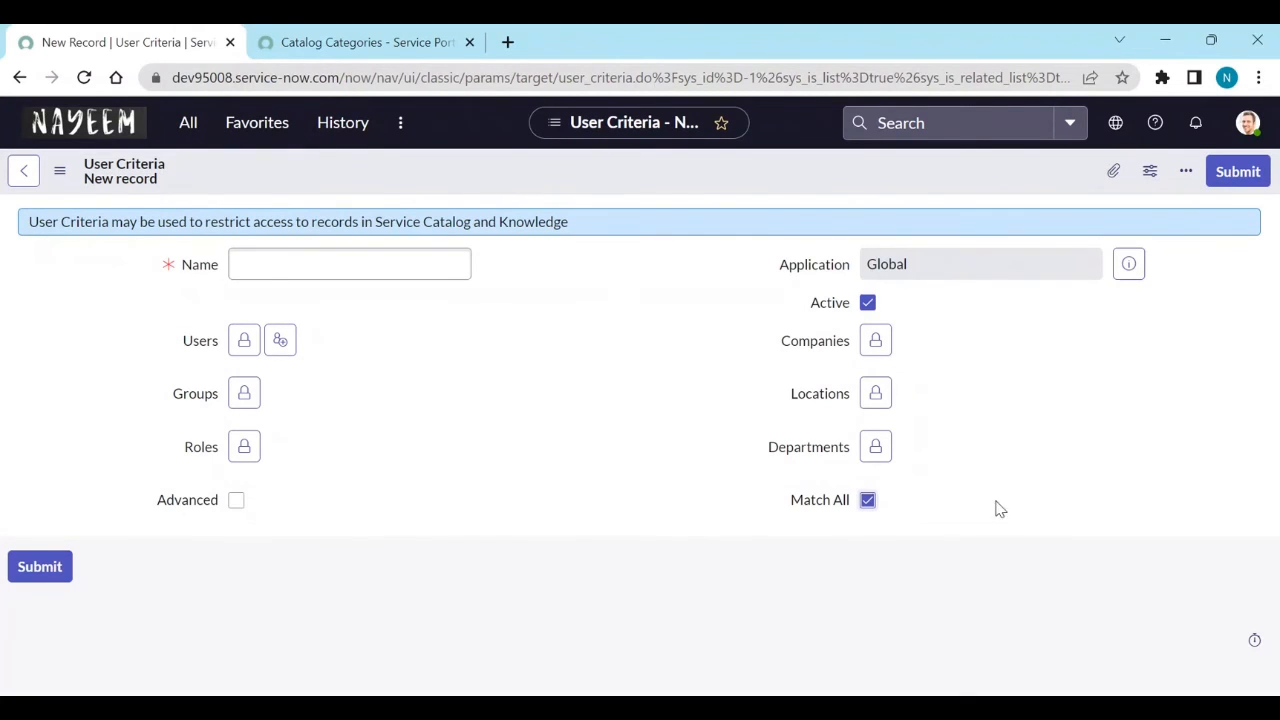
pyautogui.moveTo(513, 518)
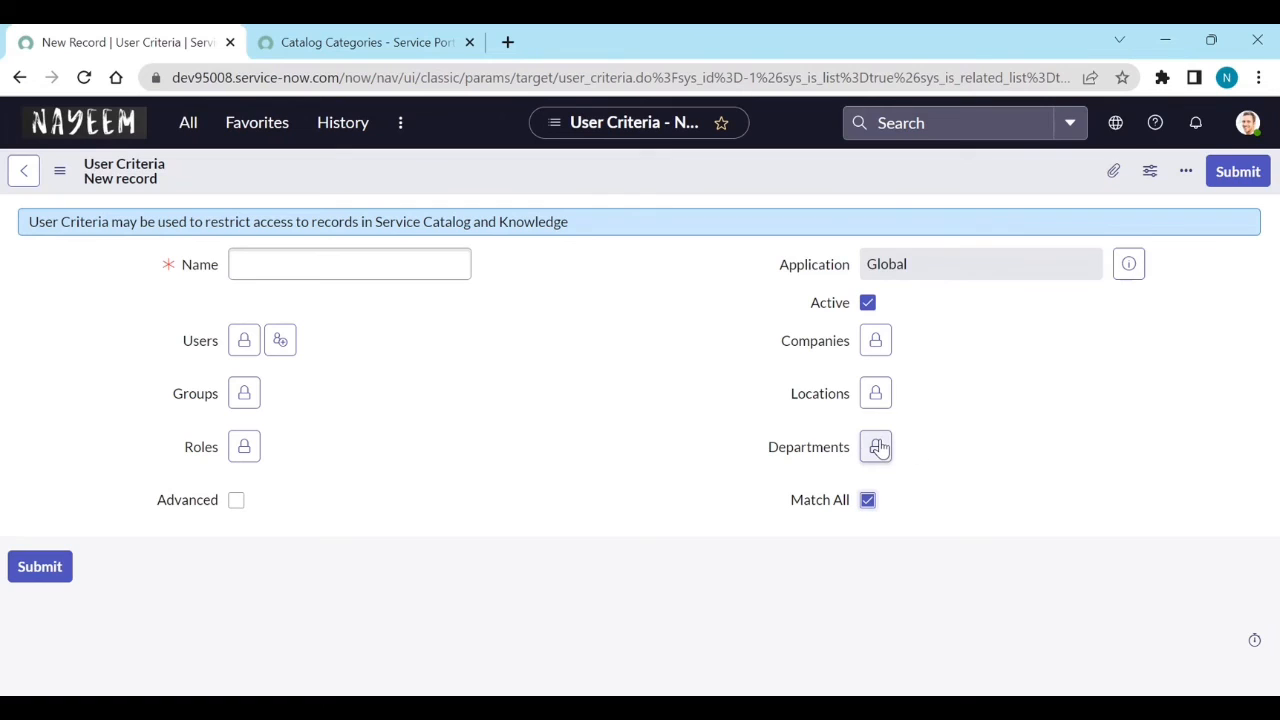
pyautogui.click(868, 500)
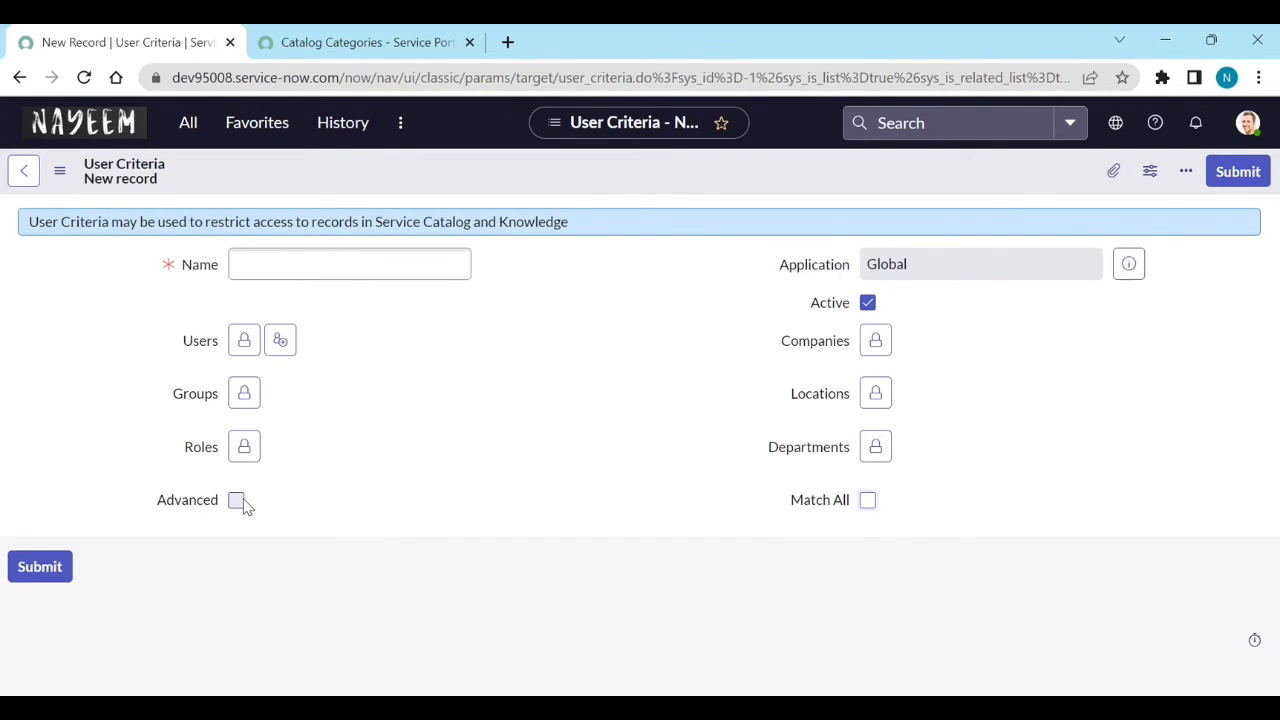
# Step: Turn on Advanced on the new User Criteria to show its default Script comments
pyautogui.click(236, 500)
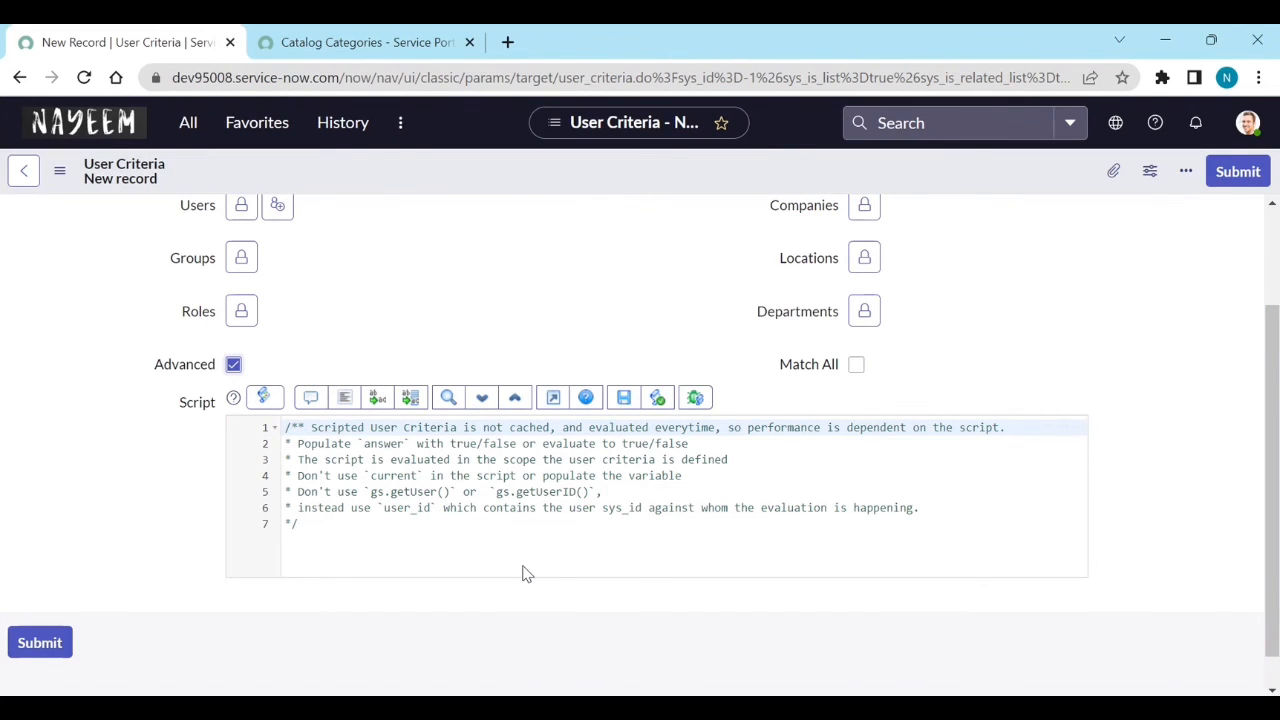
pyautogui.moveTo(516, 408)
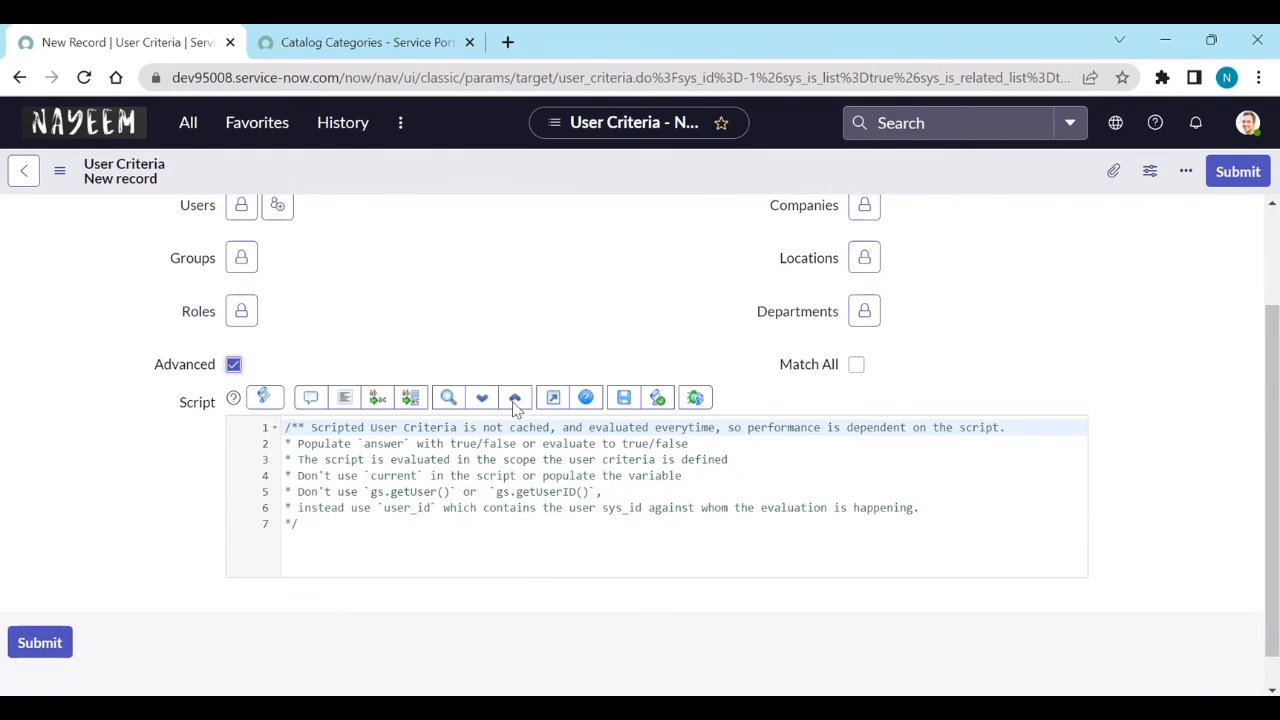
pyautogui.scroll(3)
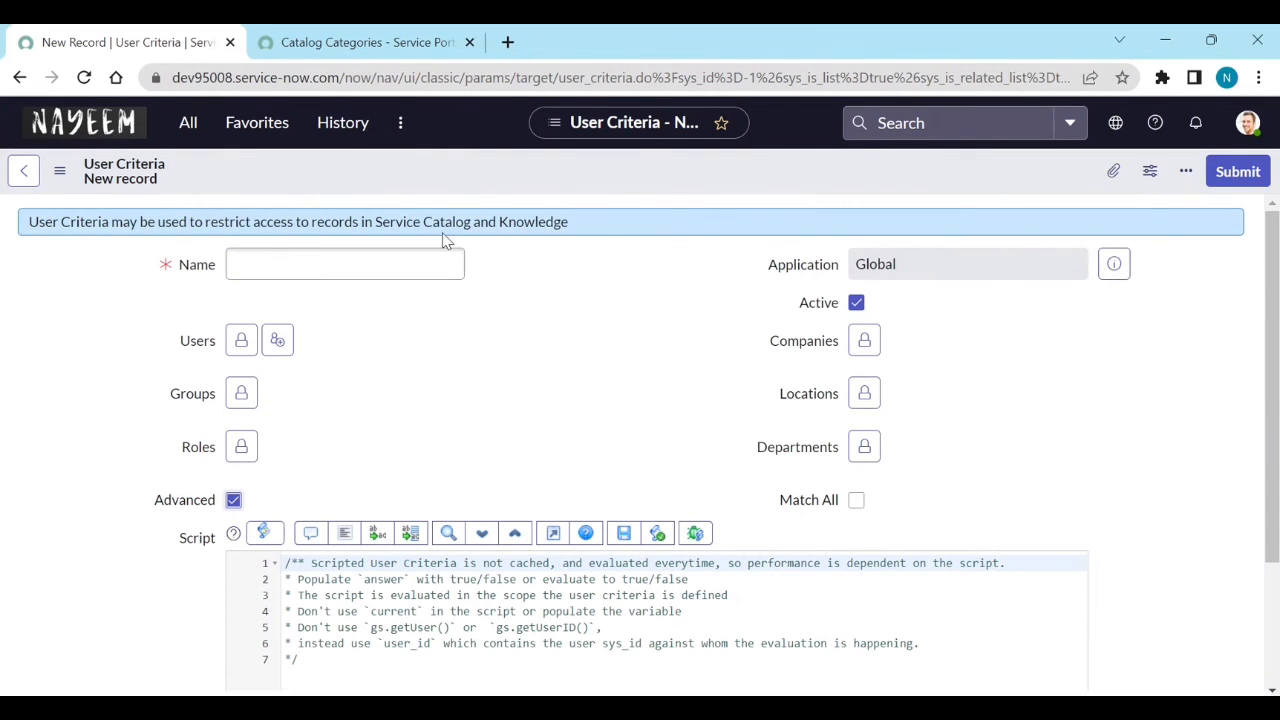
pyautogui.moveTo(160, 200)
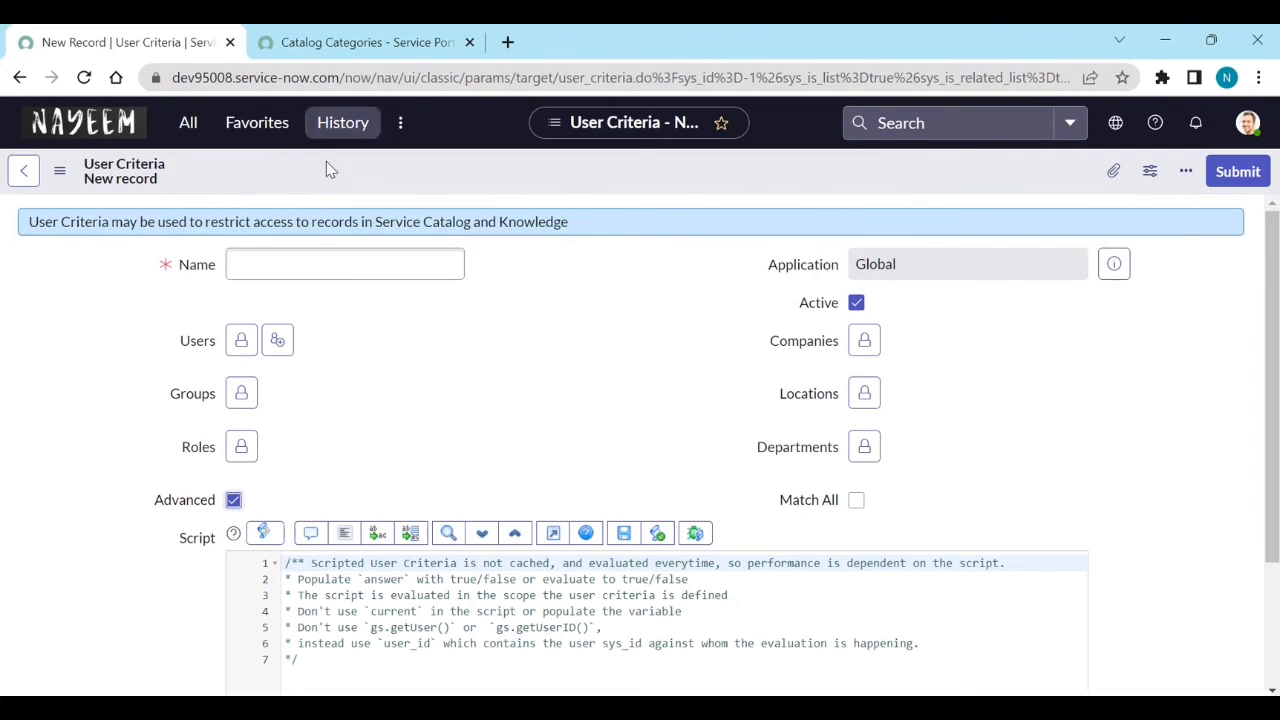
pyautogui.moveTo(332, 205)
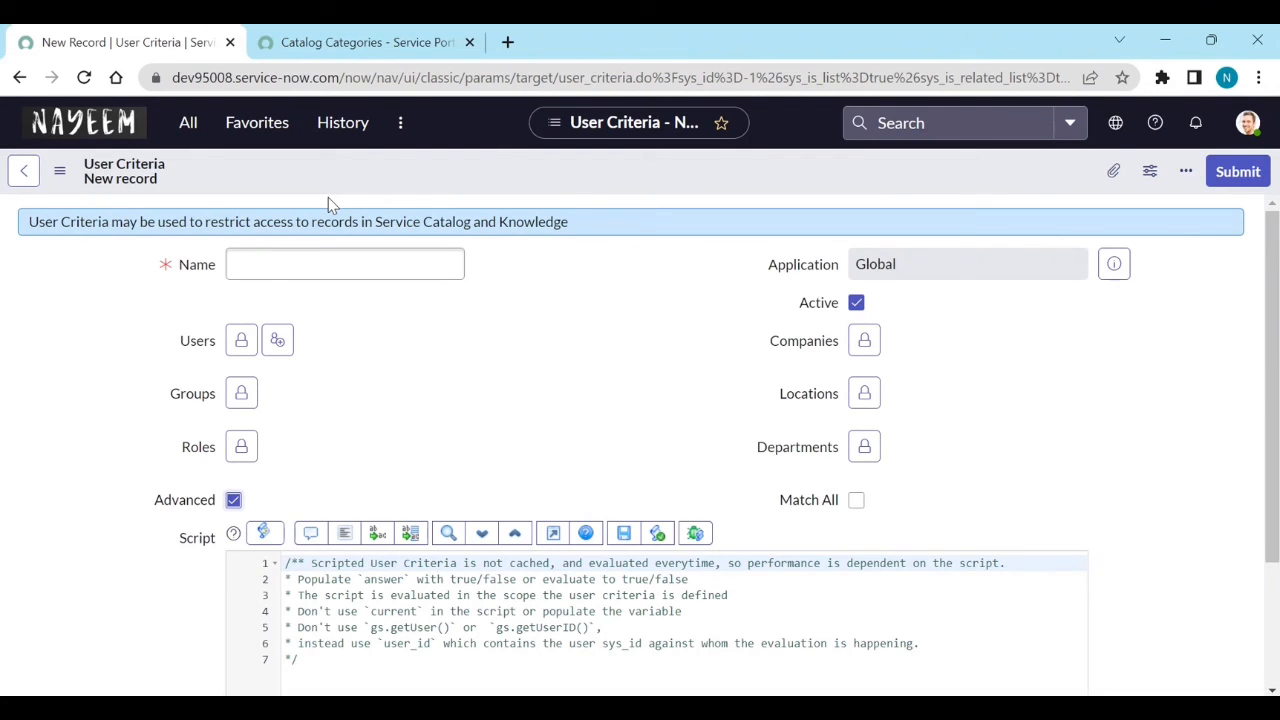
pyautogui.moveTo(110, 207)
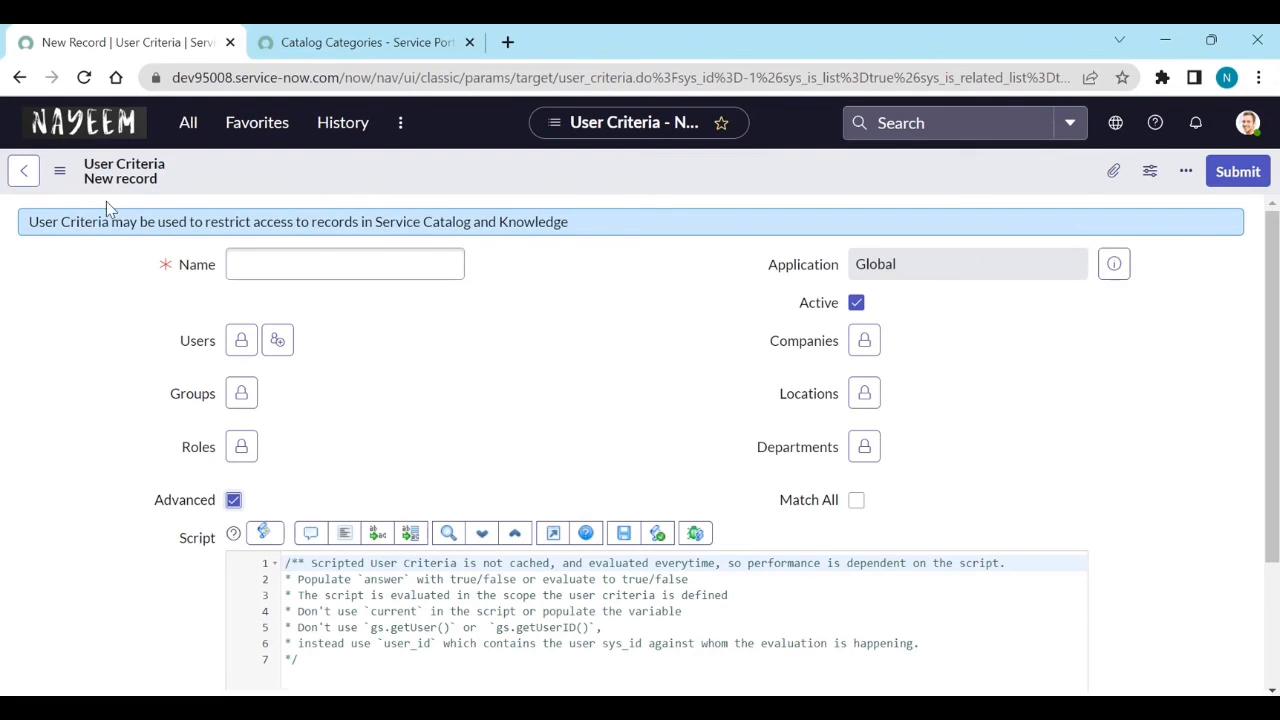